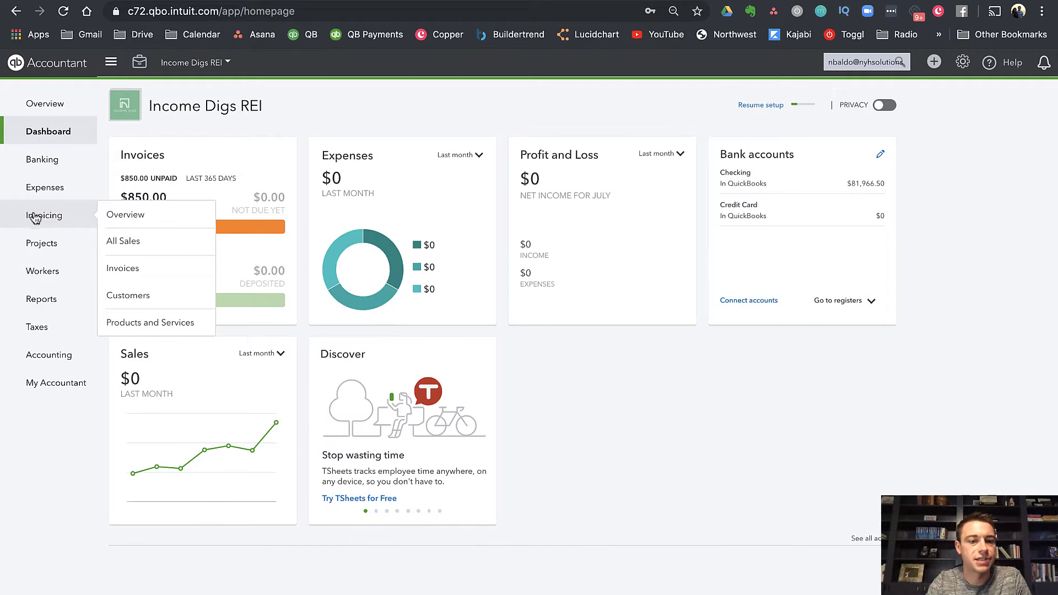
- Go to the Customers list for Income Digs REI from the Invoicing menu
left_click(128, 296)
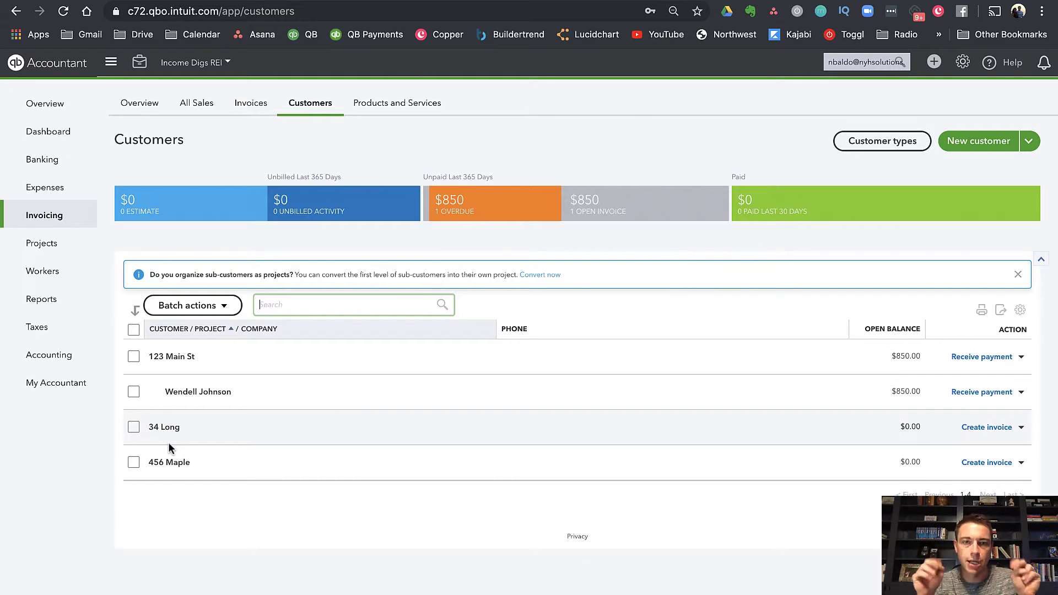
mouse_move(191, 452)
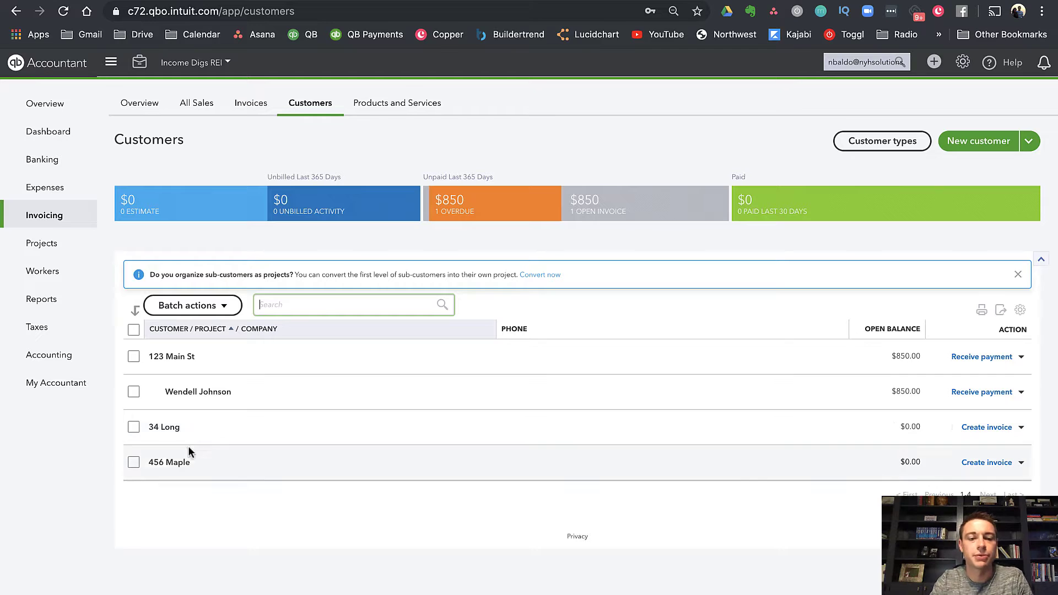
mouse_move(169, 374)
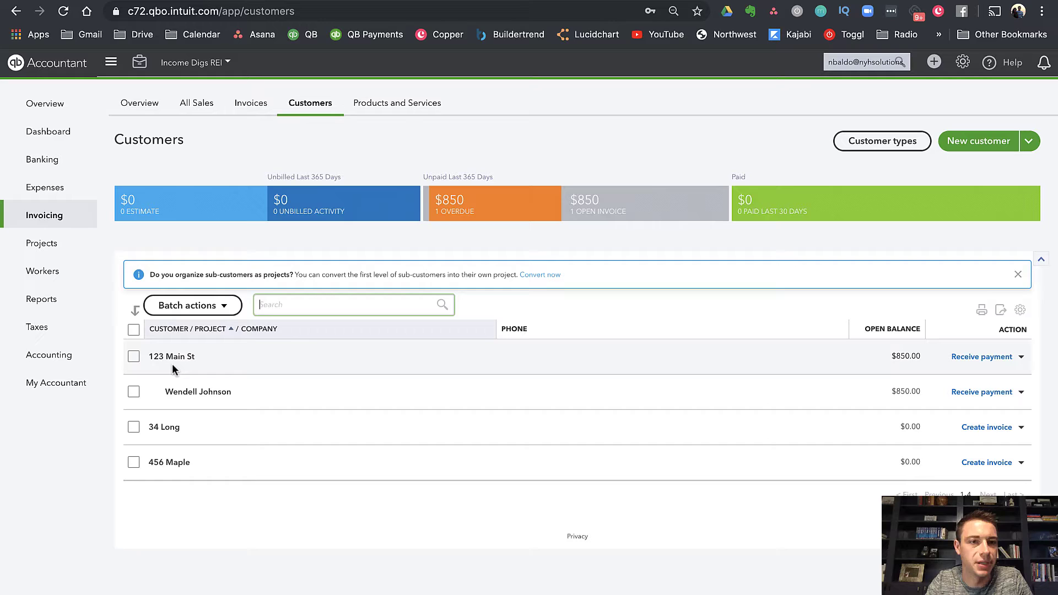
- Open the 123 Main St customer and review its overdue $850.00 invoice 1003
left_click(171, 357)
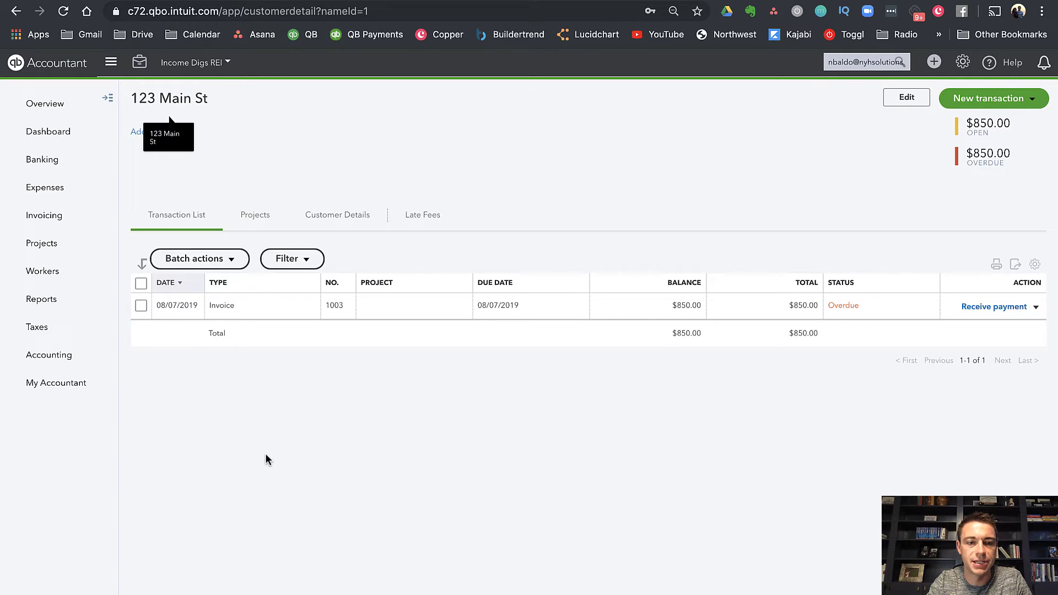
left_click(222, 305)
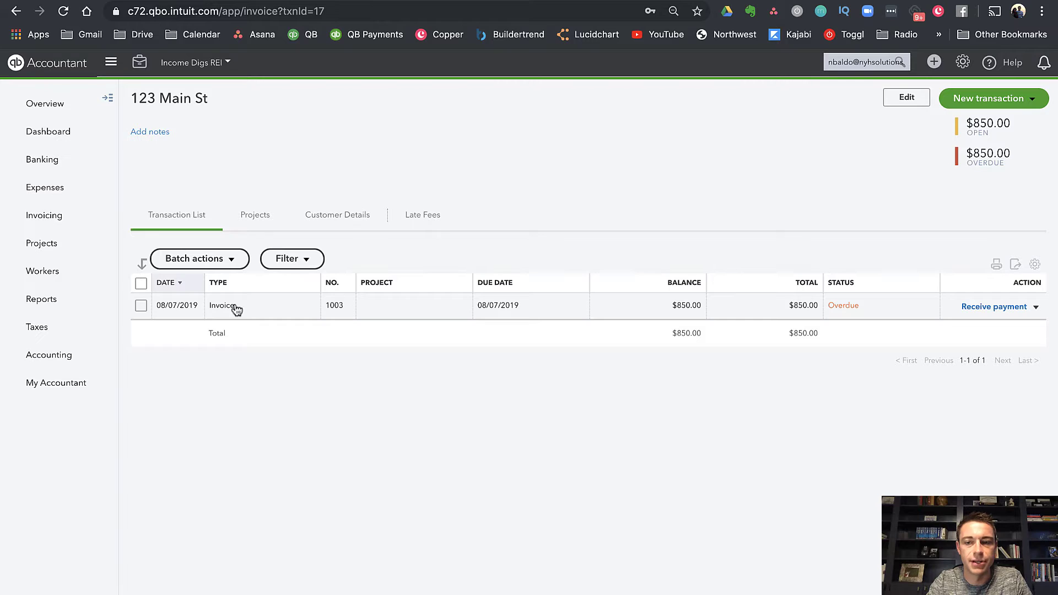
left_click(222, 305)
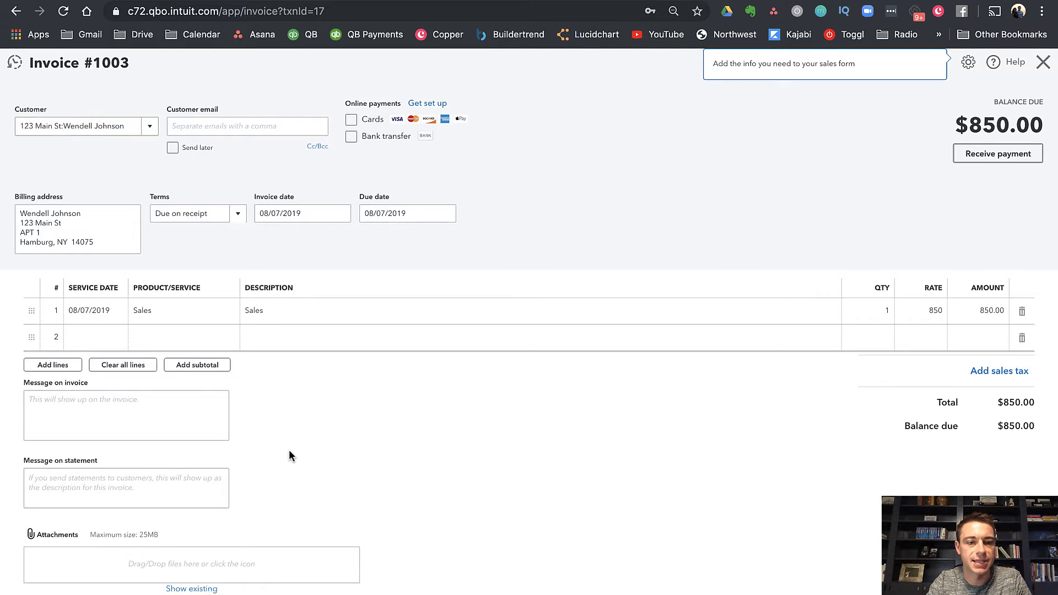
mouse_move(321, 330)
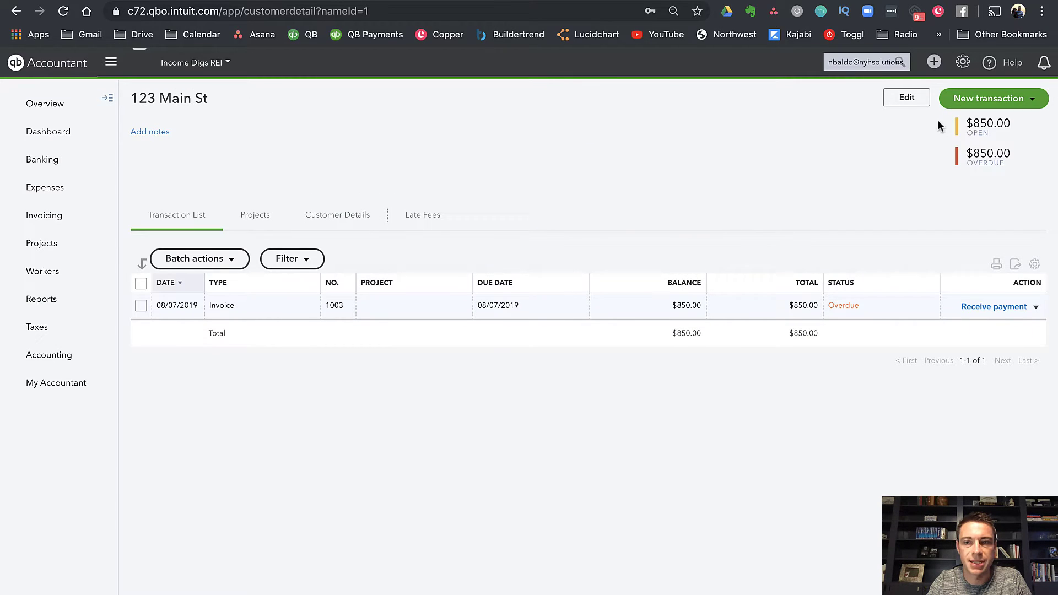
- Enter a $122.00 Property Utilities:Electric expense line billed to customer 123 Main St
left_click(934, 62)
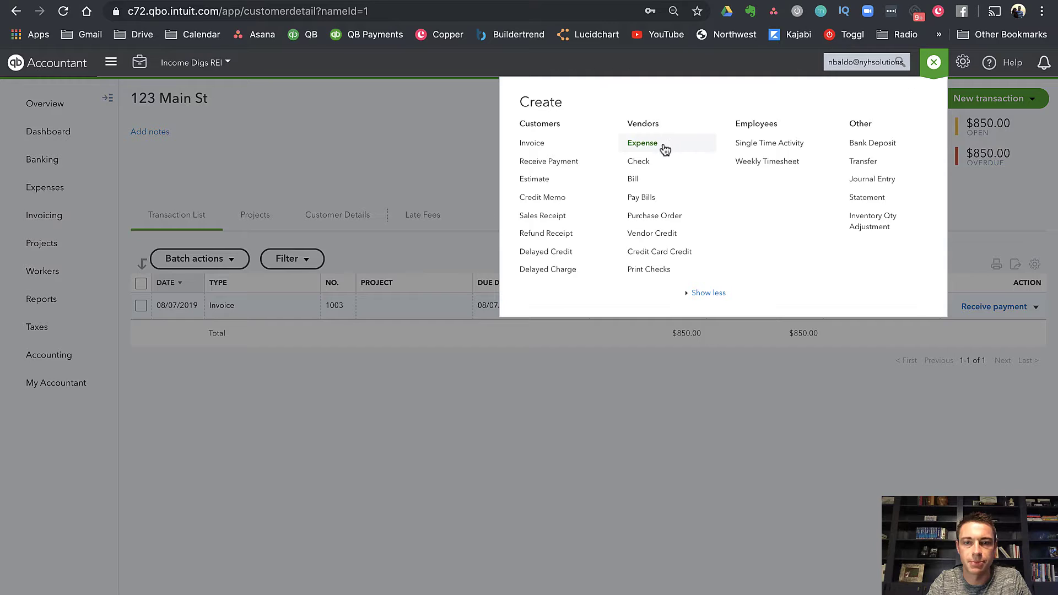
left_click(643, 143)
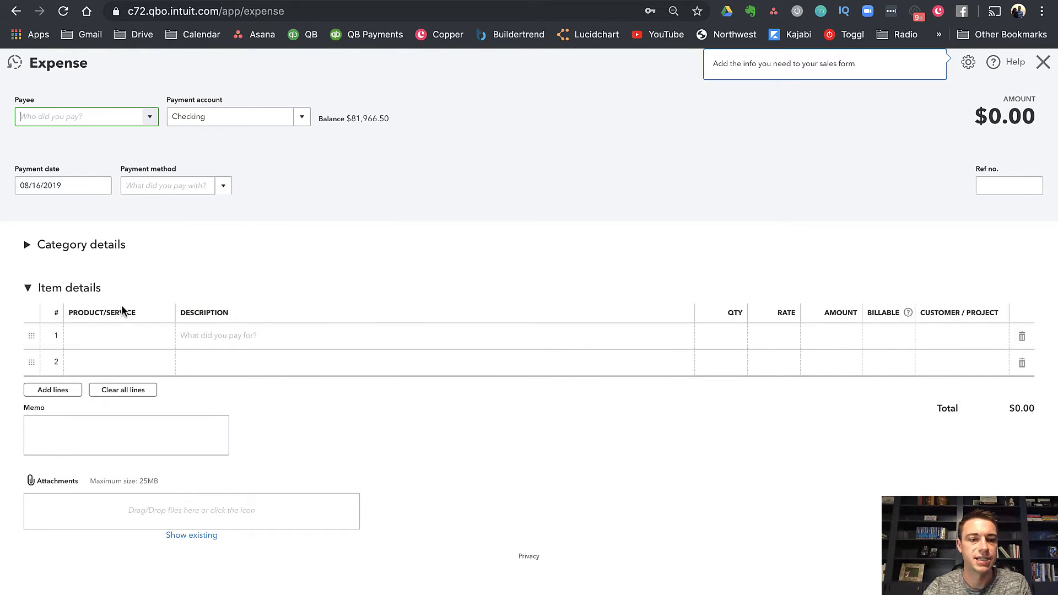
left_click(111, 335)
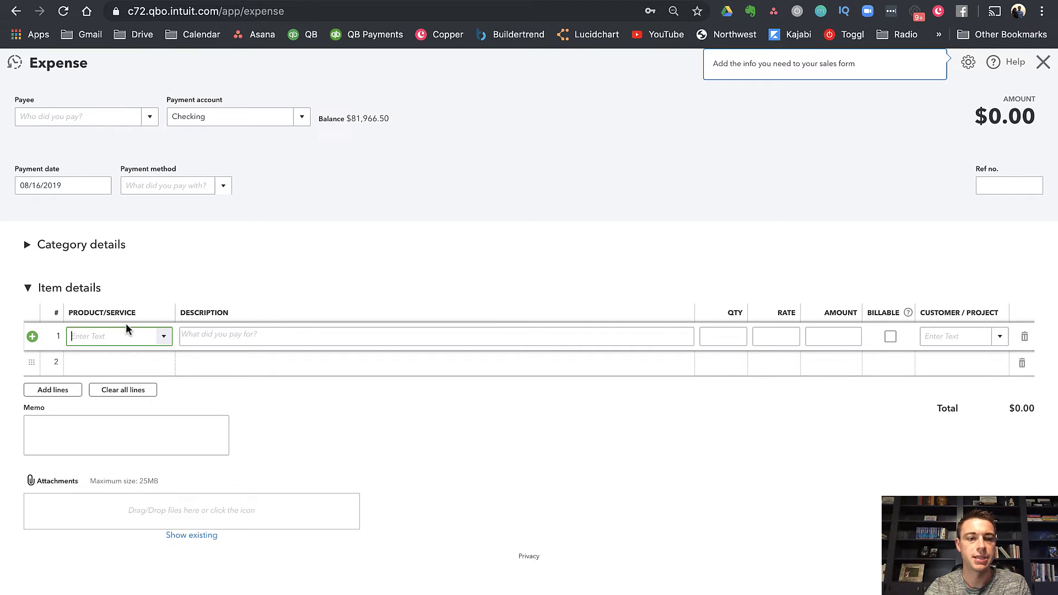
type("u")
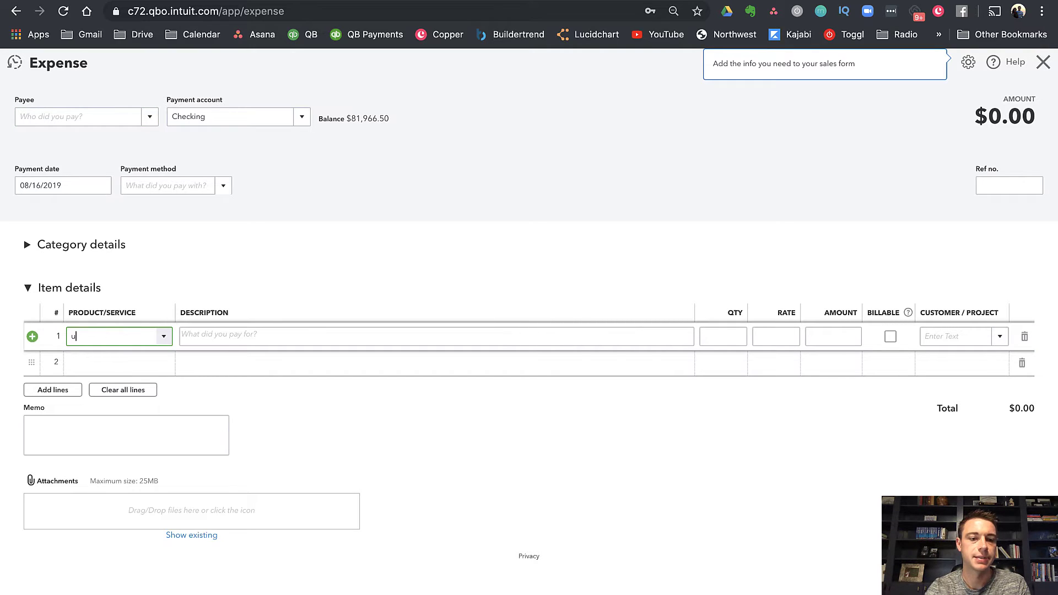
type("til")
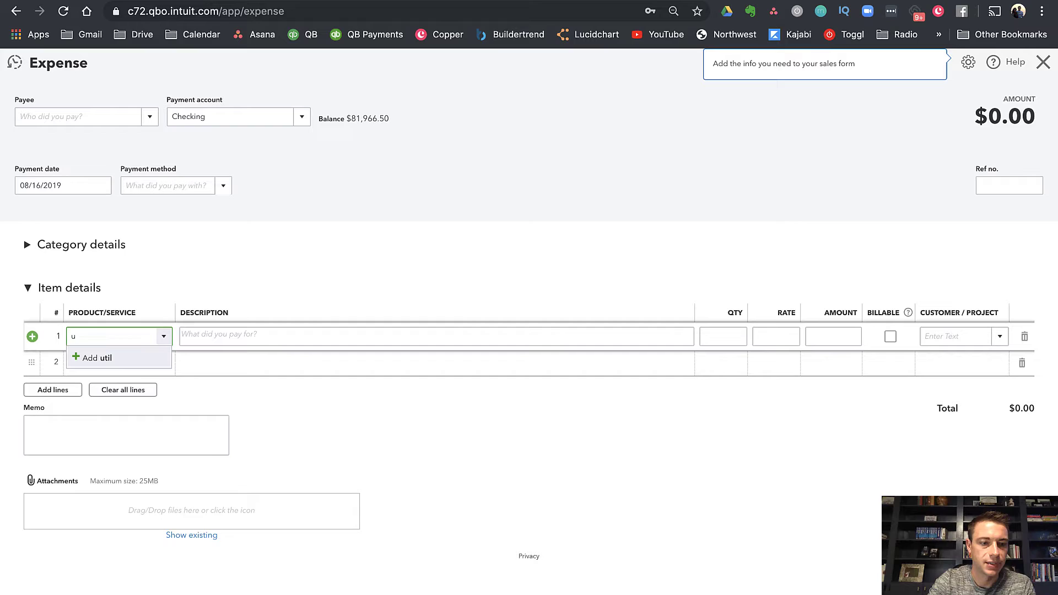
type("gas")
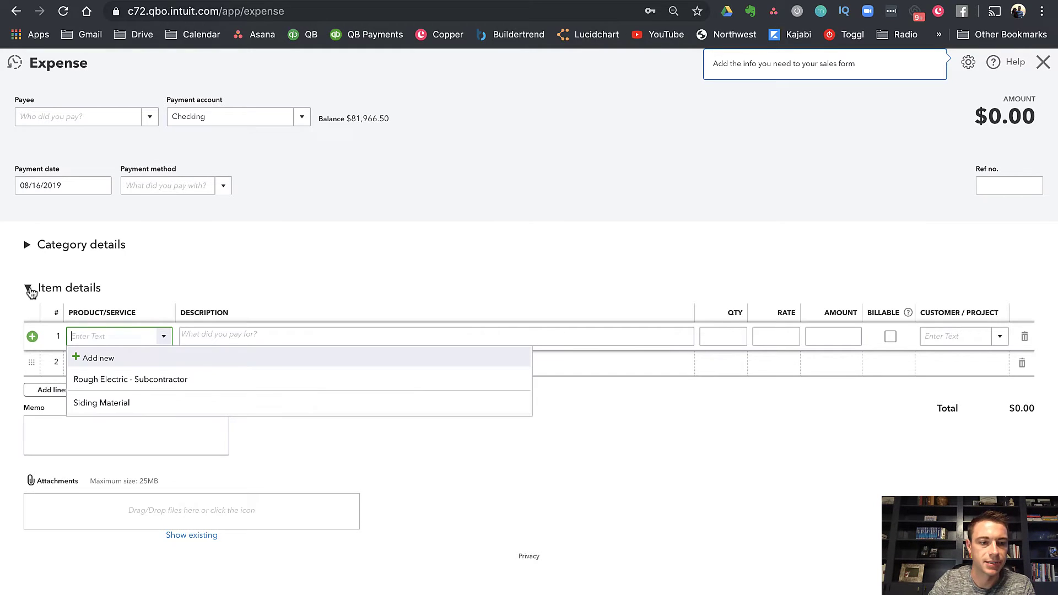
left_click(28, 244)
type("Util")
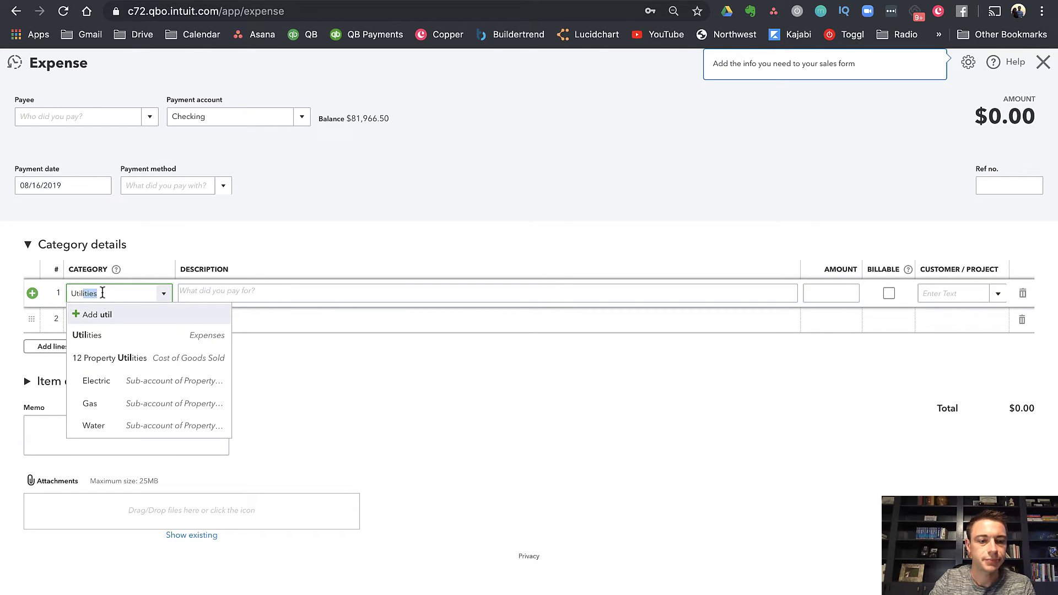
left_click(96, 381)
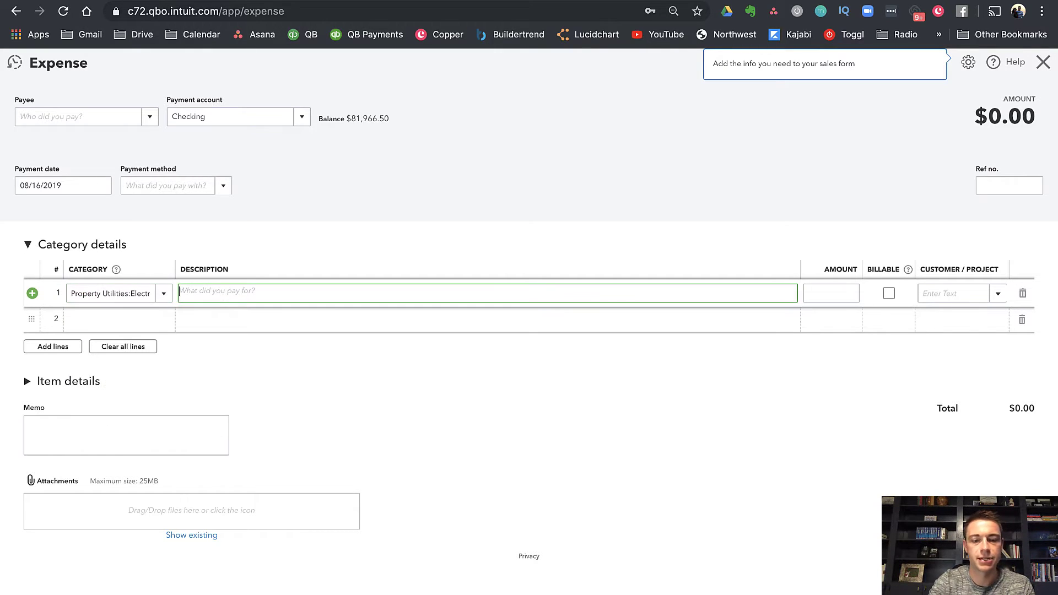
type("122.00")
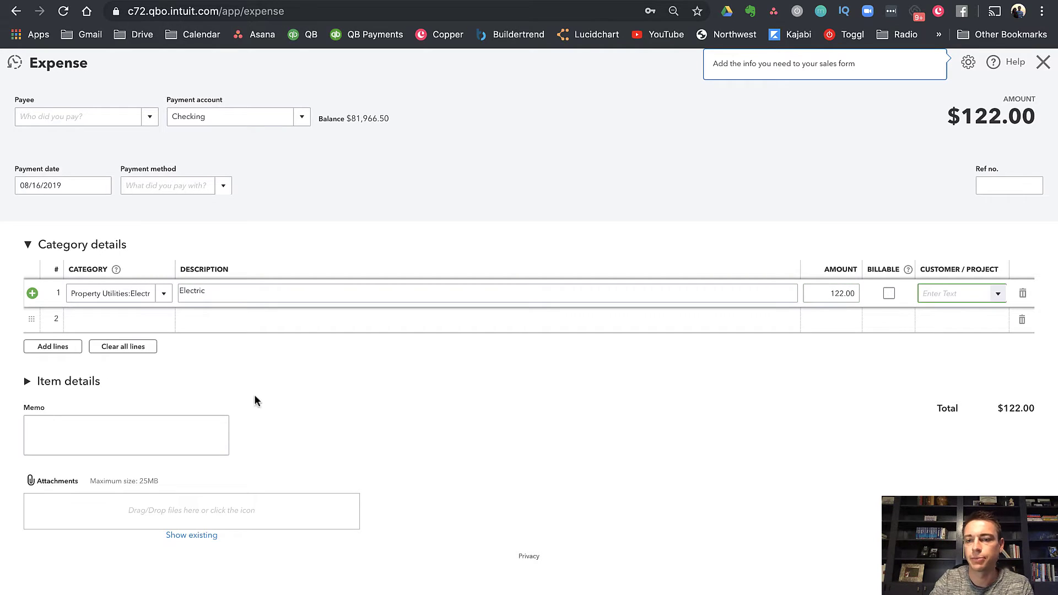
type("12")
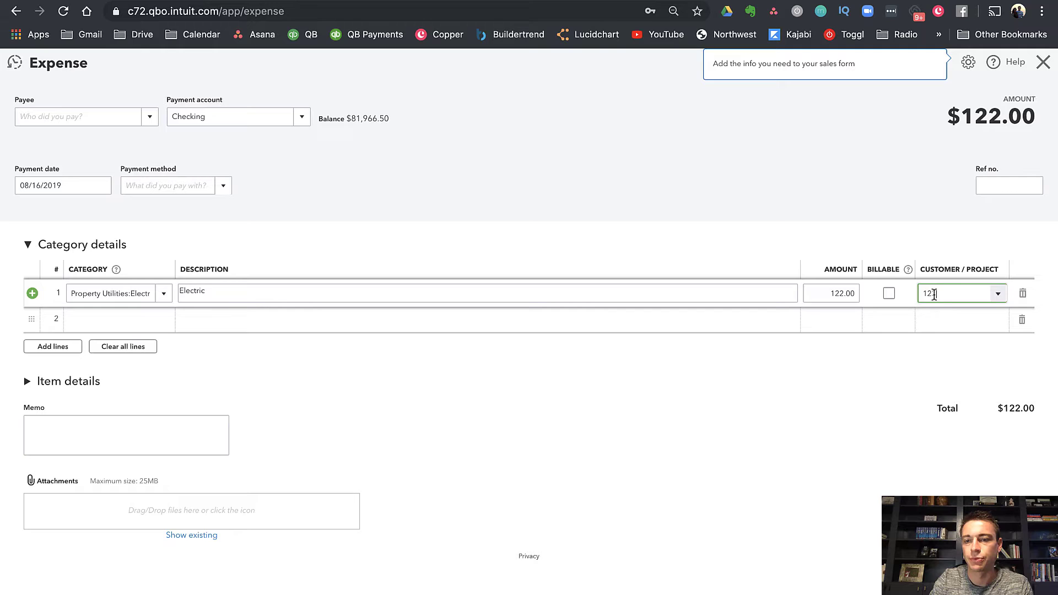
type("123 Main St")
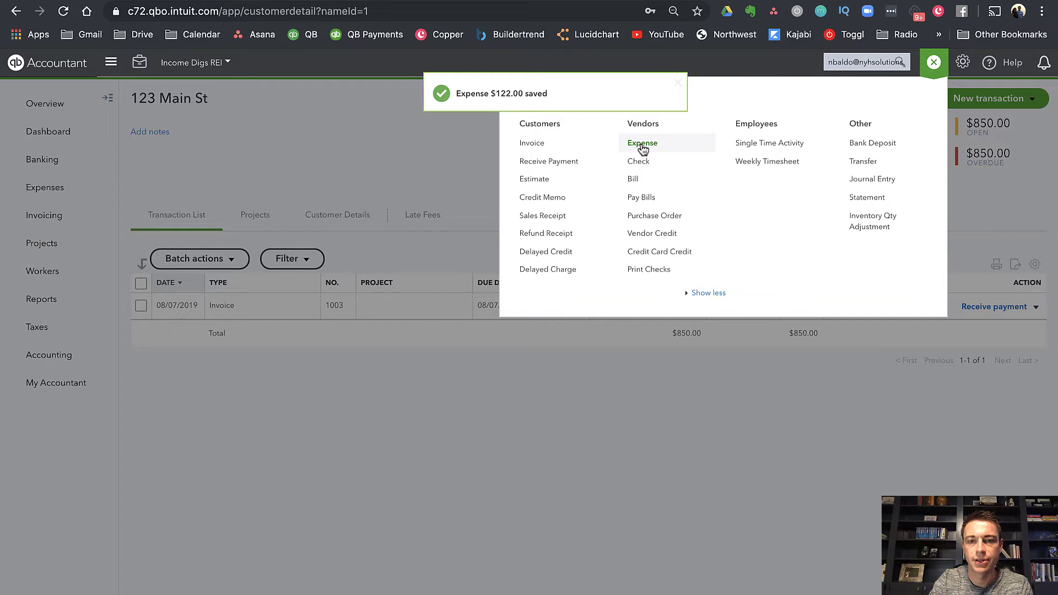
- Save a $545 Repairs & Maintenance expense 'Fix hot water tank' for 123 Main St
left_click(642, 143)
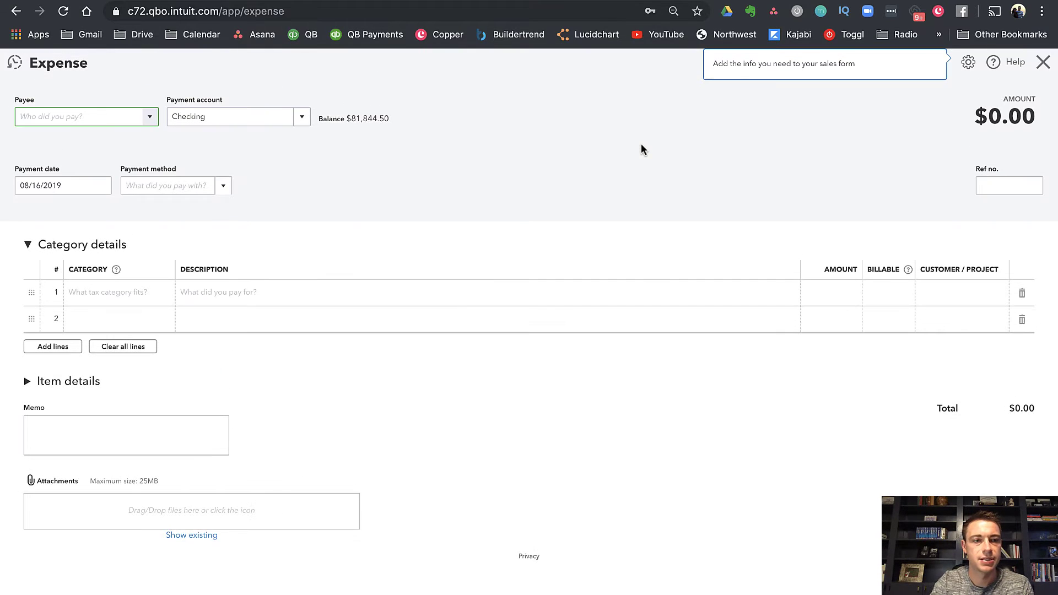
type("re")
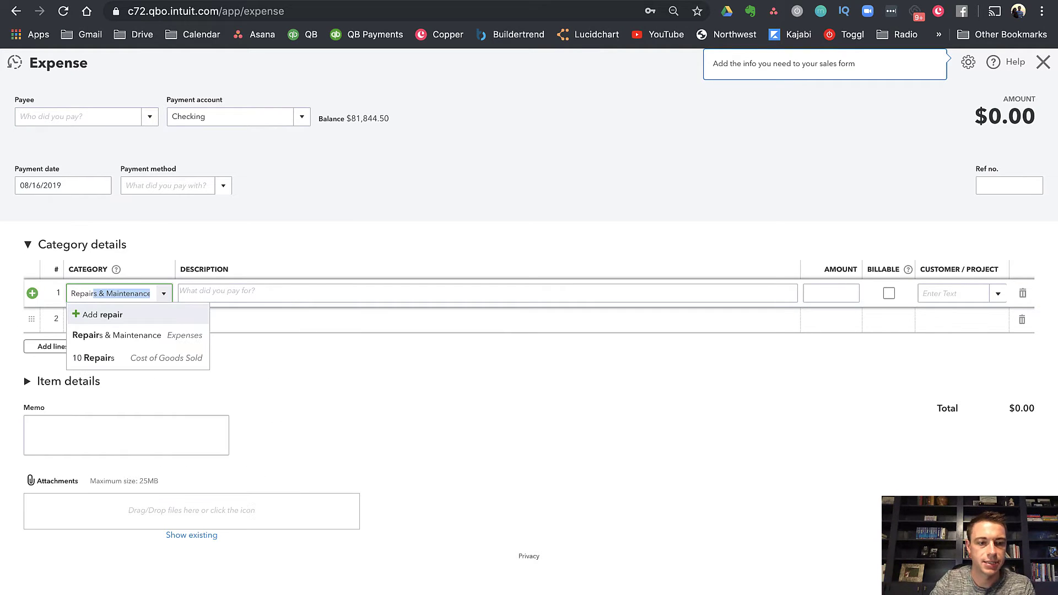
type("Fix")
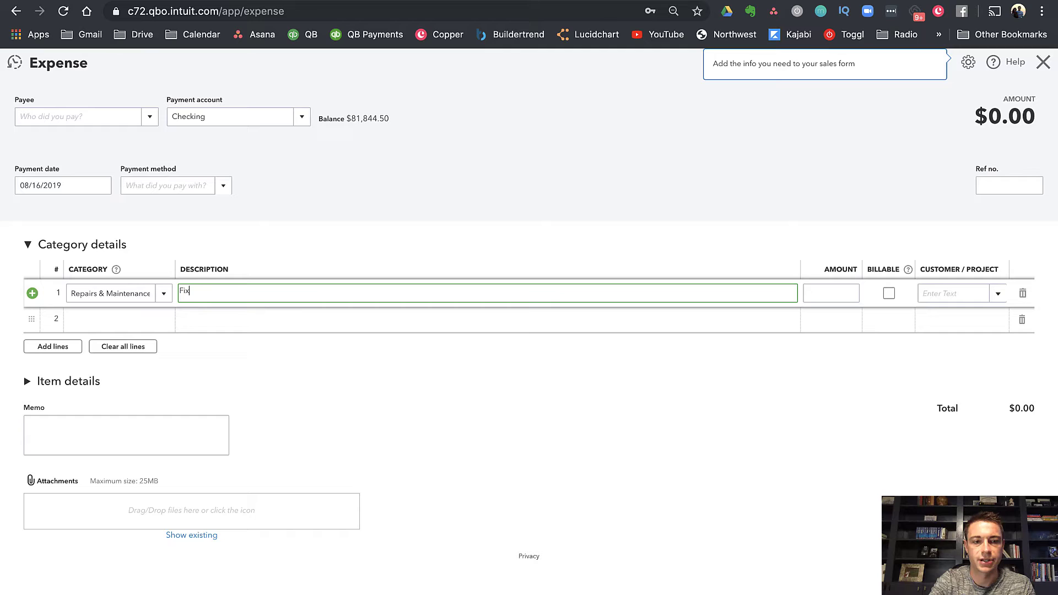
type("hot water tank")
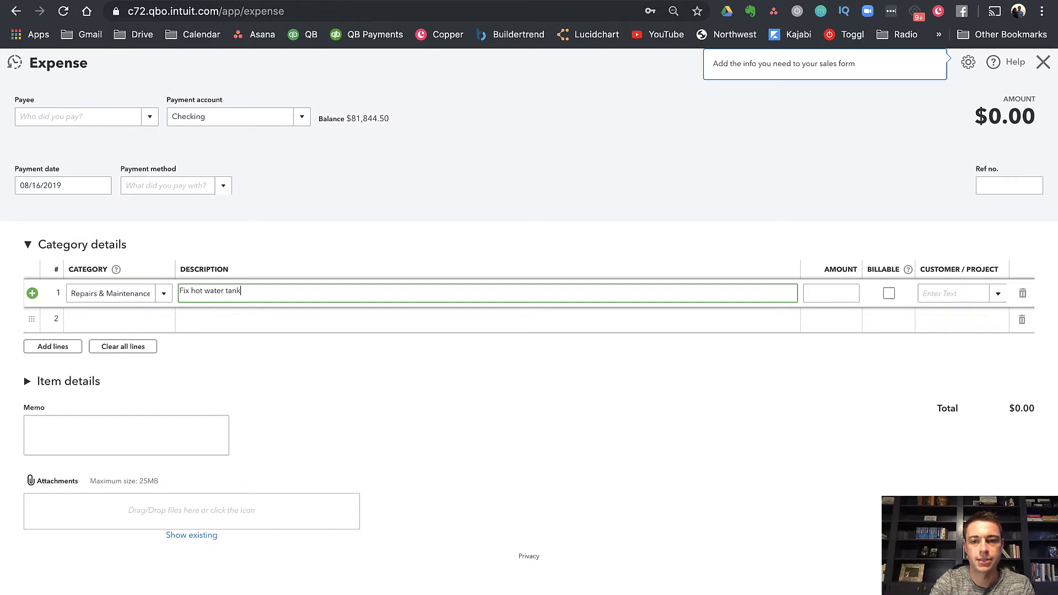
type("545.00")
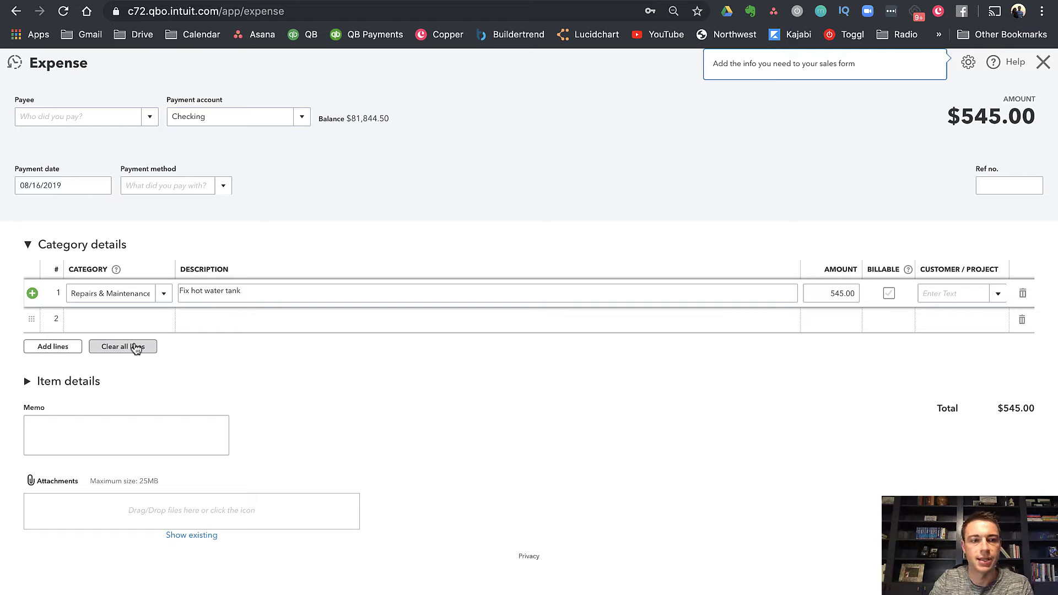
type("123 Main St")
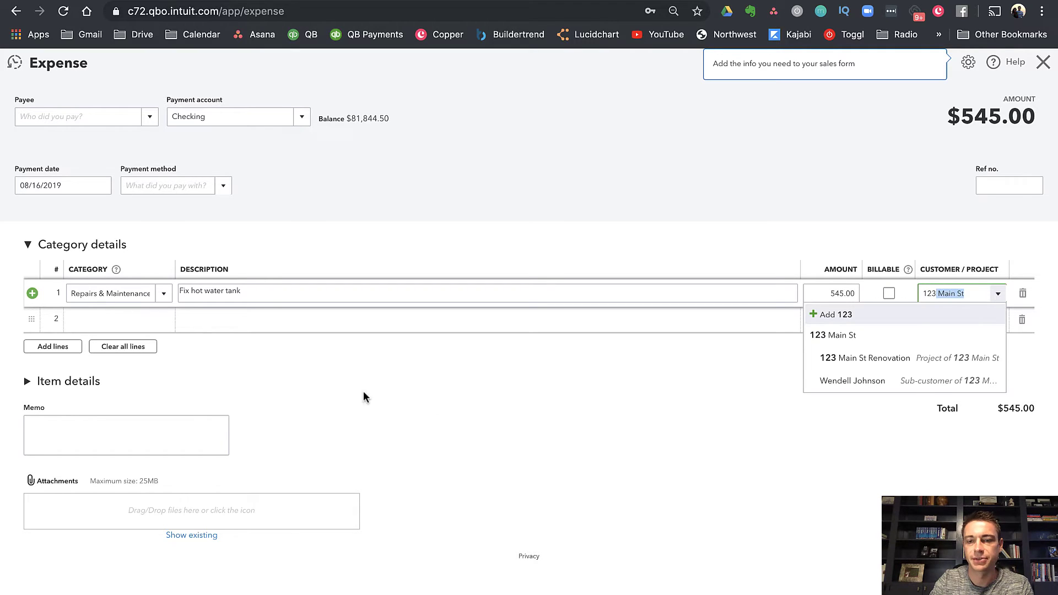
mouse_move(842, 338)
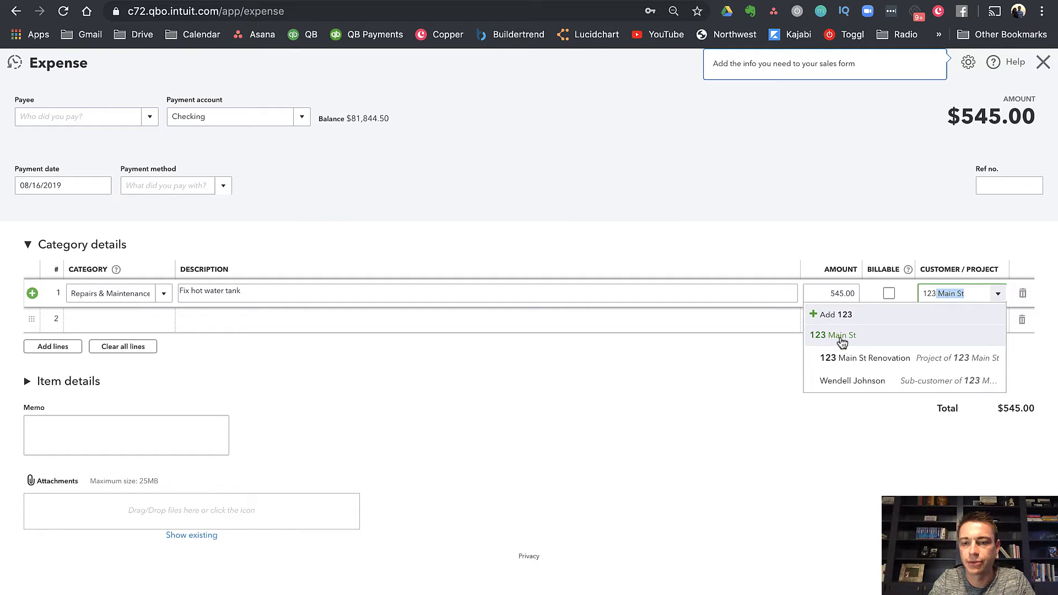
mouse_move(846, 382)
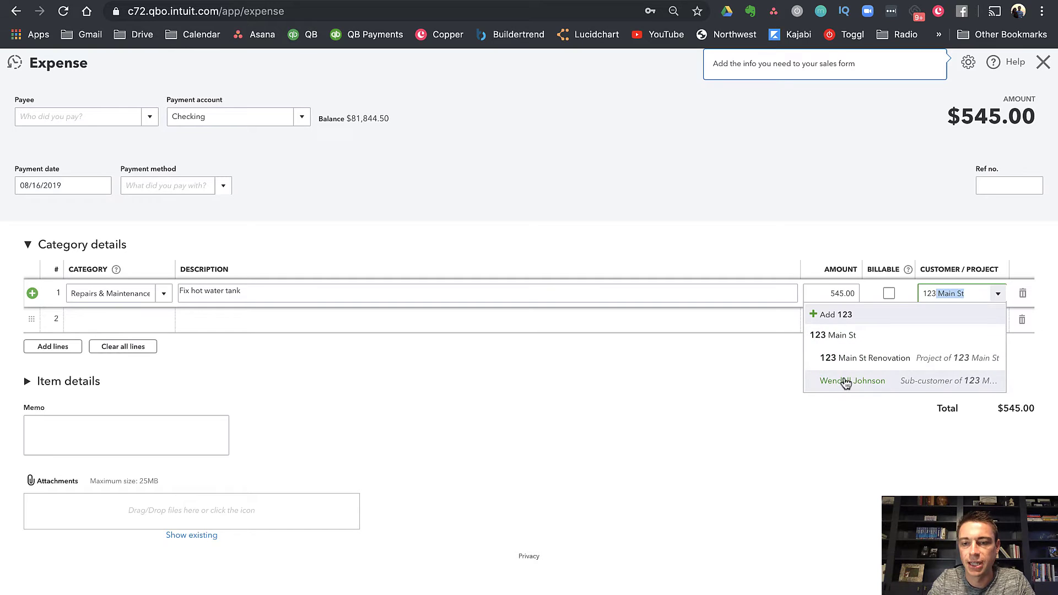
mouse_move(842, 344)
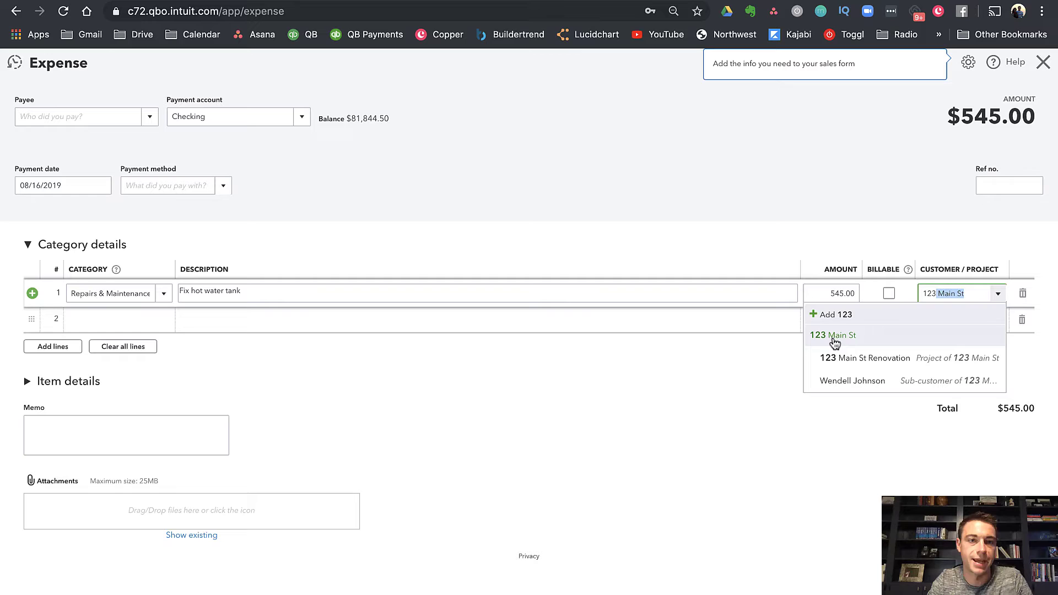
left_click(833, 335)
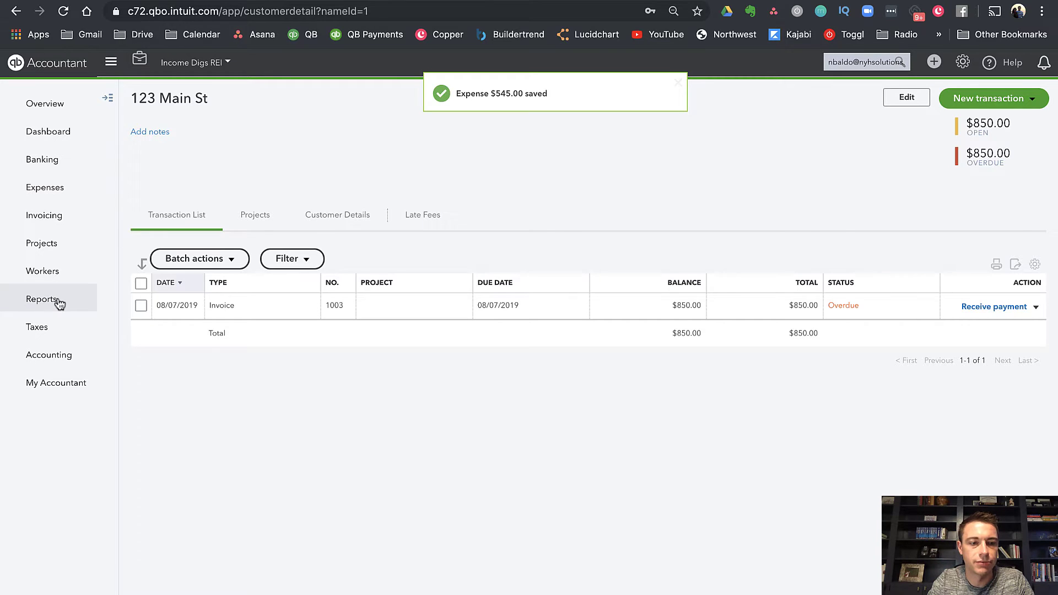
- Open the Profit and Loss report for All Dates with Total Only columns
left_click(41, 298)
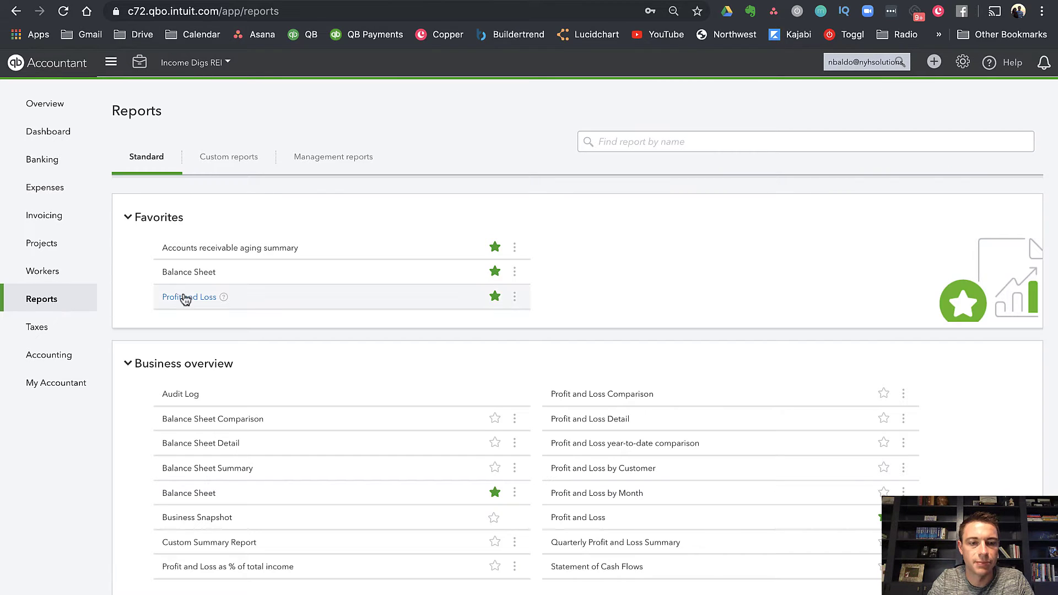
left_click(188, 297)
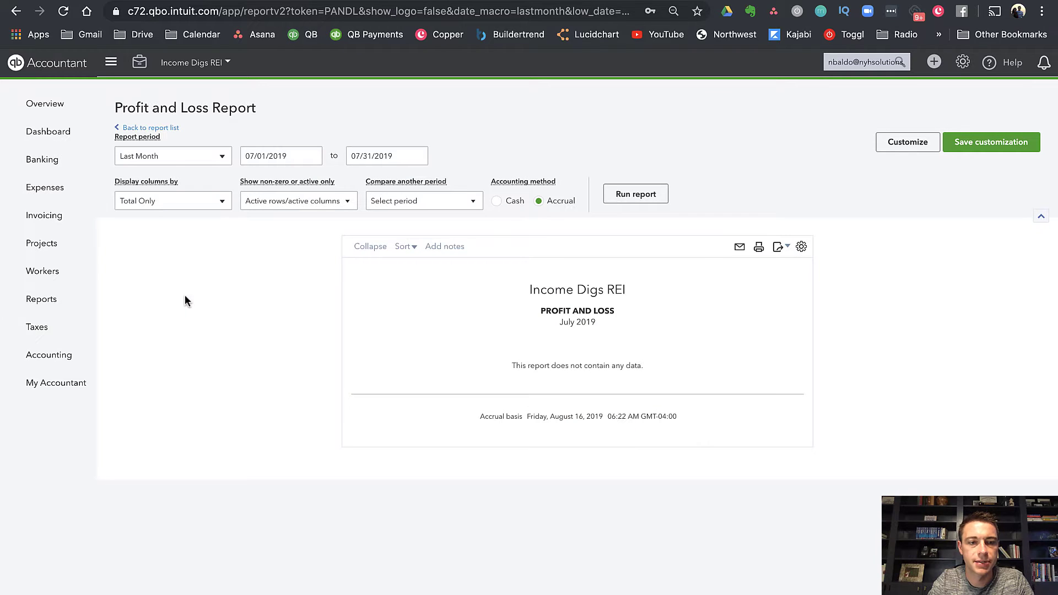
left_click(173, 156)
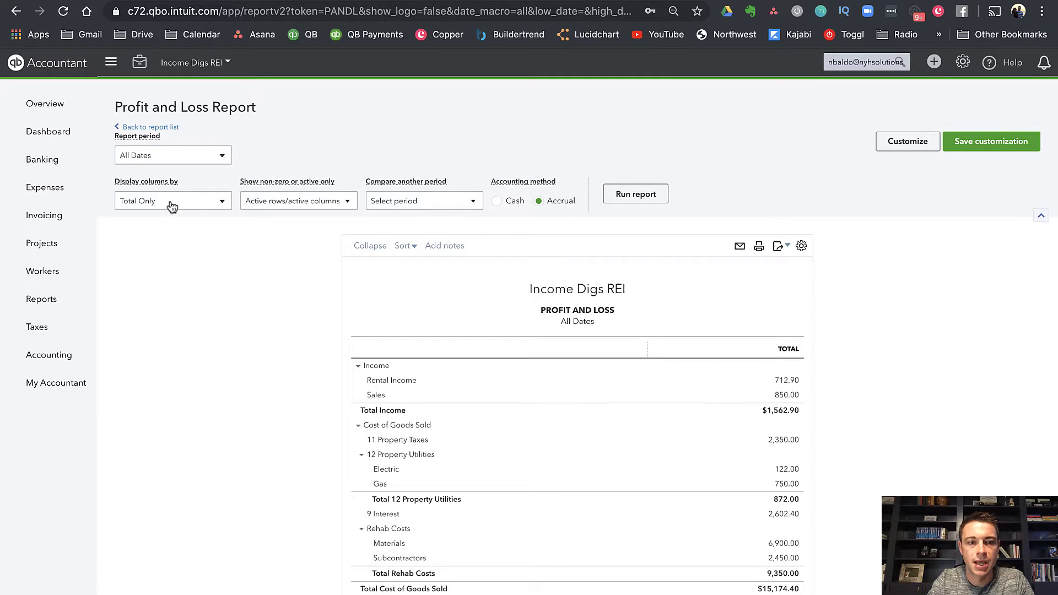
- Filter the Profit and Loss report to customer 123 Main St, giving net income $-4,806.50
left_click(908, 141)
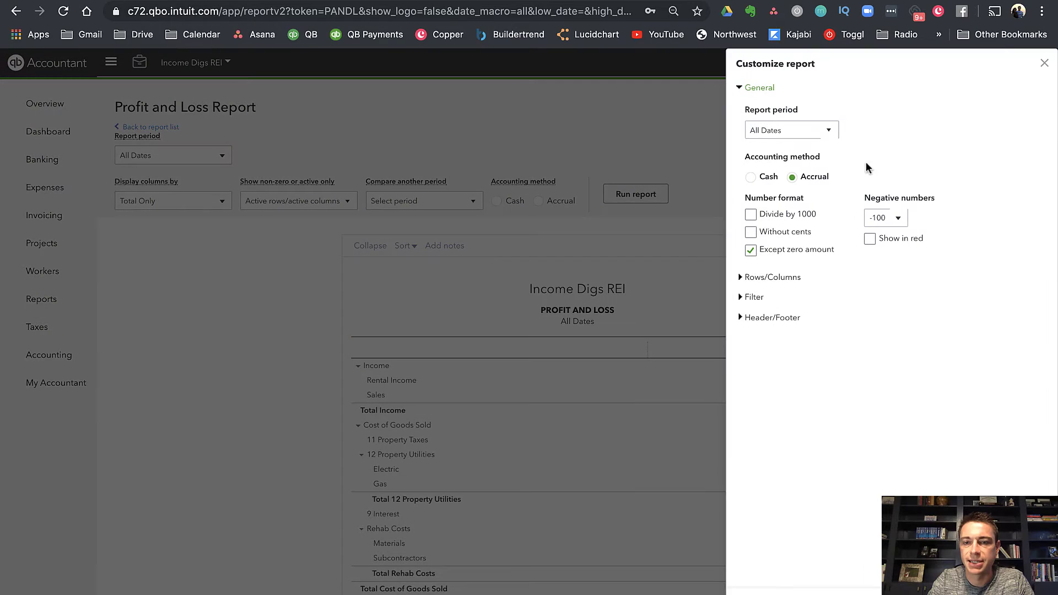
left_click(755, 297)
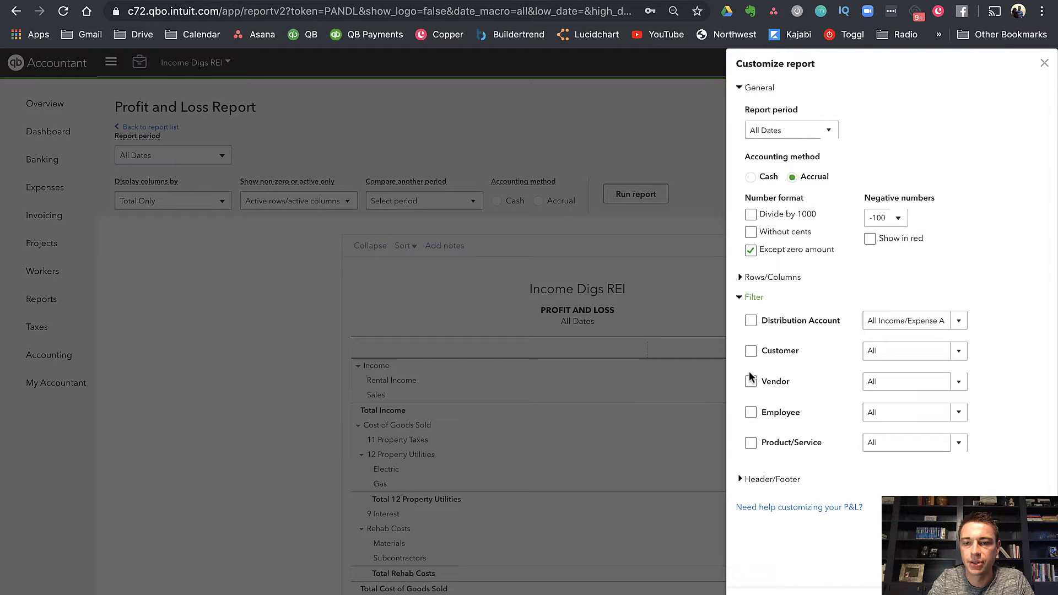
left_click(750, 350)
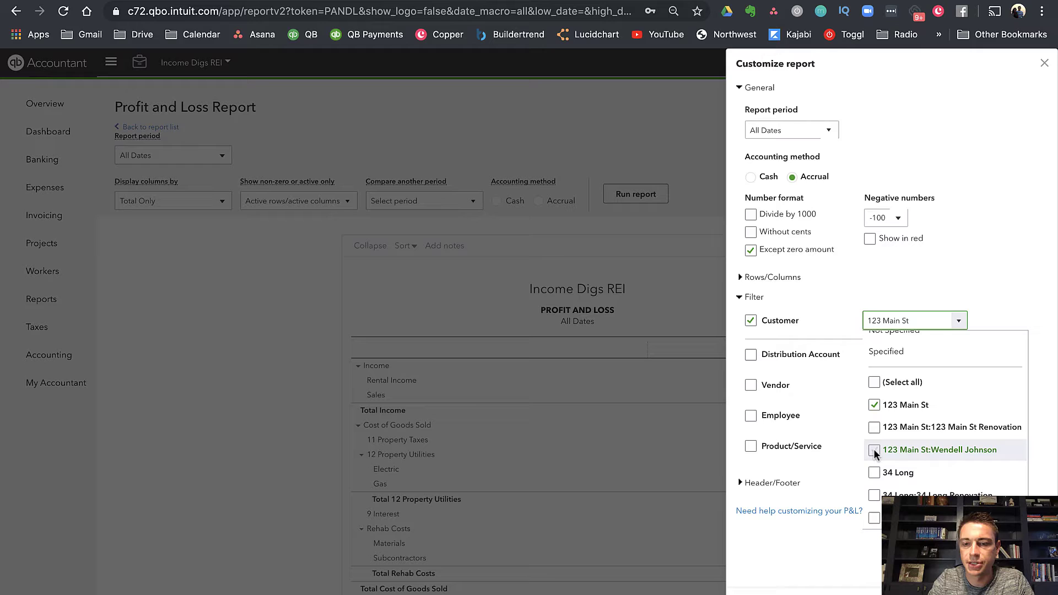
left_click(874, 450)
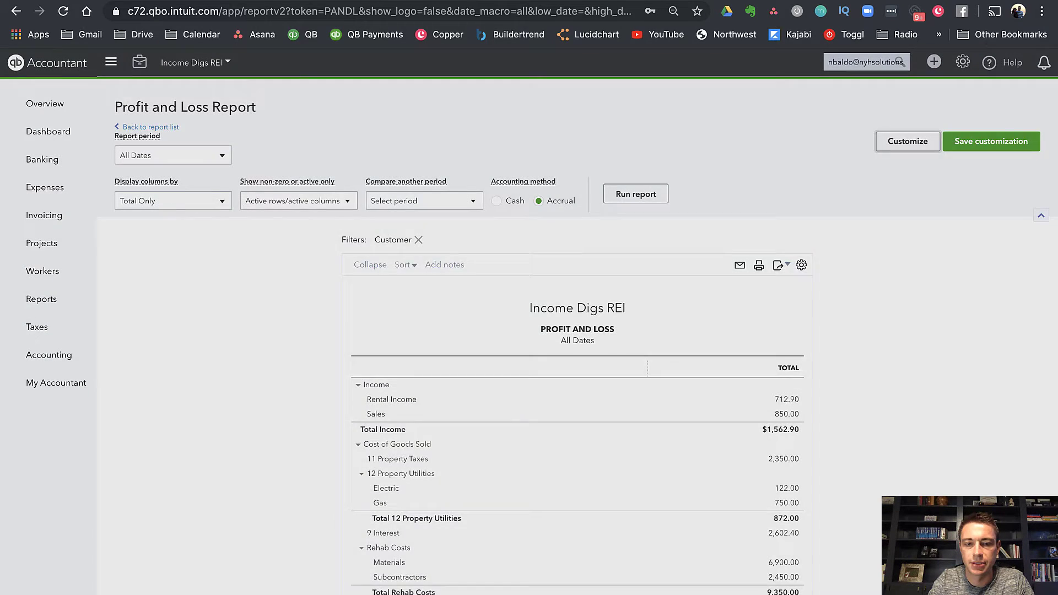
scroll("down", 3)
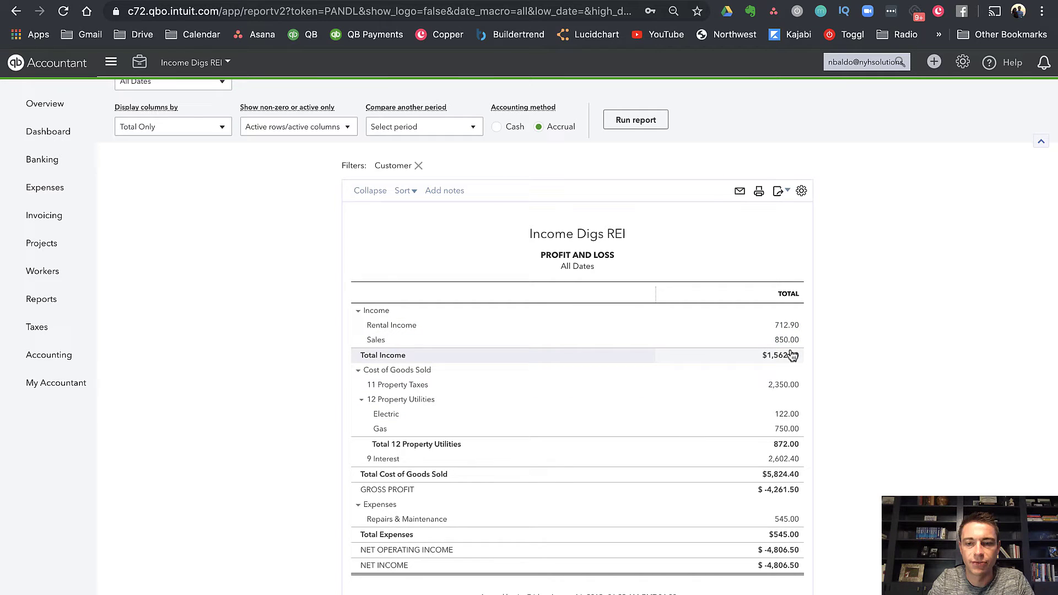
mouse_move(793, 400)
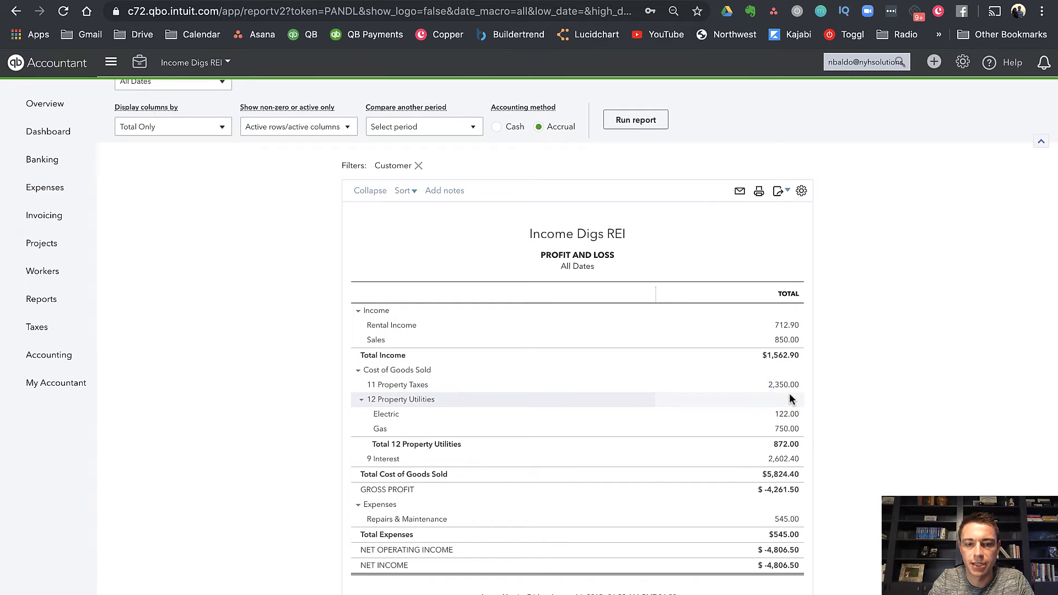
mouse_move(787, 565)
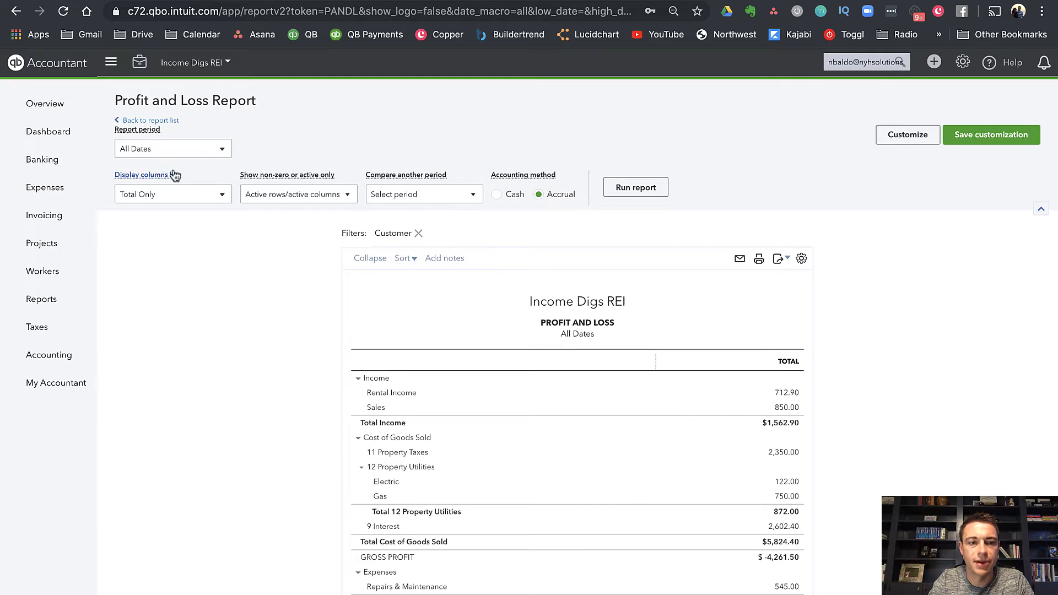
- Remove the customer filter and rerun the report with columns by Customers
left_click(907, 134)
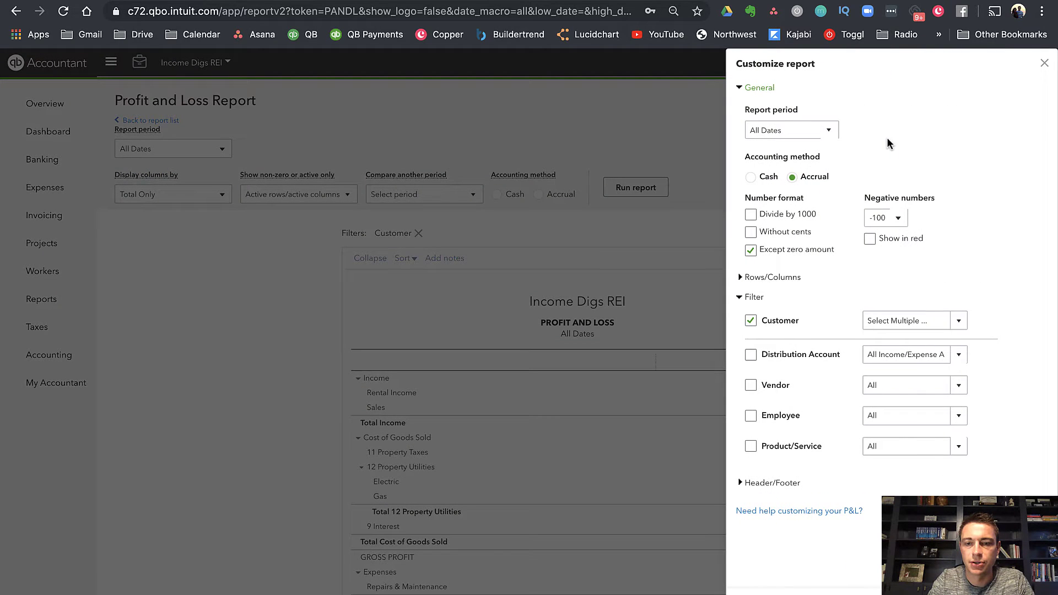
left_click(751, 320)
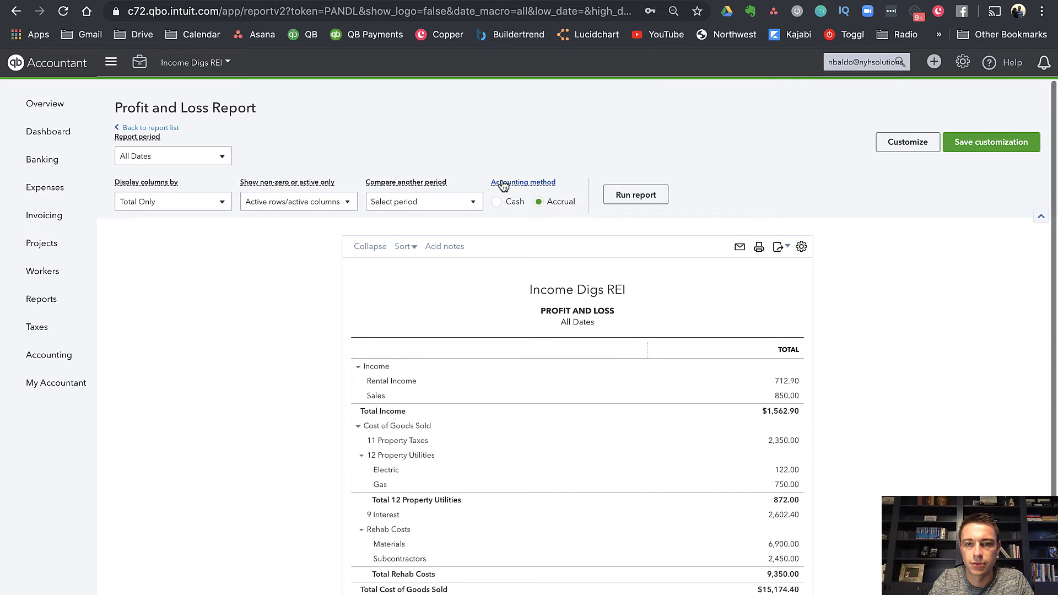
mouse_move(162, 210)
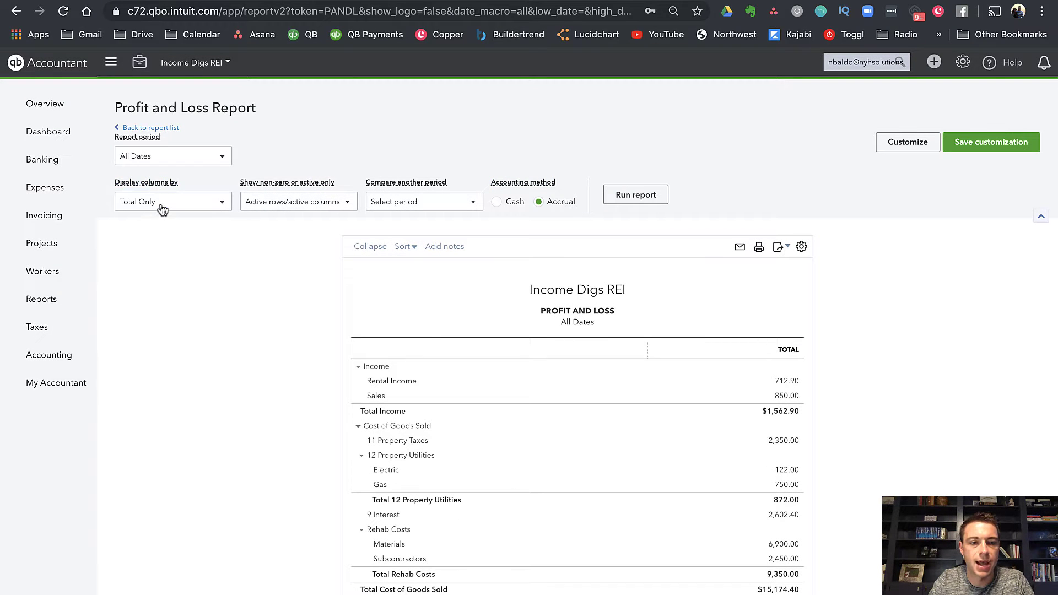
left_click(173, 201)
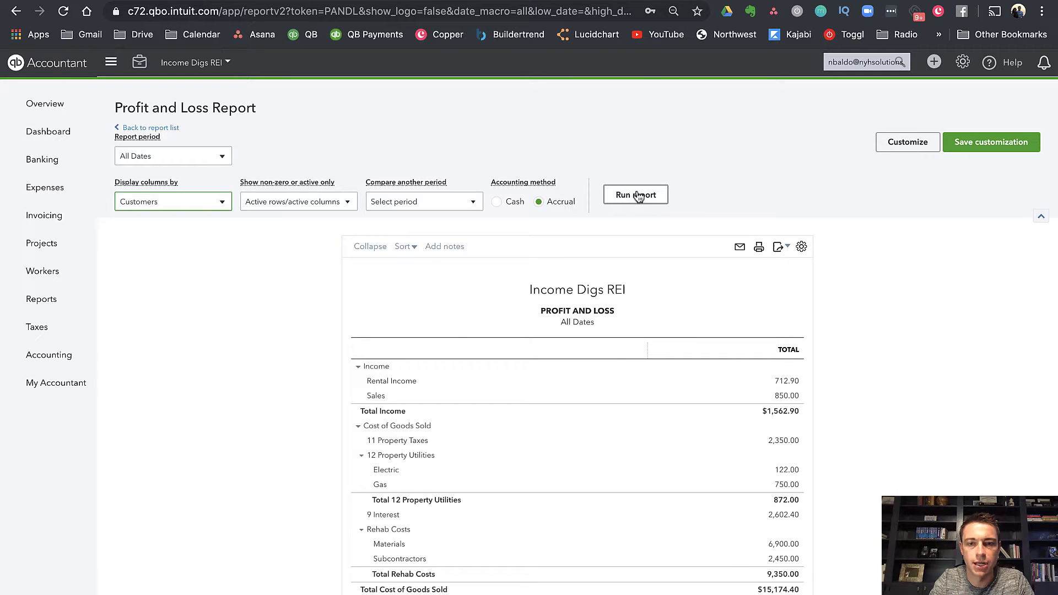
left_click(635, 195)
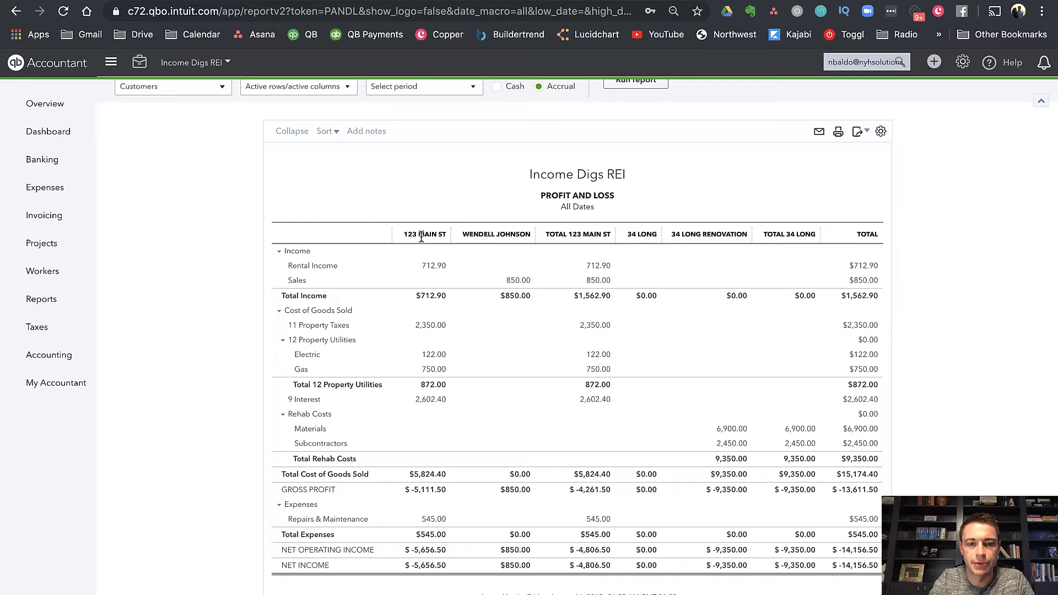
mouse_move(497, 238)
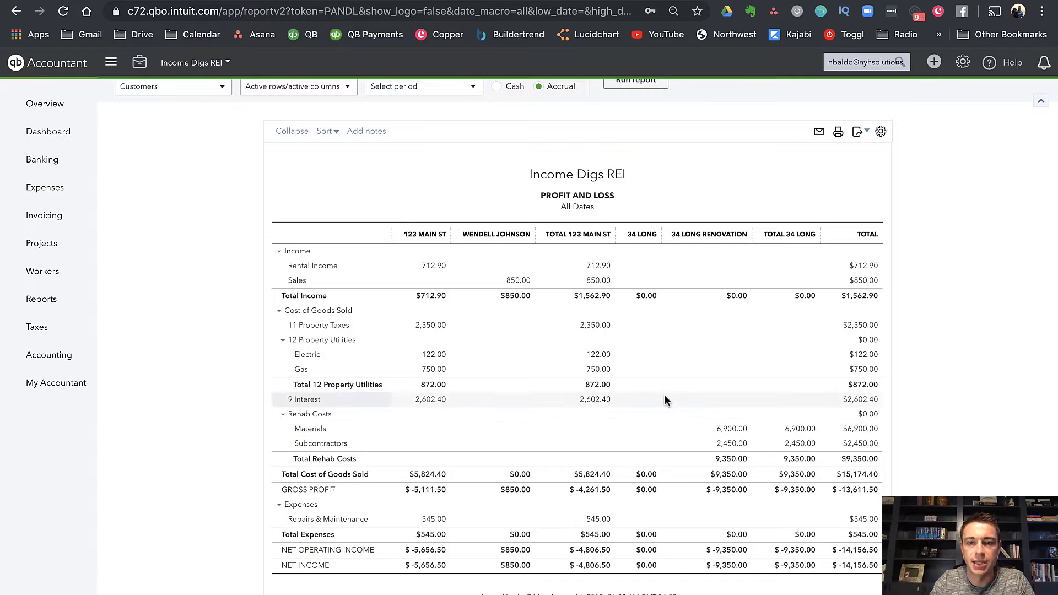
mouse_move(645, 425)
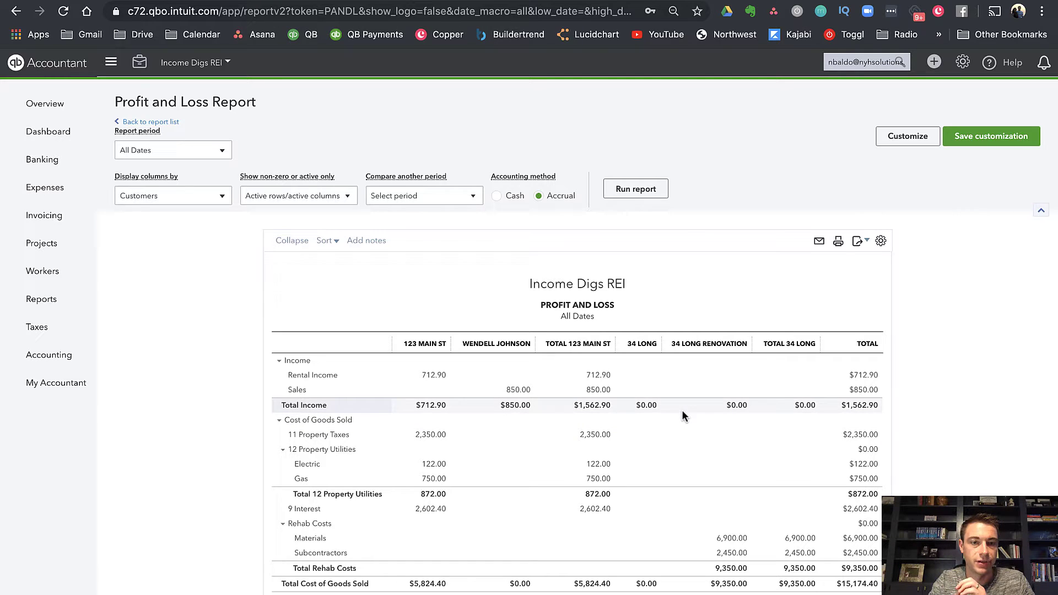
mouse_move(48, 240)
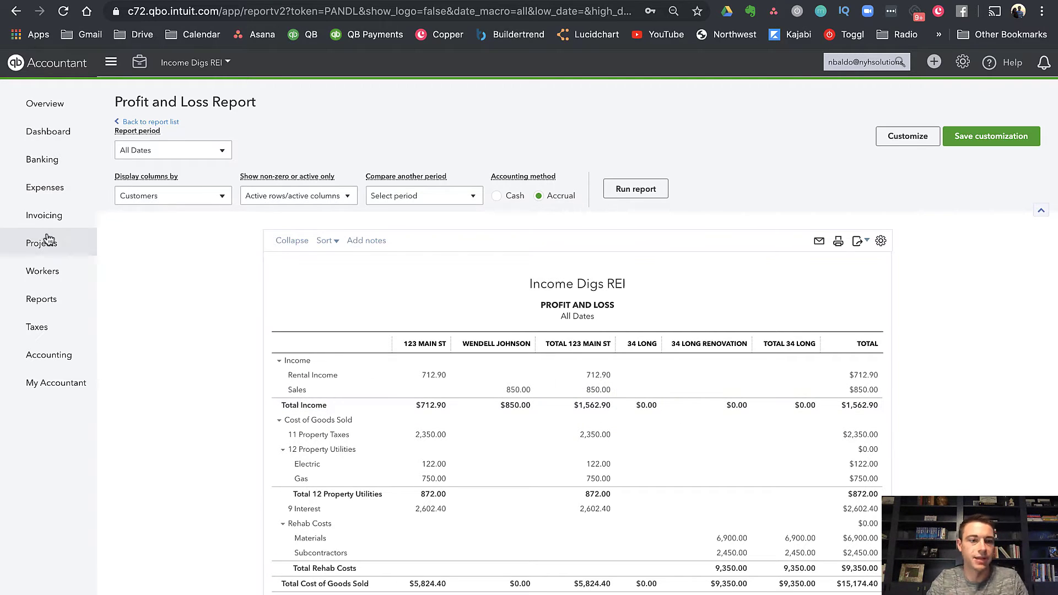
left_click(44, 215)
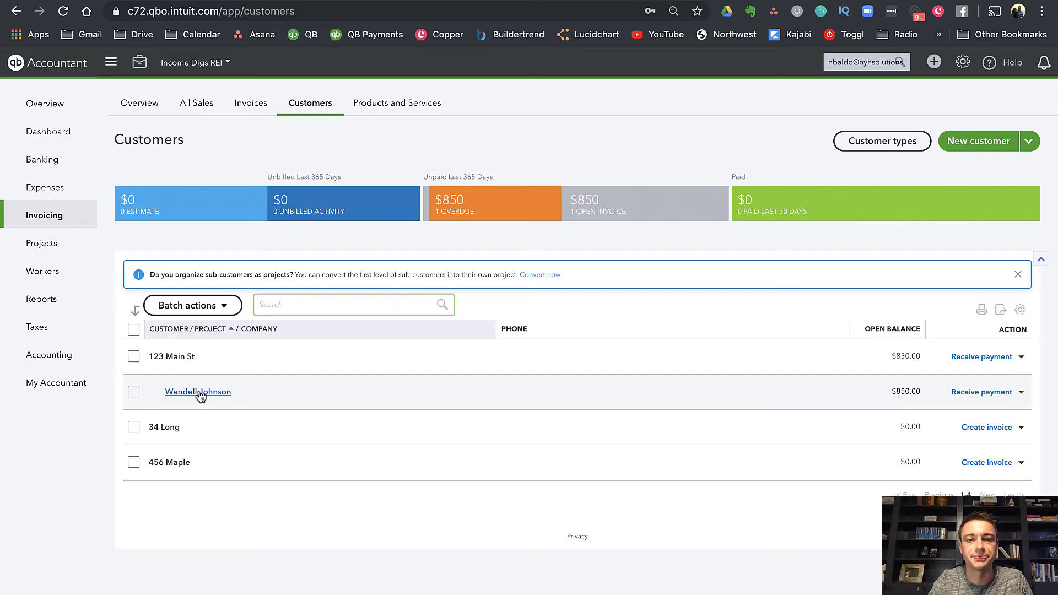
mouse_move(194, 392)
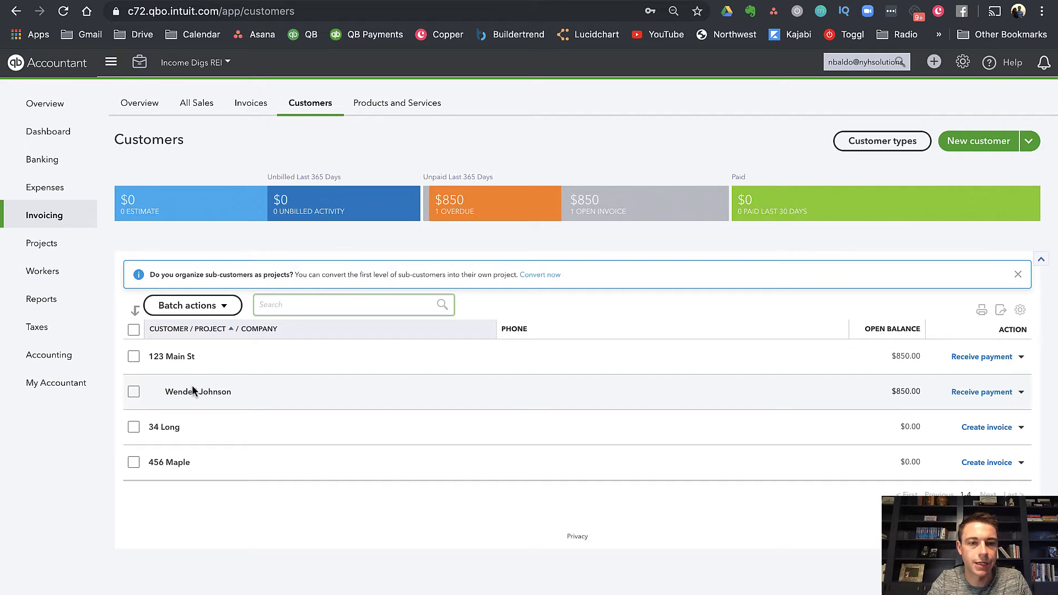
mouse_move(196, 389)
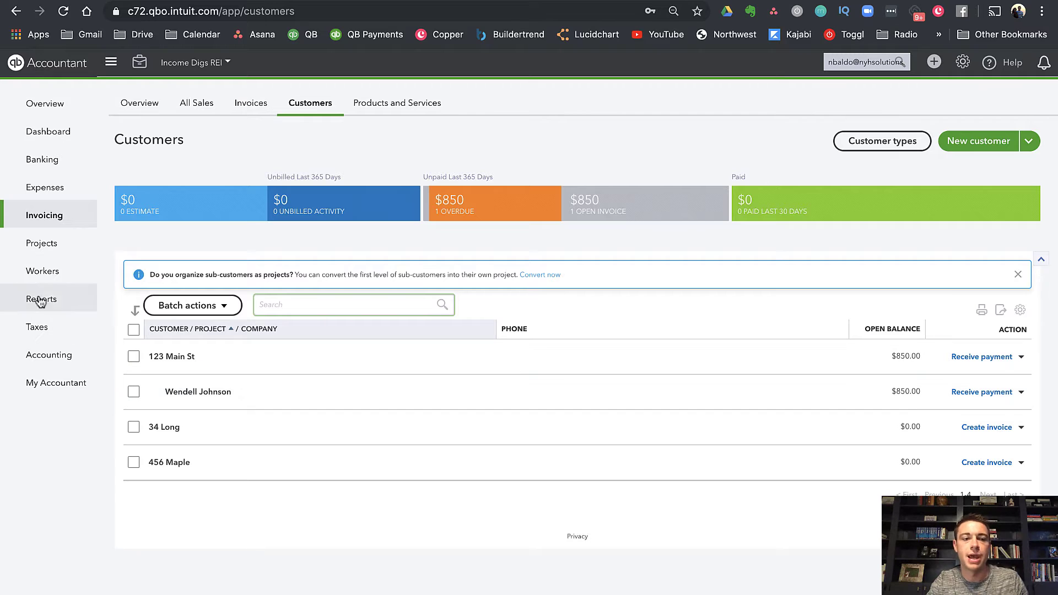
mouse_move(32, 258)
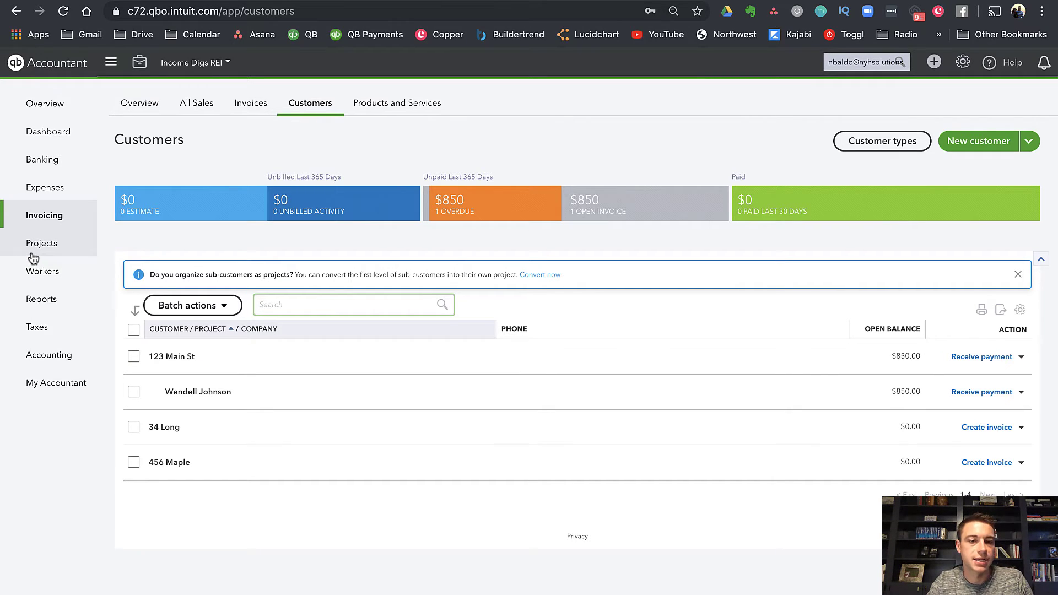
- Open the 123 Main St Renovation project from the Projects list
left_click(42, 243)
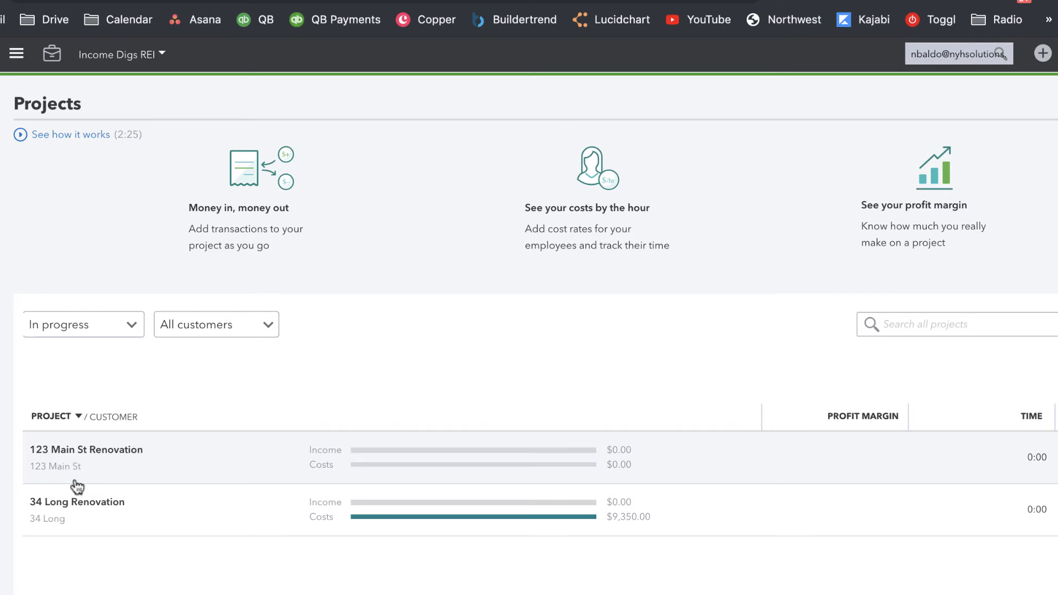
mouse_move(102, 465)
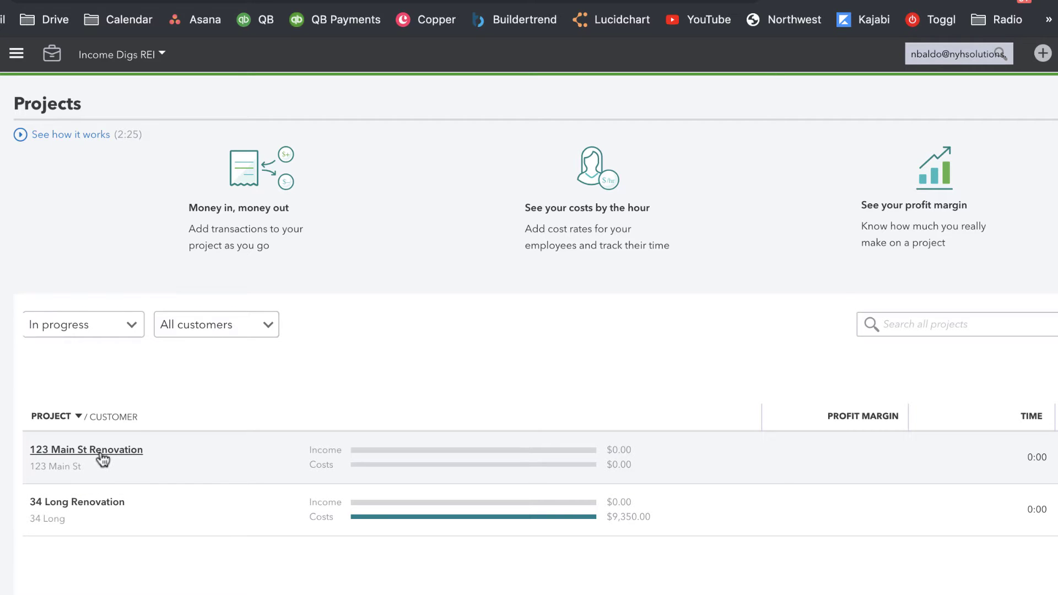
left_click(88, 449)
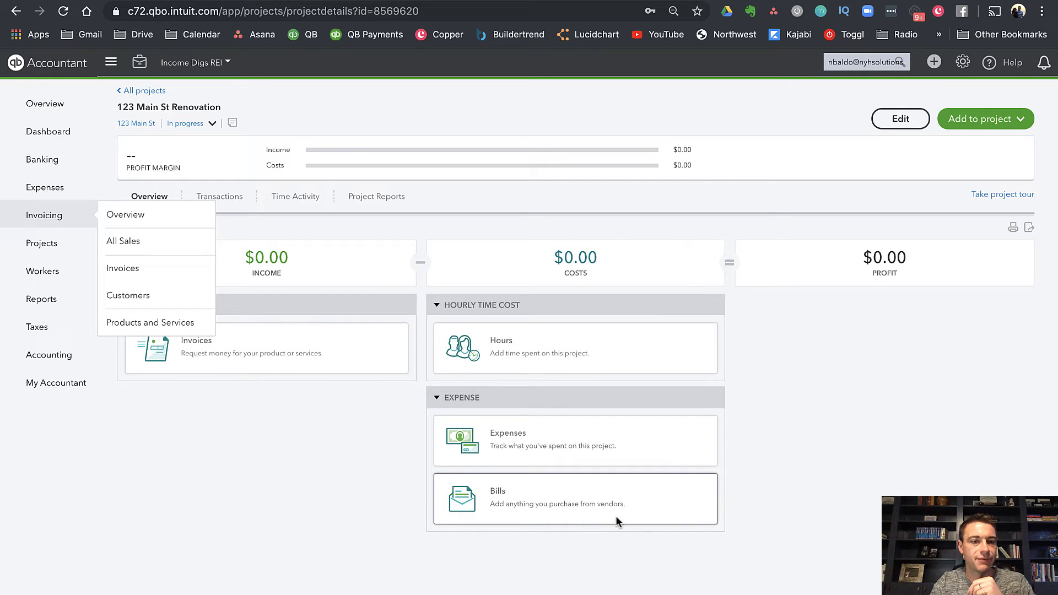
mouse_move(442, 559)
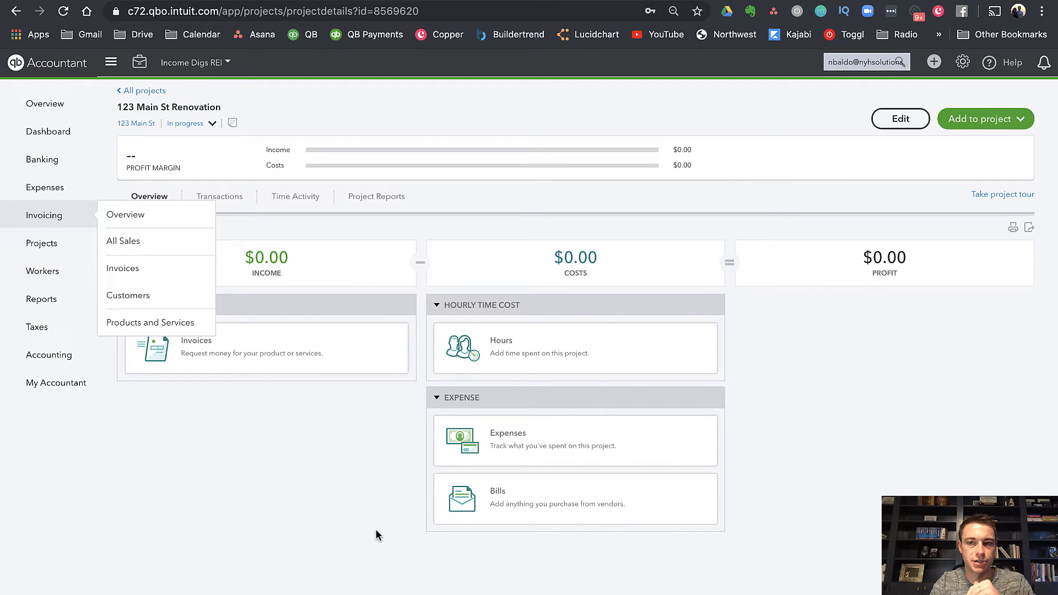
mouse_move(993, 122)
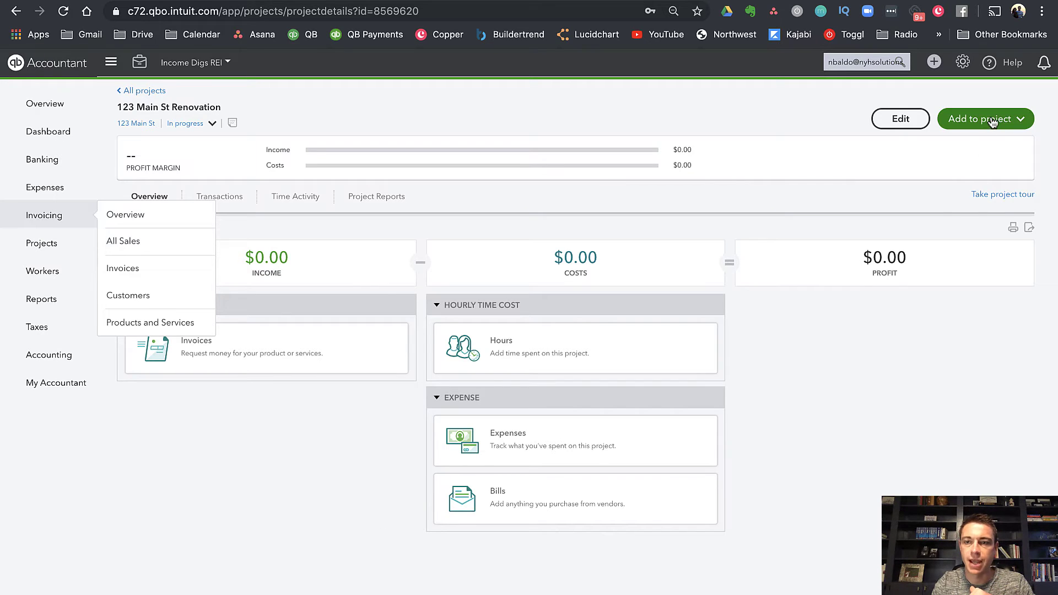
mouse_move(291, 306)
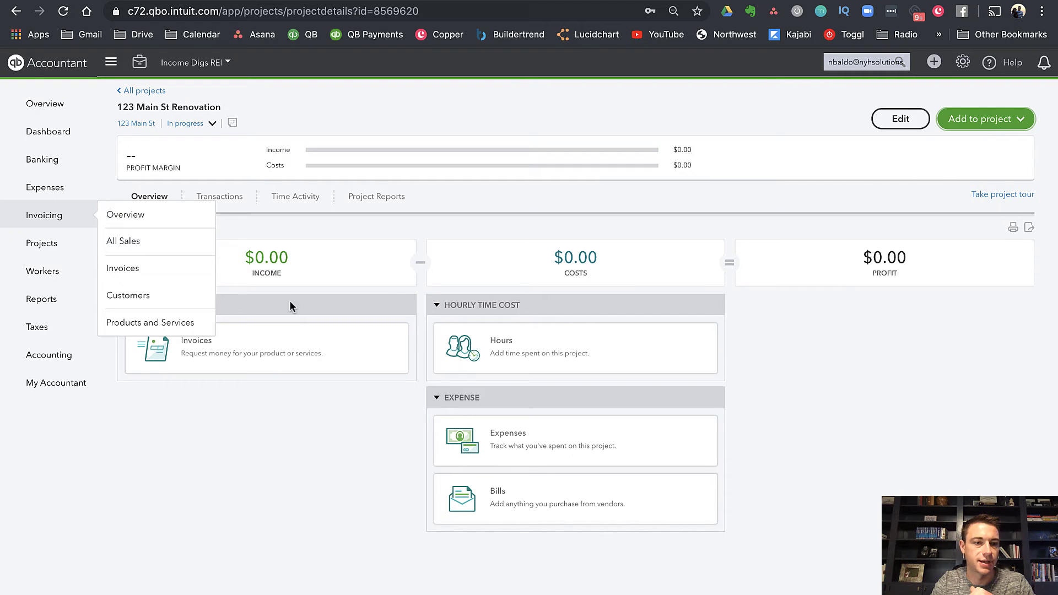
left_click(41, 243)
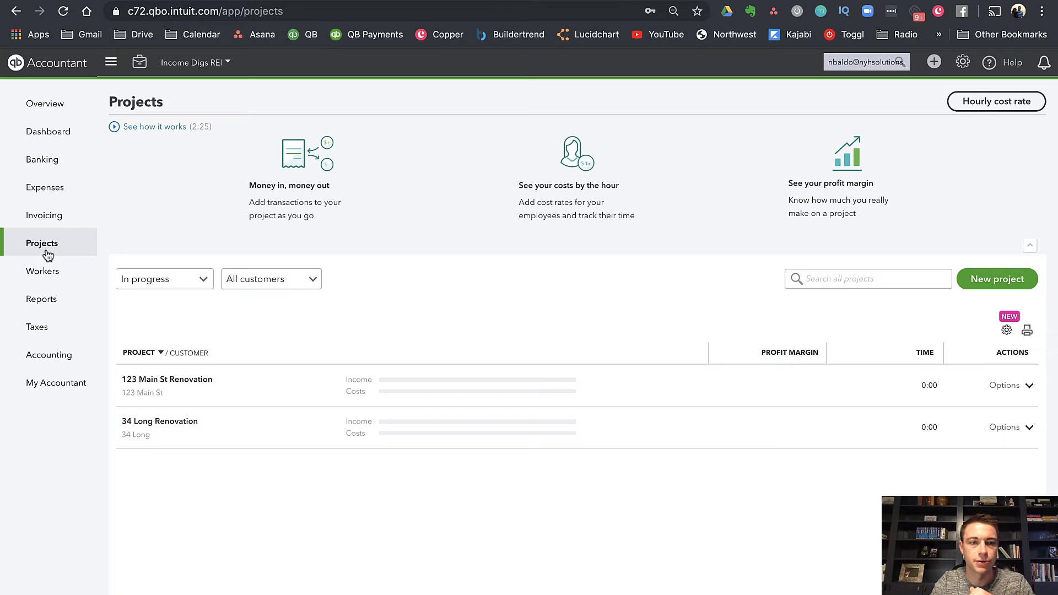
left_click(997, 279)
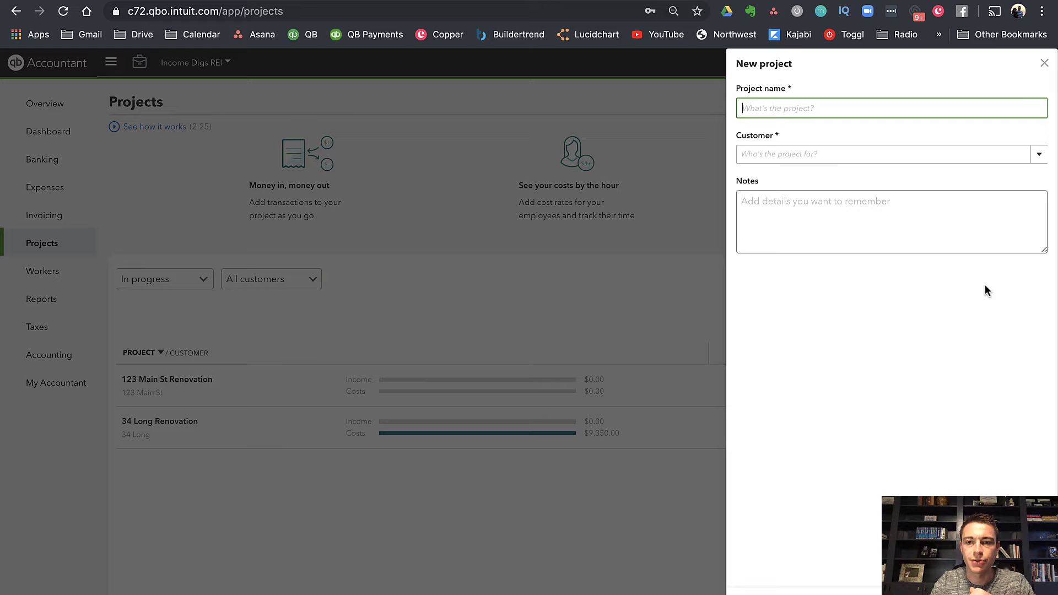
left_click(801, 108)
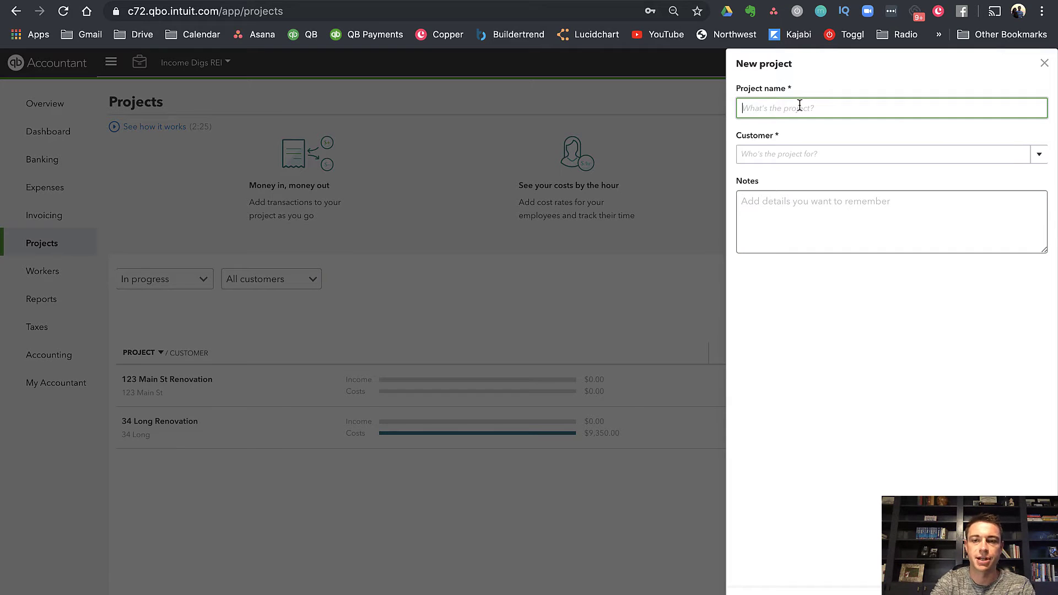
type("Renovation")
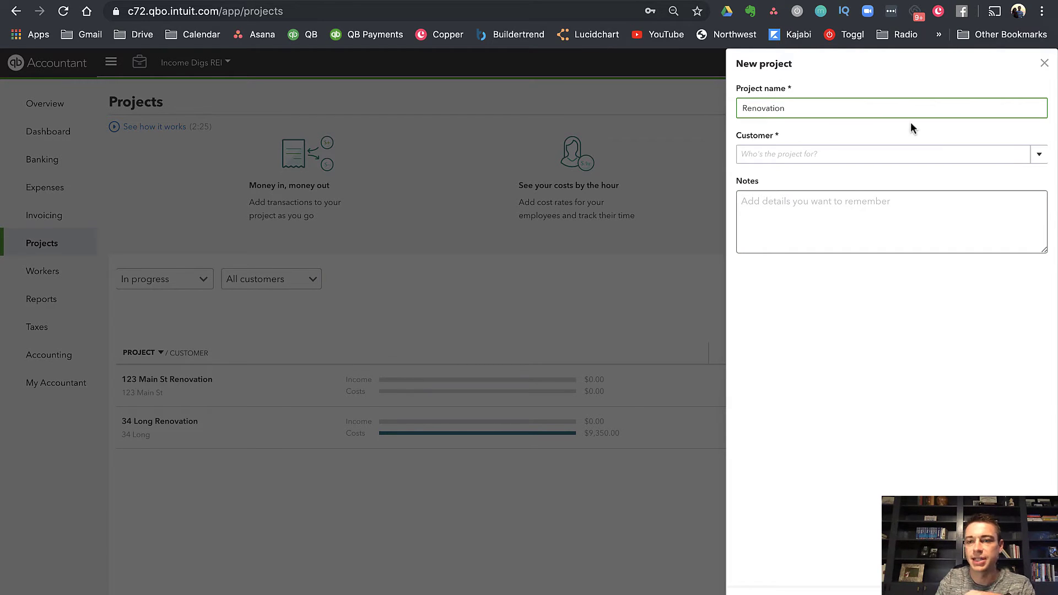
left_click(882, 153)
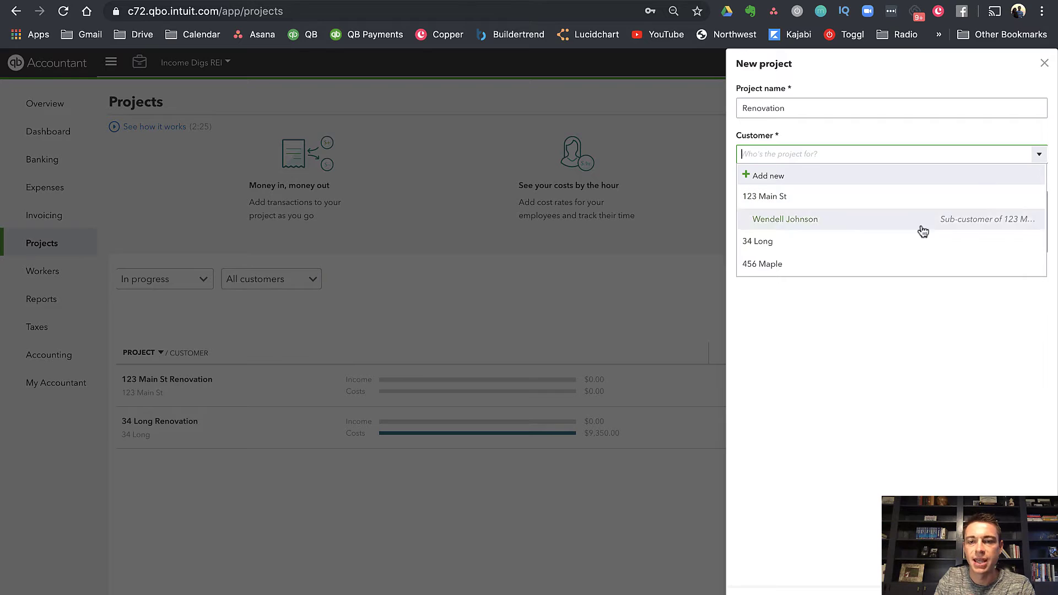
mouse_move(873, 256)
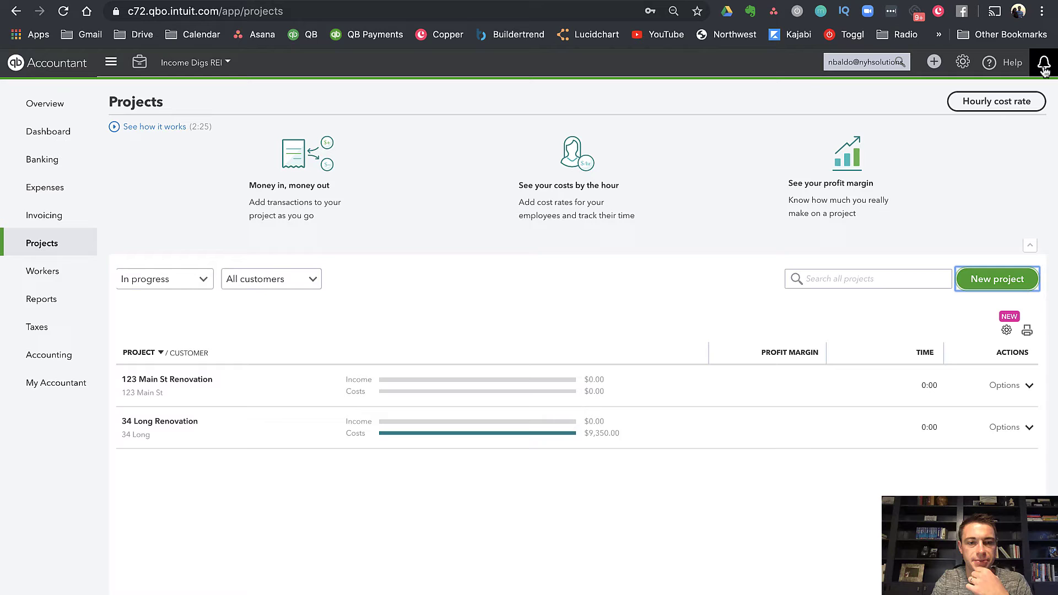
mouse_move(571, 302)
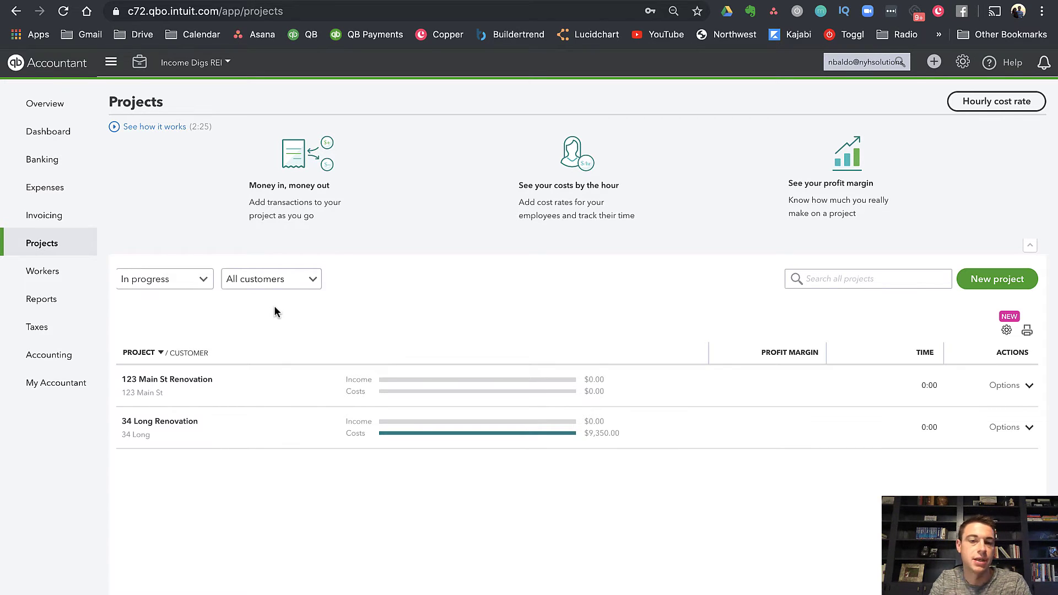
mouse_move(971, 179)
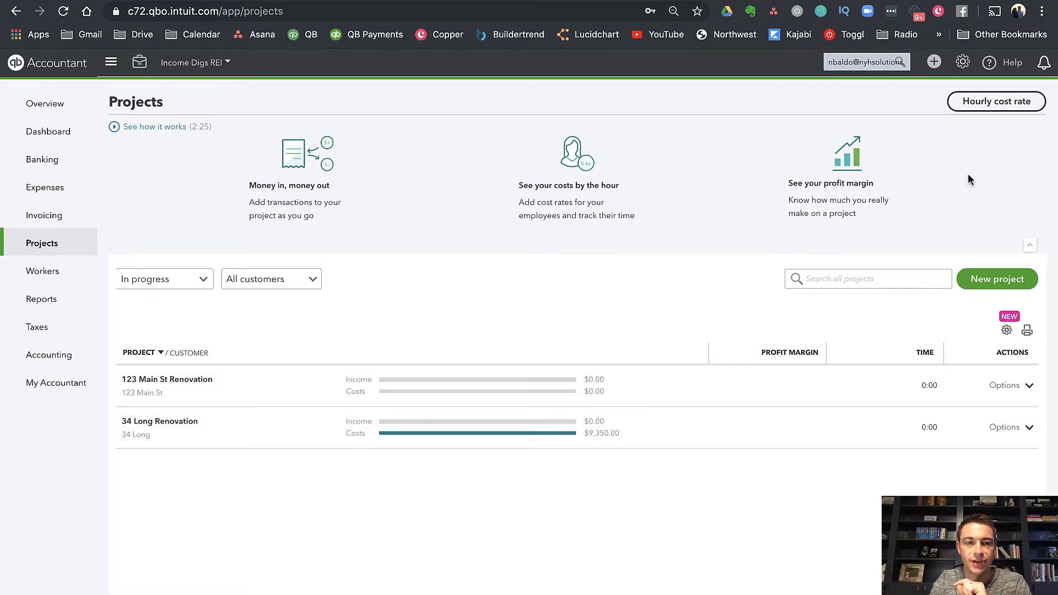
mouse_move(963, 181)
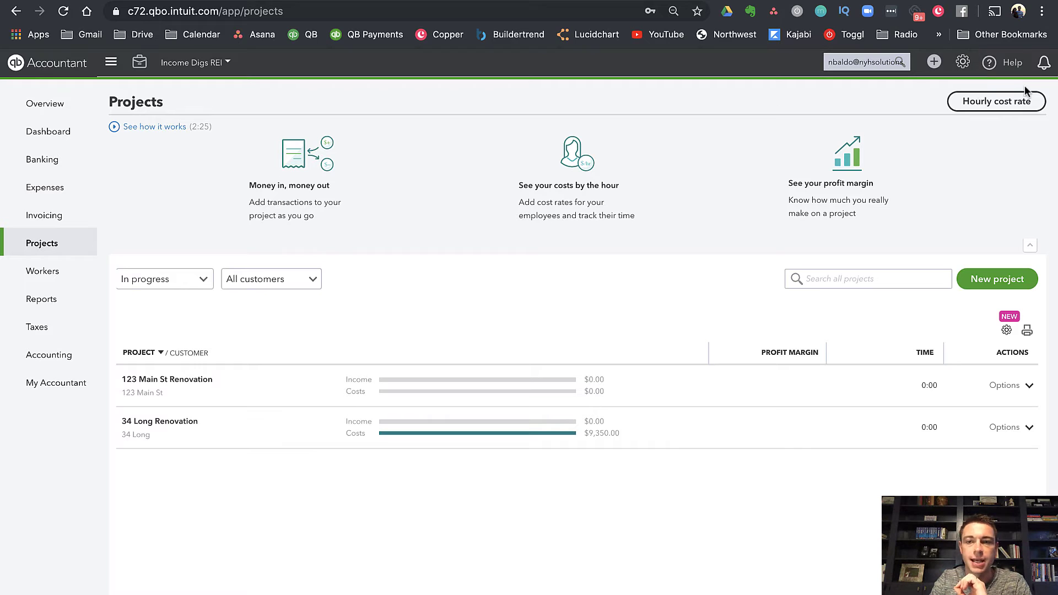
left_click(935, 62)
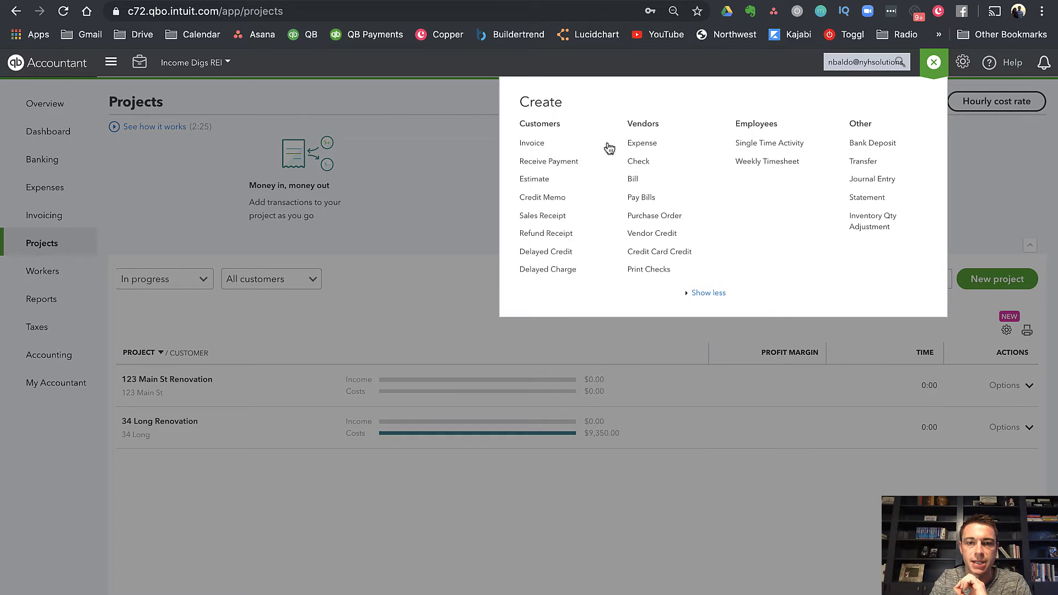
left_click(643, 143)
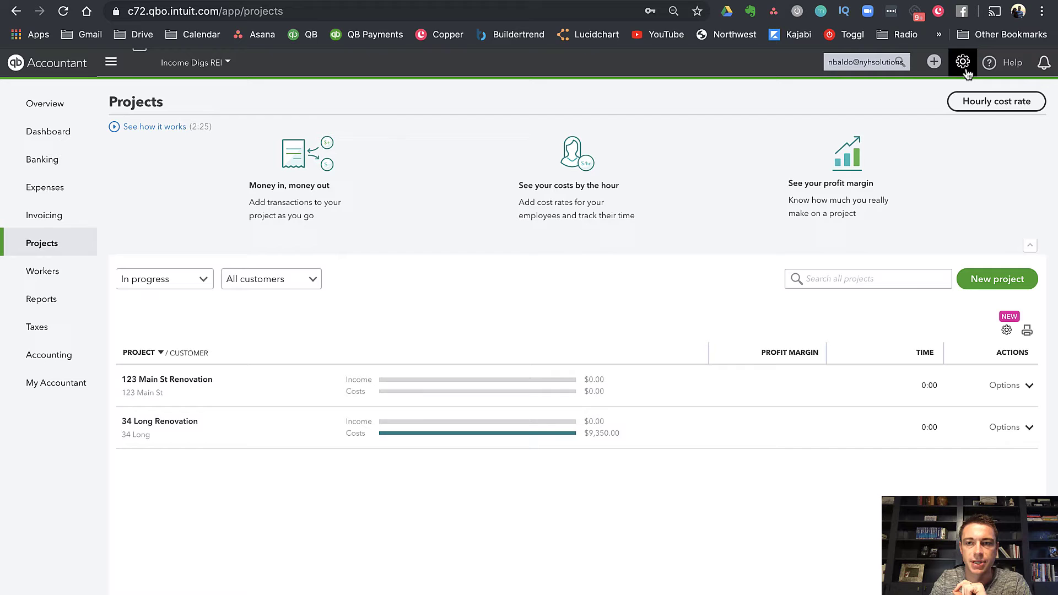
- Enable Track classes in Advanced settings, assigning one class per transaction row, and save
left_click(963, 62)
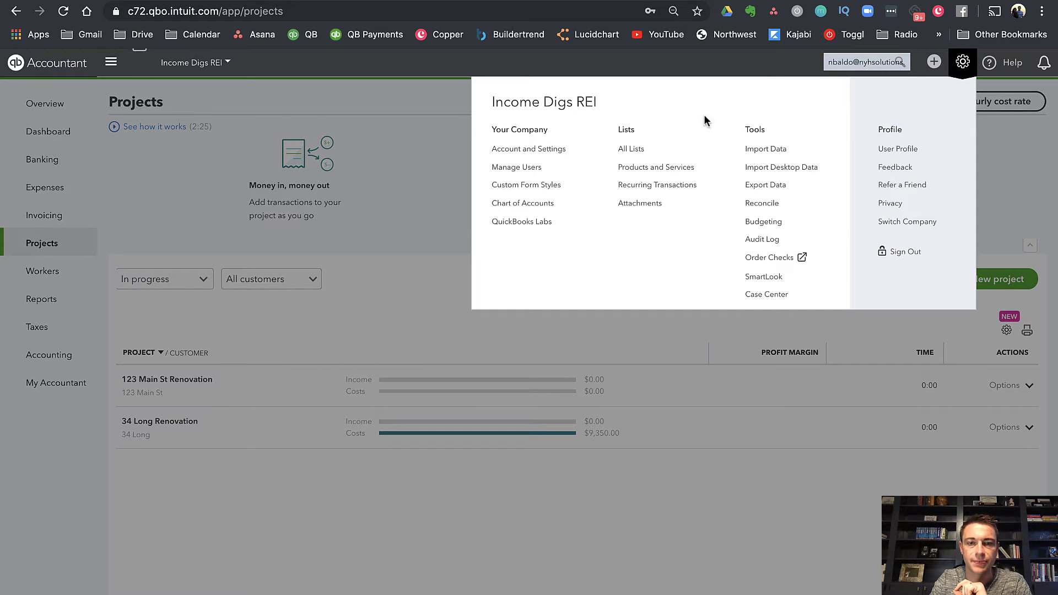
left_click(528, 148)
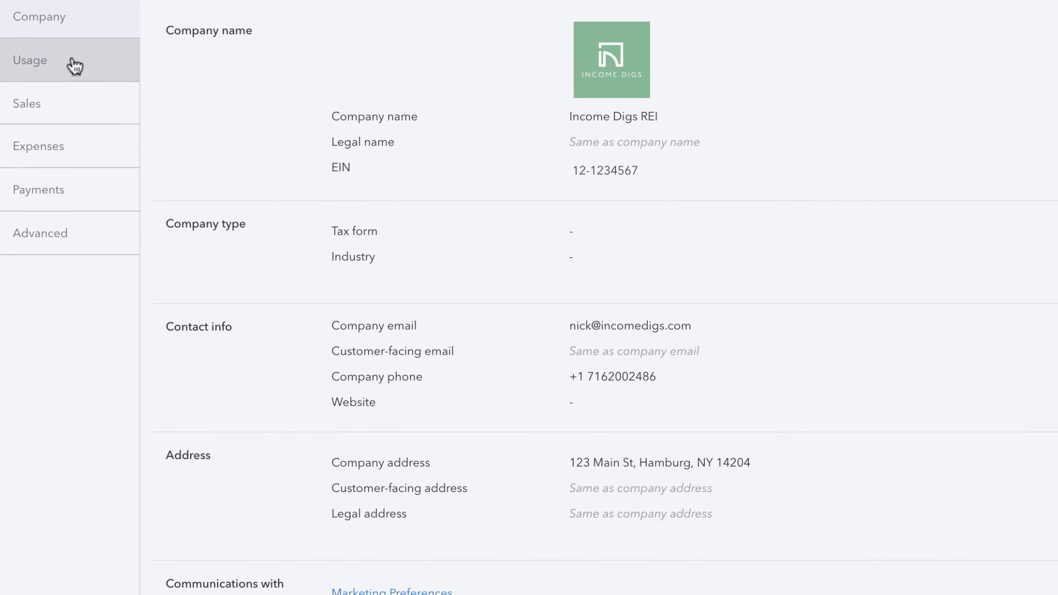
left_click(40, 233)
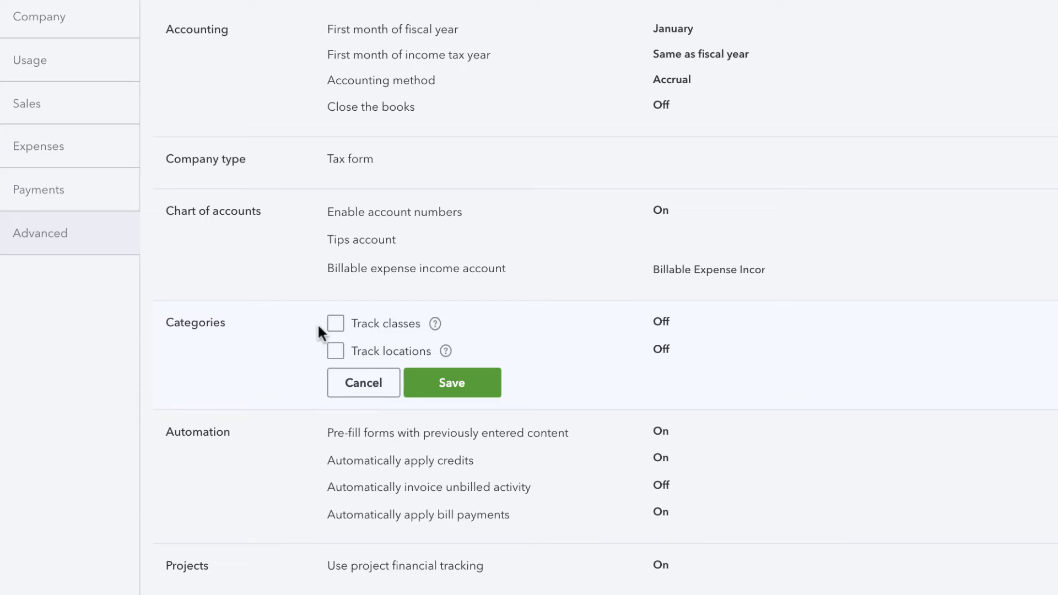
left_click(335, 324)
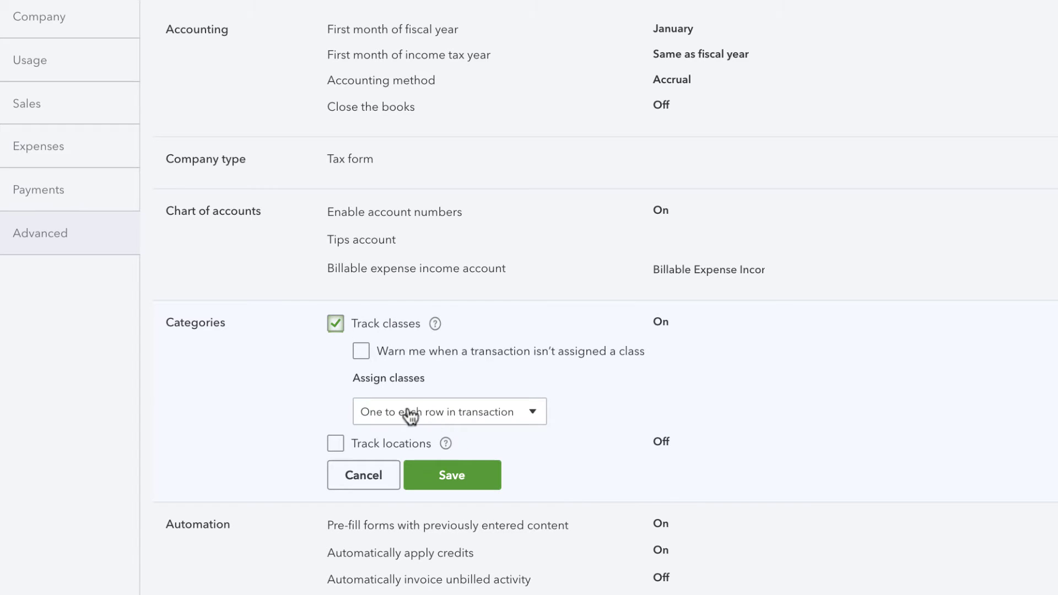
left_click(449, 412)
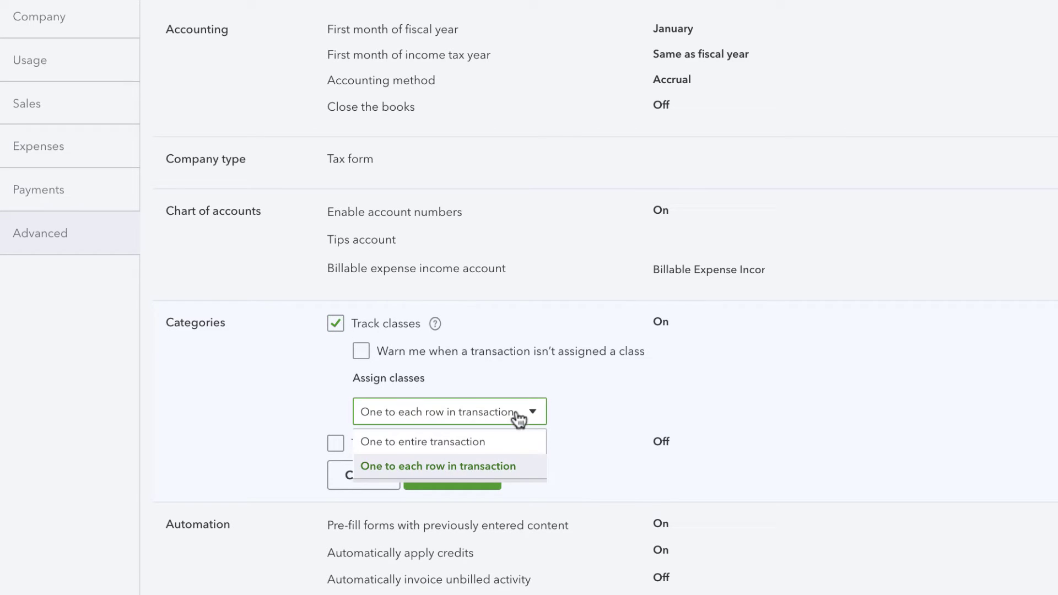
left_click(438, 466)
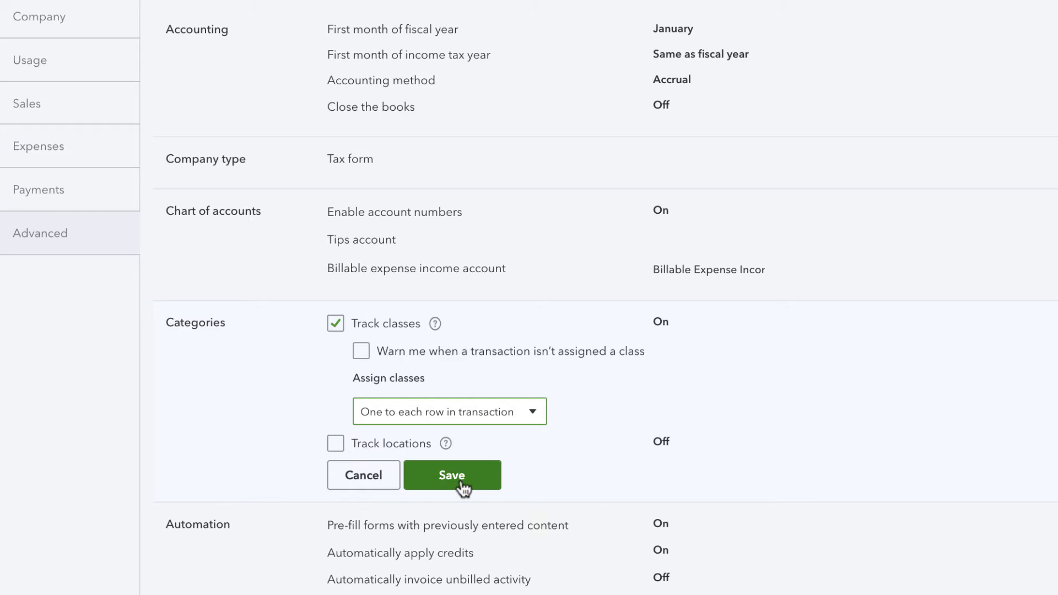
left_click(452, 475)
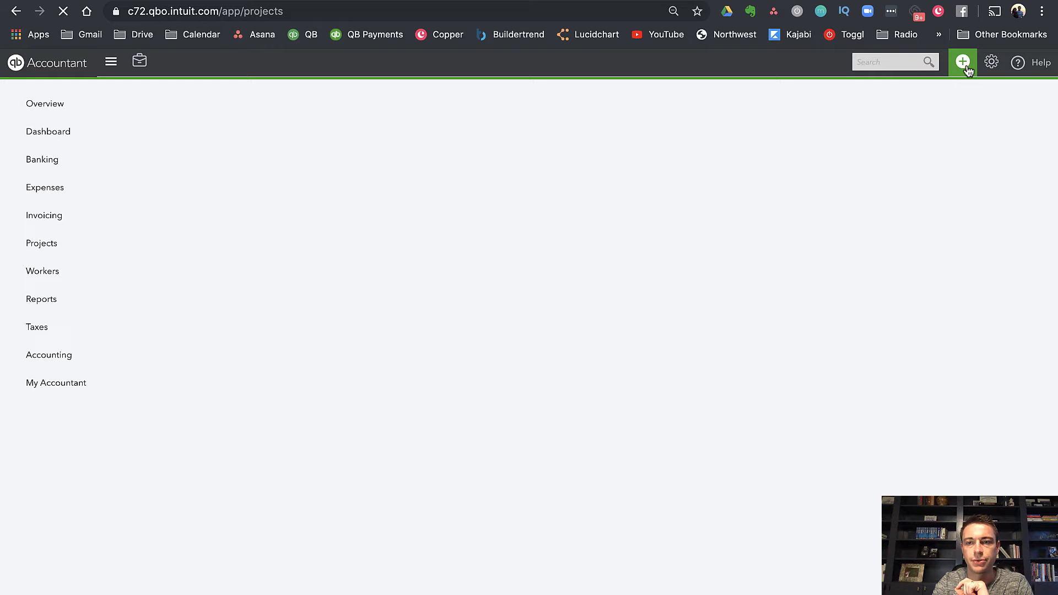
- Start a new expense with an Electric line for 255.00
left_click(963, 61)
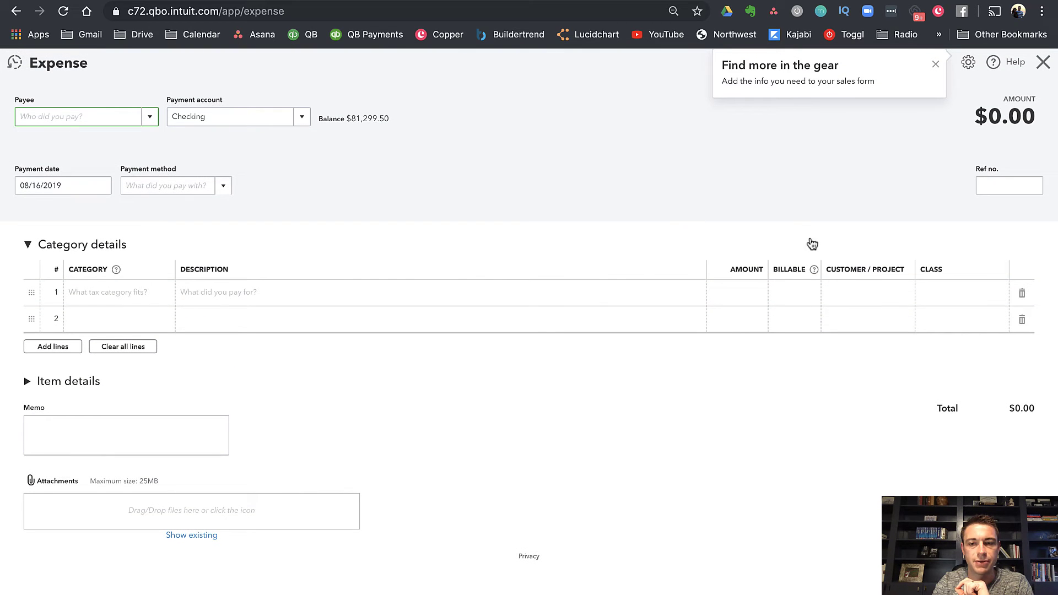
mouse_move(952, 298)
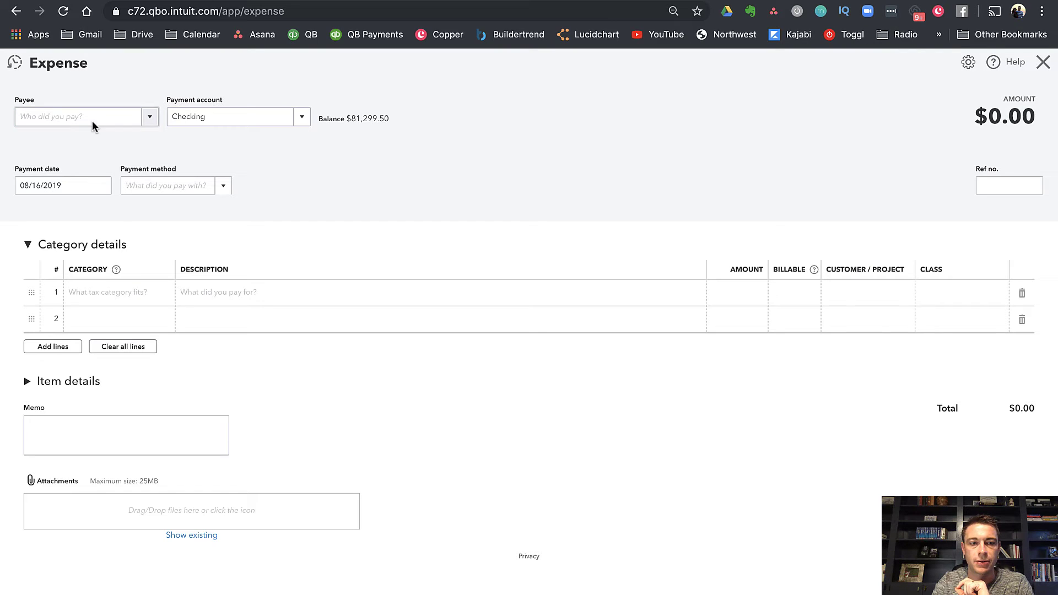
left_click(113, 293)
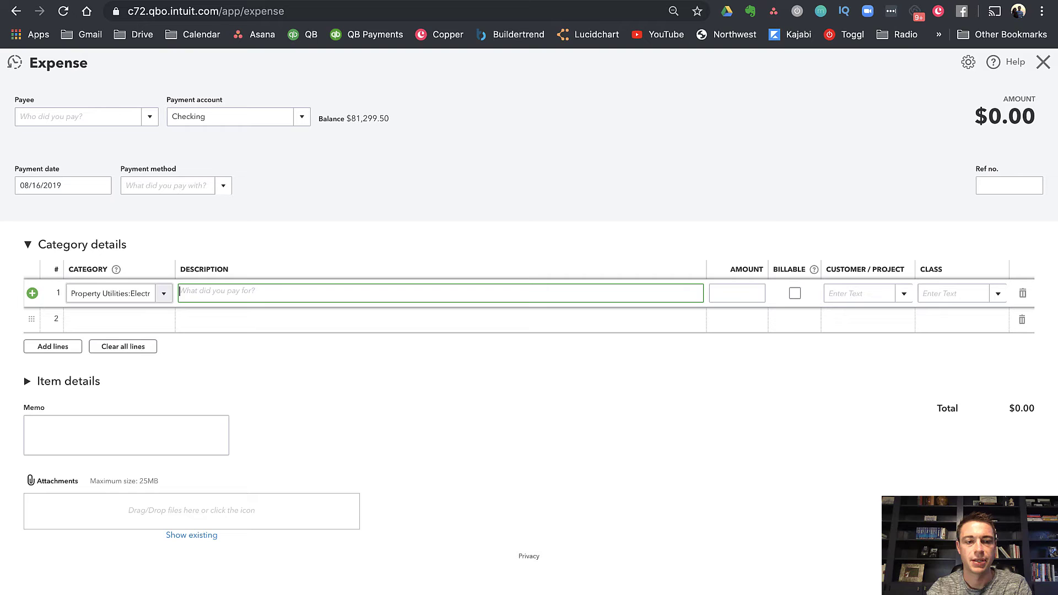
type("Electric")
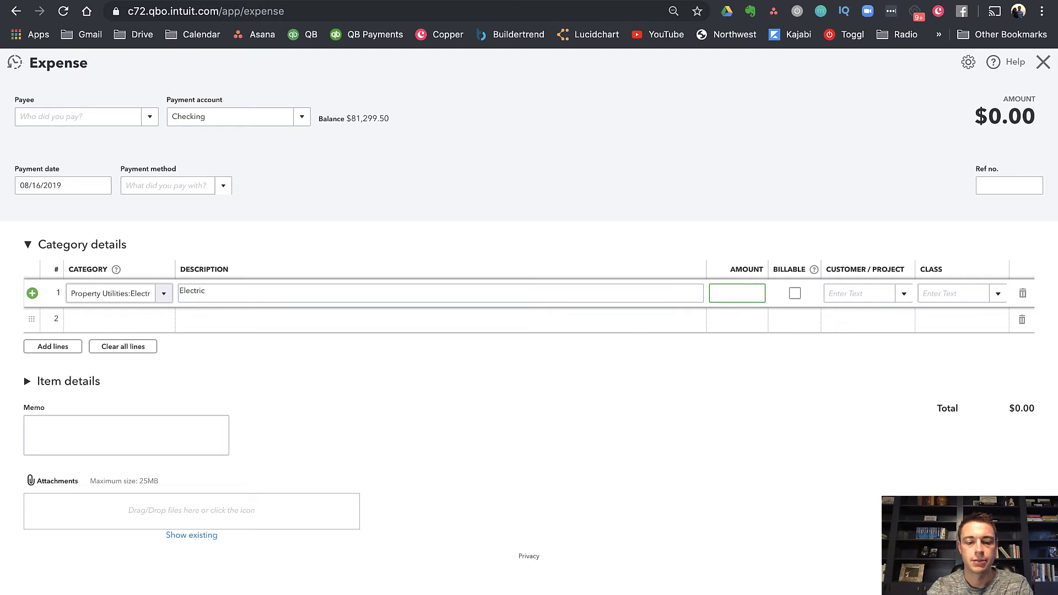
type("255.00")
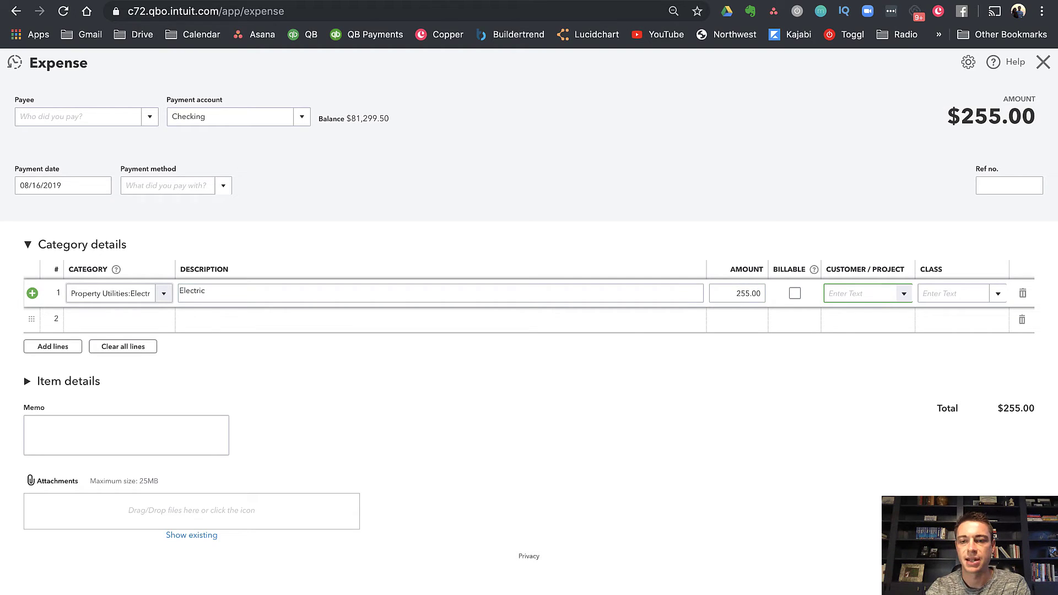
- Create the class 123 Main St and assign customer 123 Main St to the line
type("123 Main St")
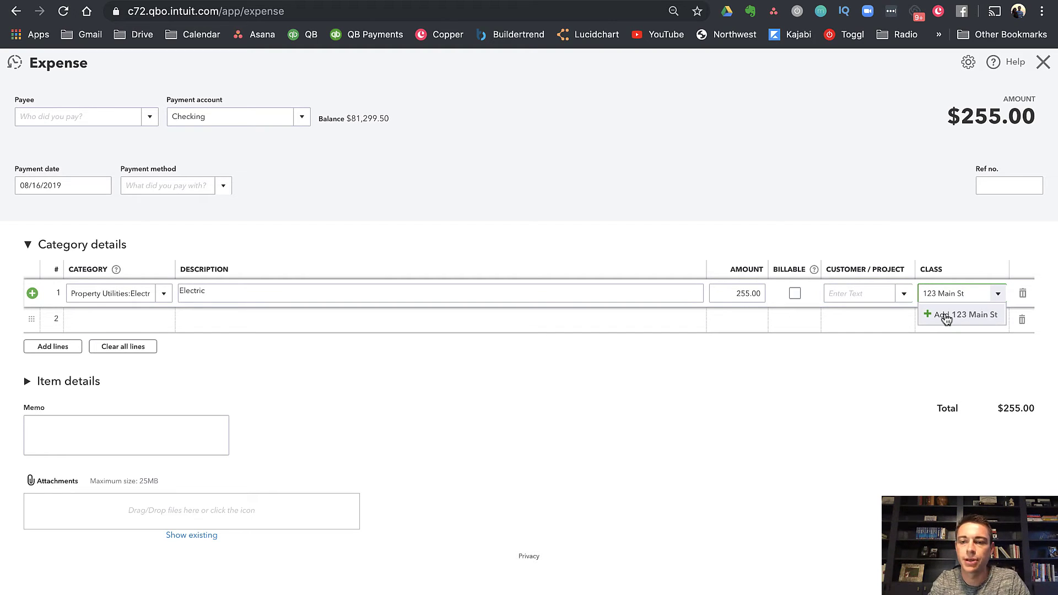
left_click(967, 314)
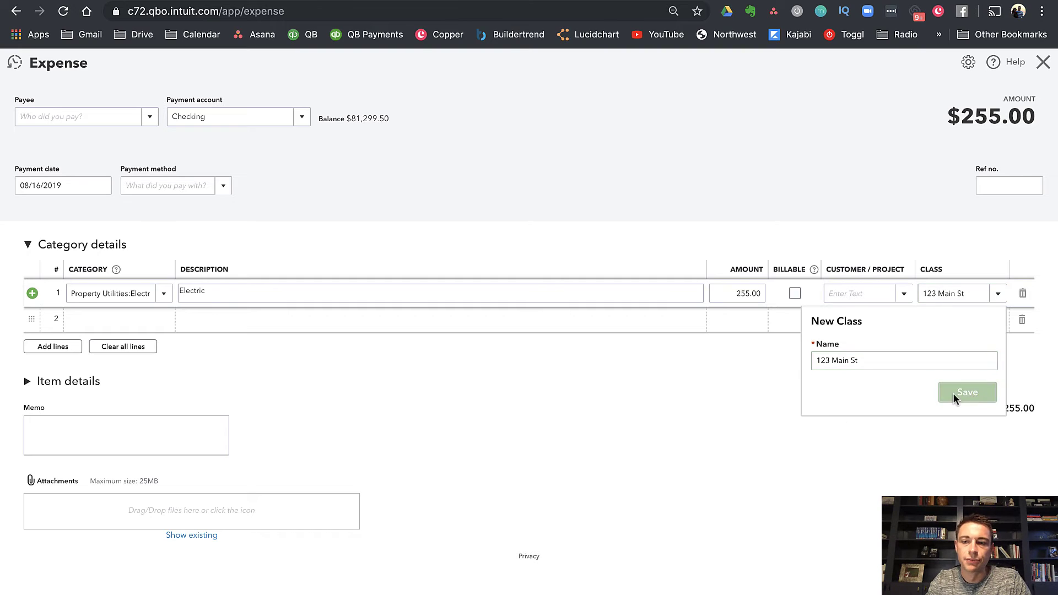
left_click(968, 392)
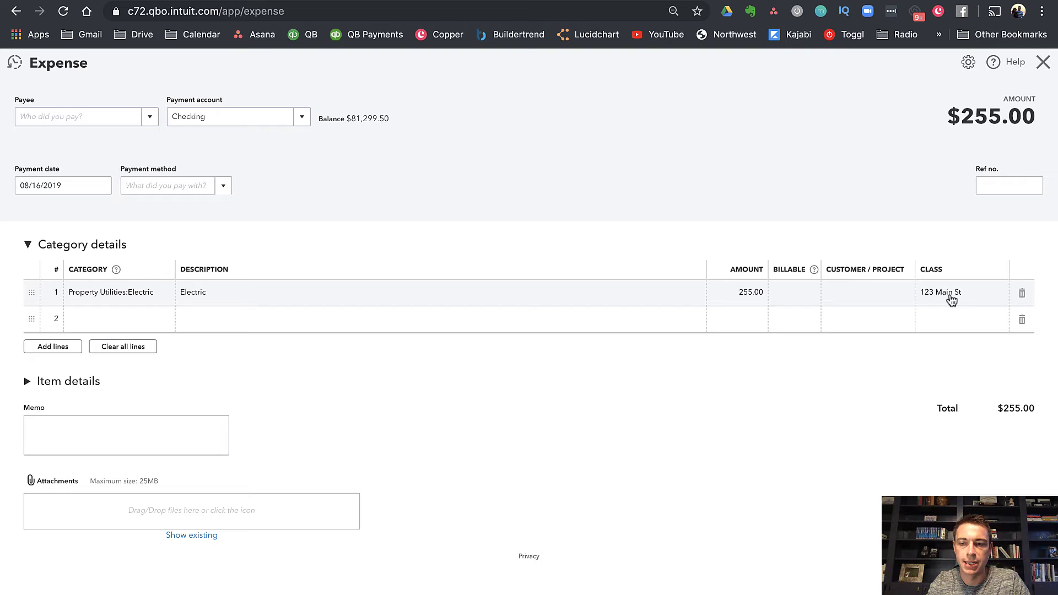
mouse_move(872, 300)
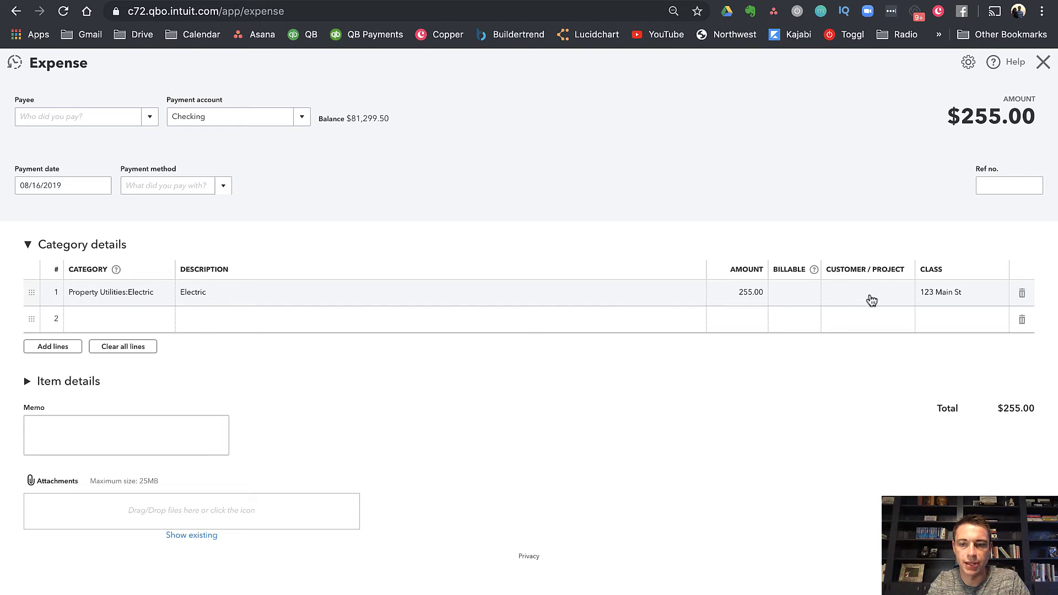
mouse_move(854, 300)
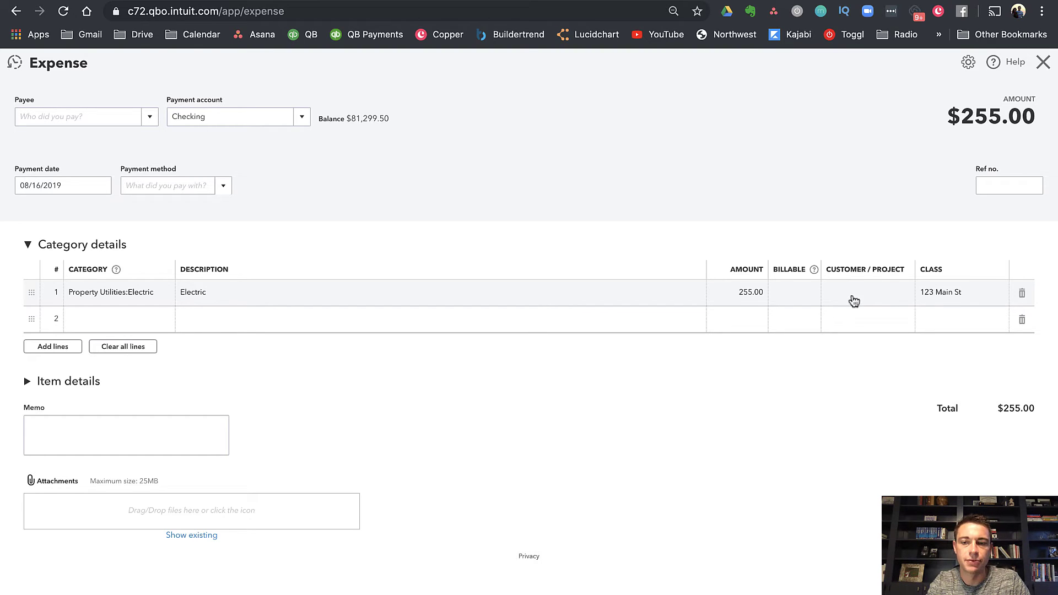
left_click(859, 294)
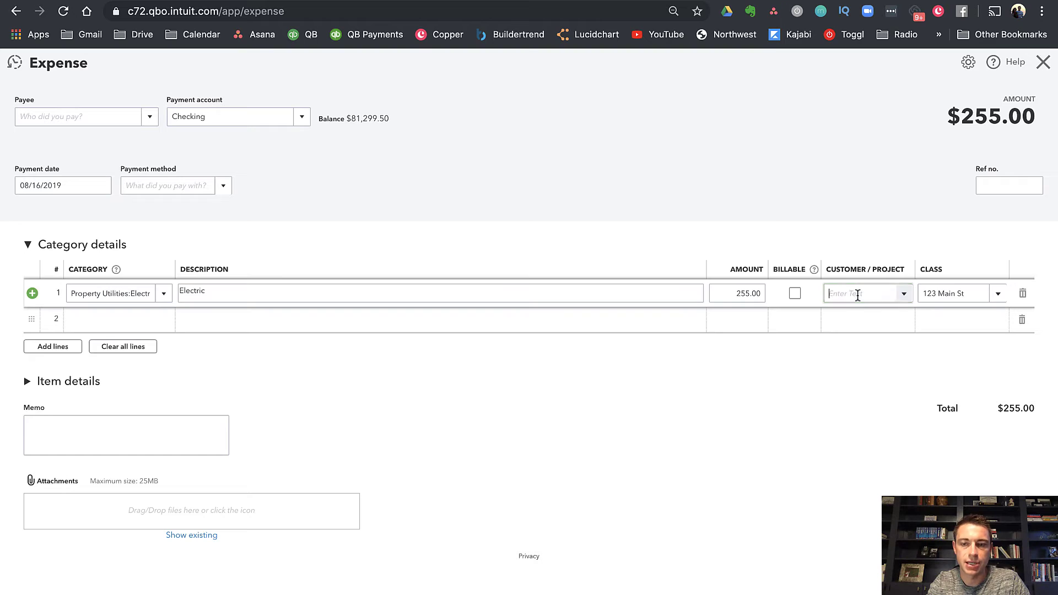
left_click(858, 294)
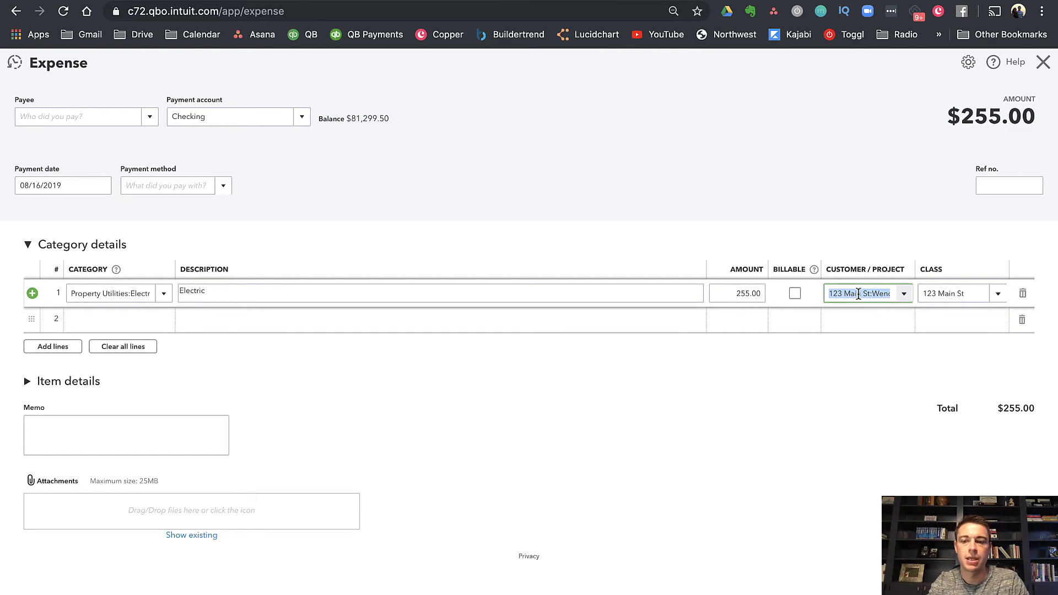
left_click(29, 381)
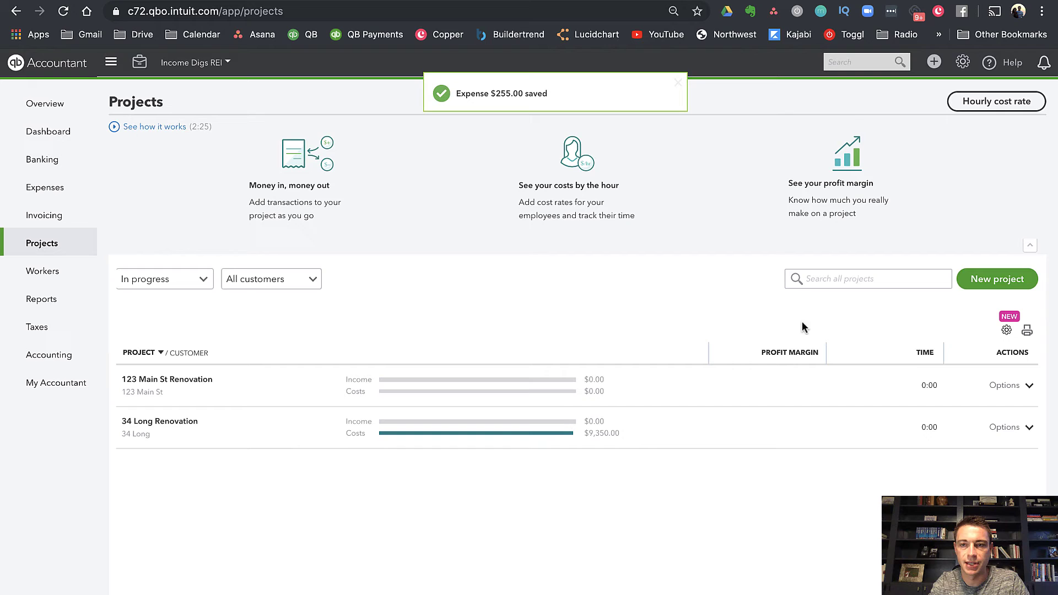
- Enter a $125 repairs expense line and create the new class 34 Long for it
left_click(934, 61)
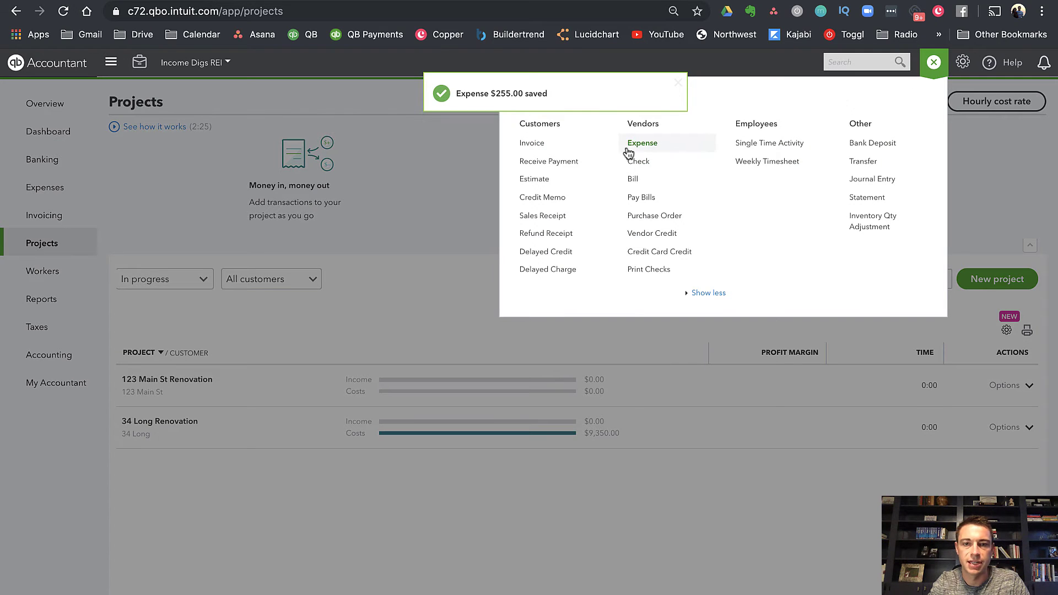
left_click(643, 143)
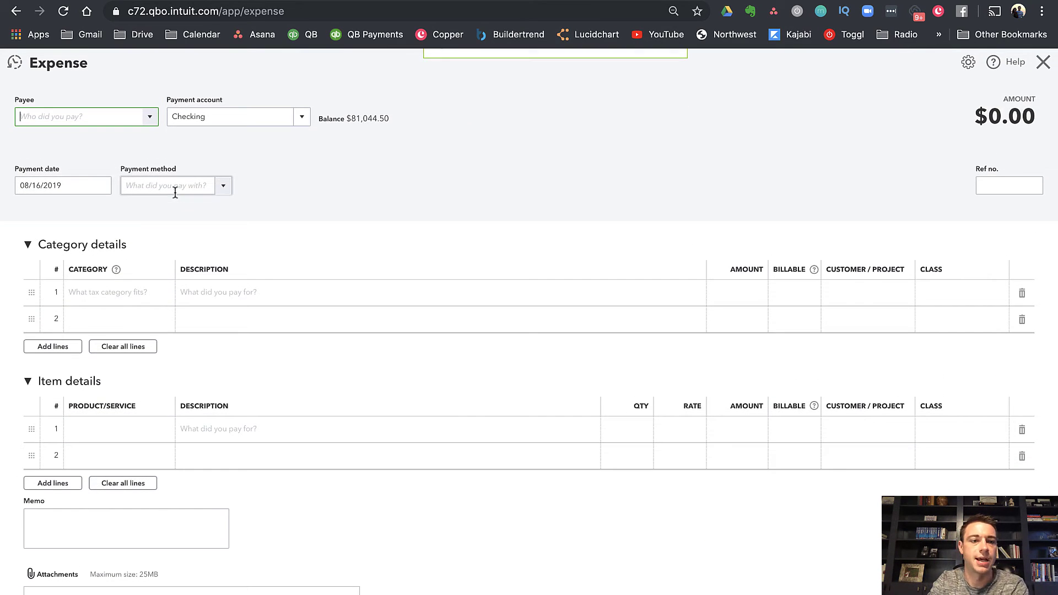
left_click(113, 293)
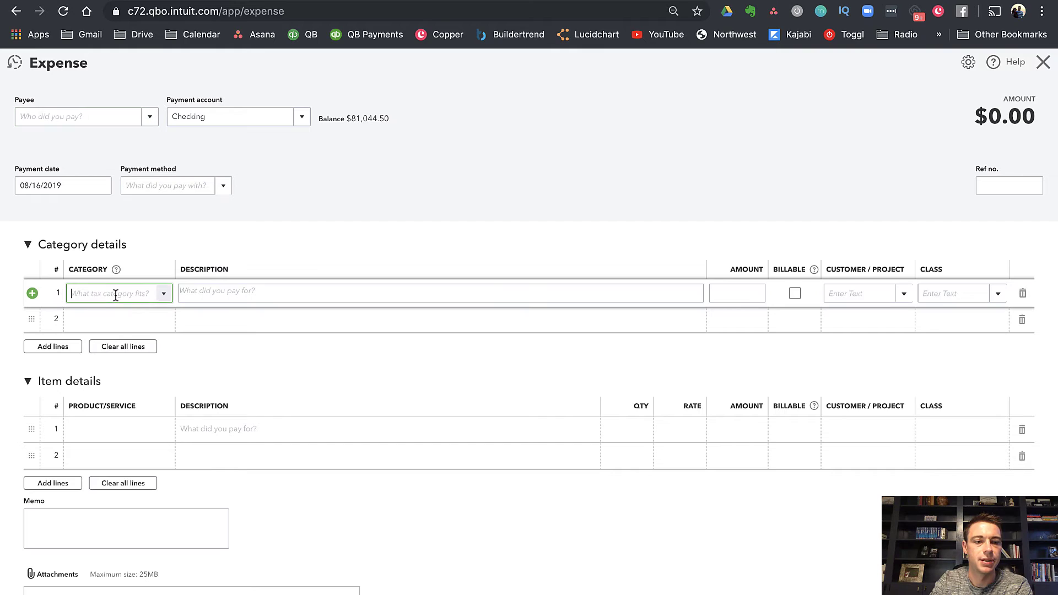
type("repairs & Maintenance")
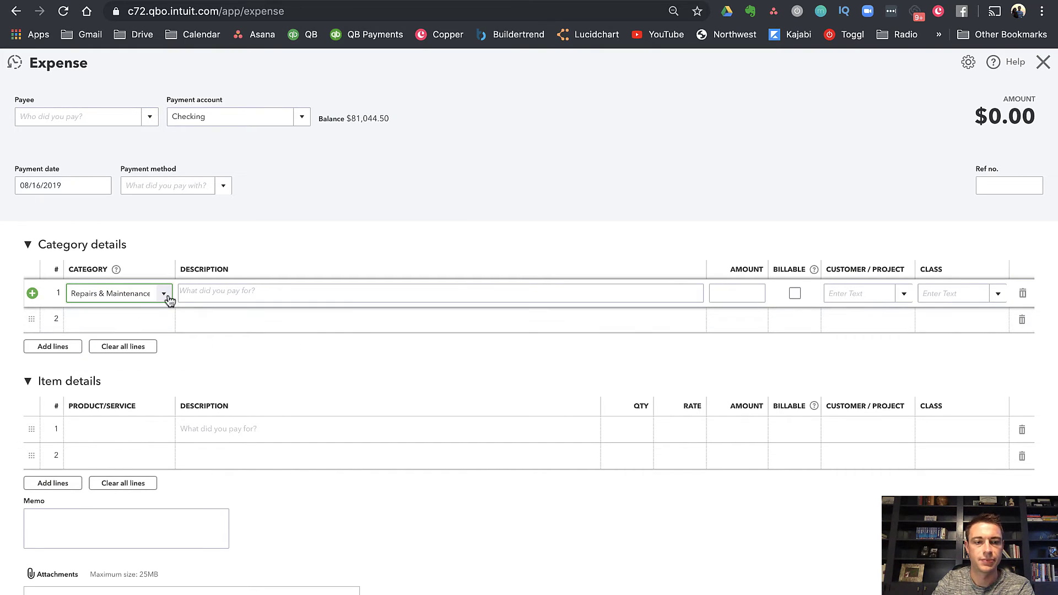
type("rep")
left_click(737, 293)
type("125")
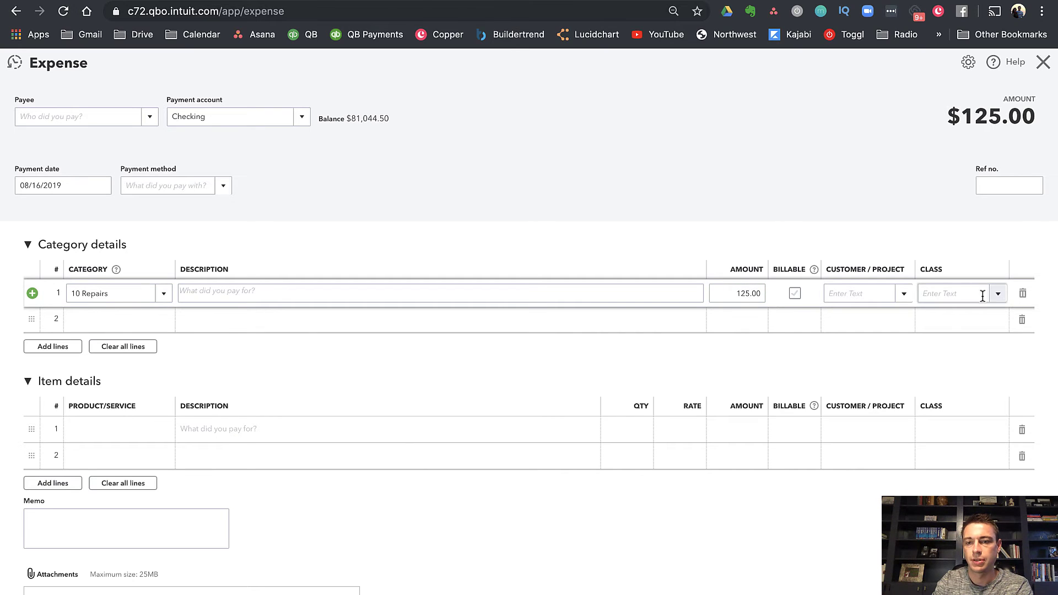
type("34")
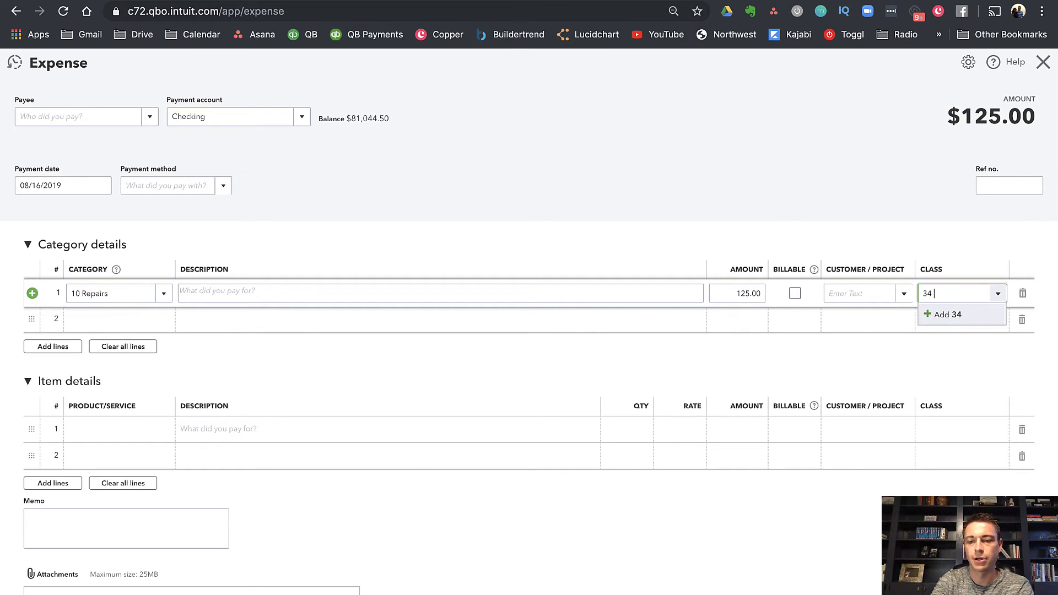
type("Long")
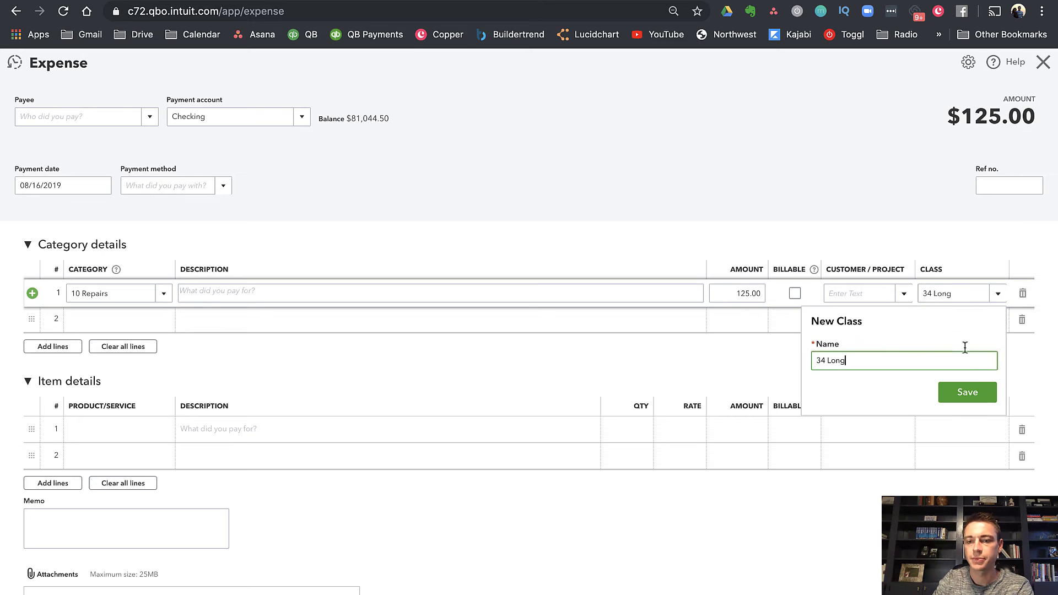
left_click(967, 392)
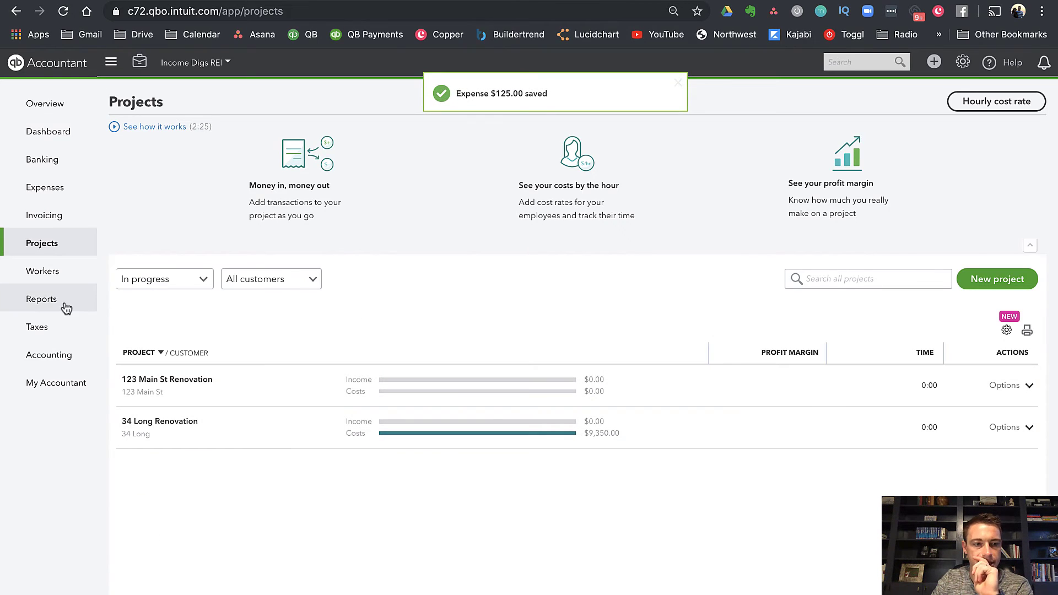
- Open the Profit and Loss report with the report period set to All Dates
left_click(41, 299)
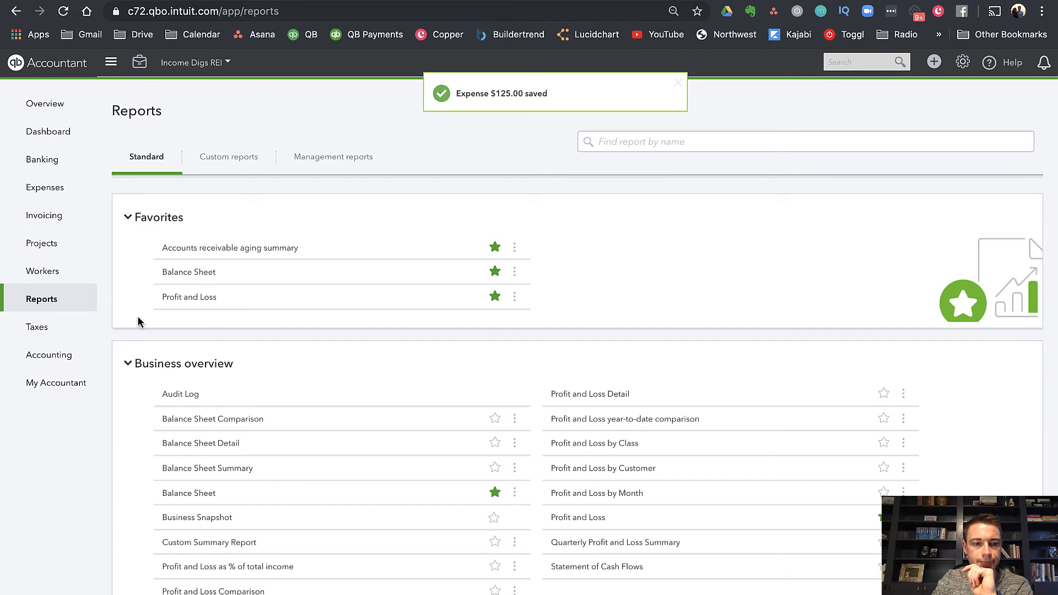
left_click(189, 297)
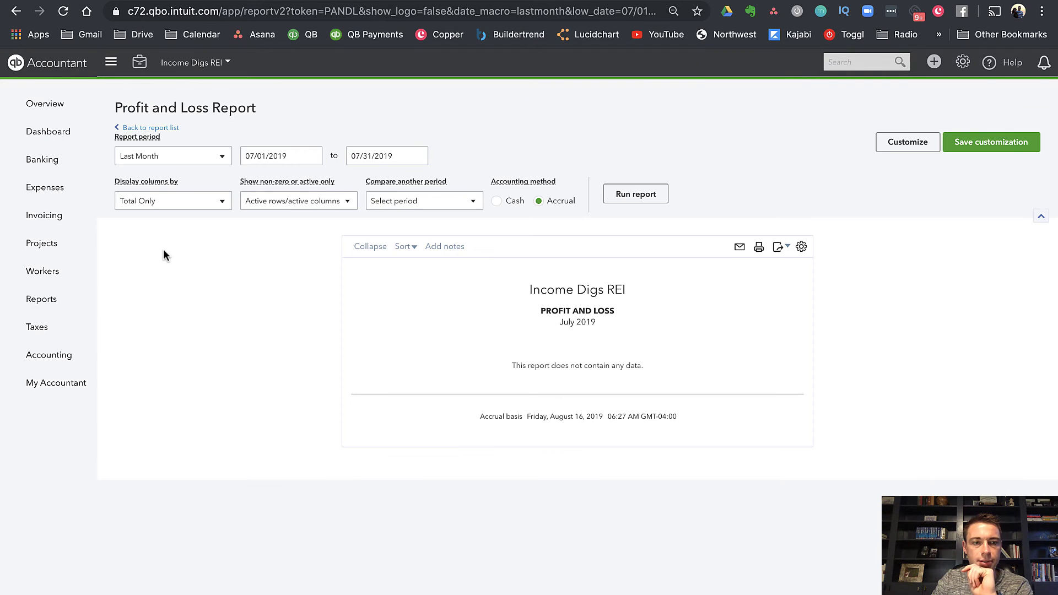
left_click(173, 156)
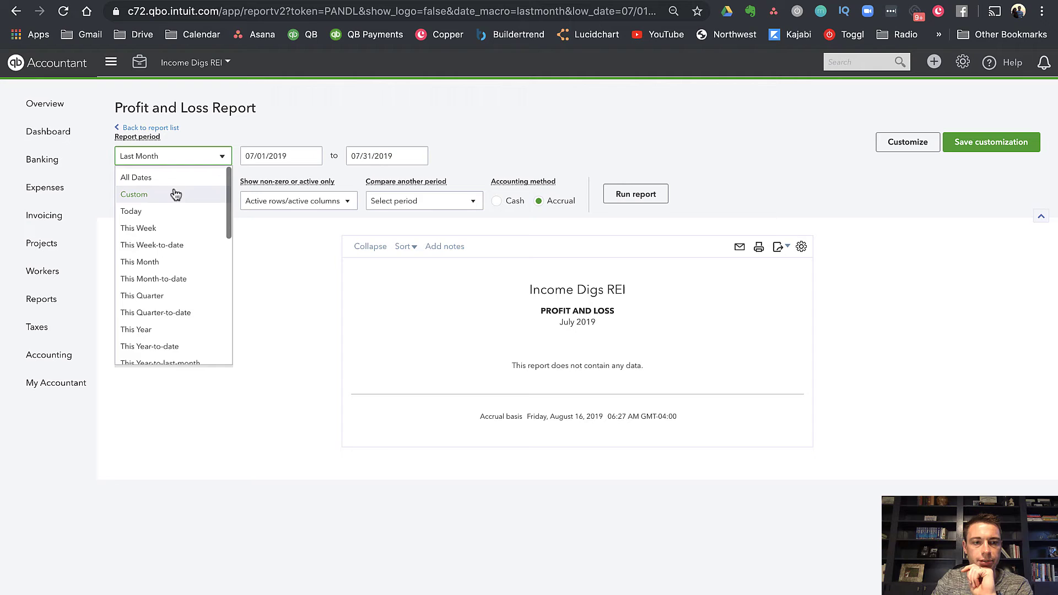
left_click(136, 177)
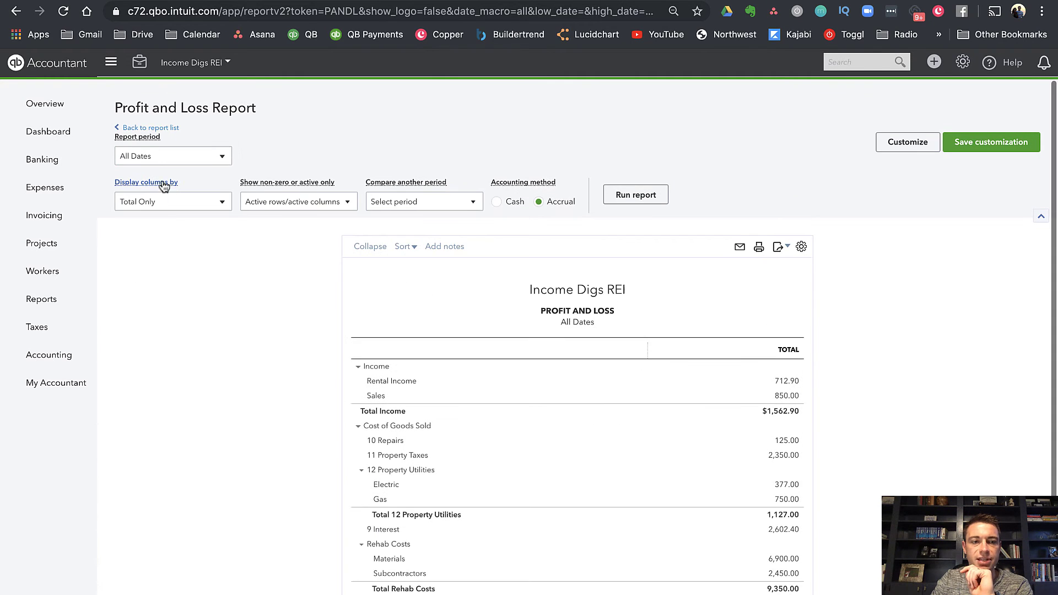
left_click(173, 201)
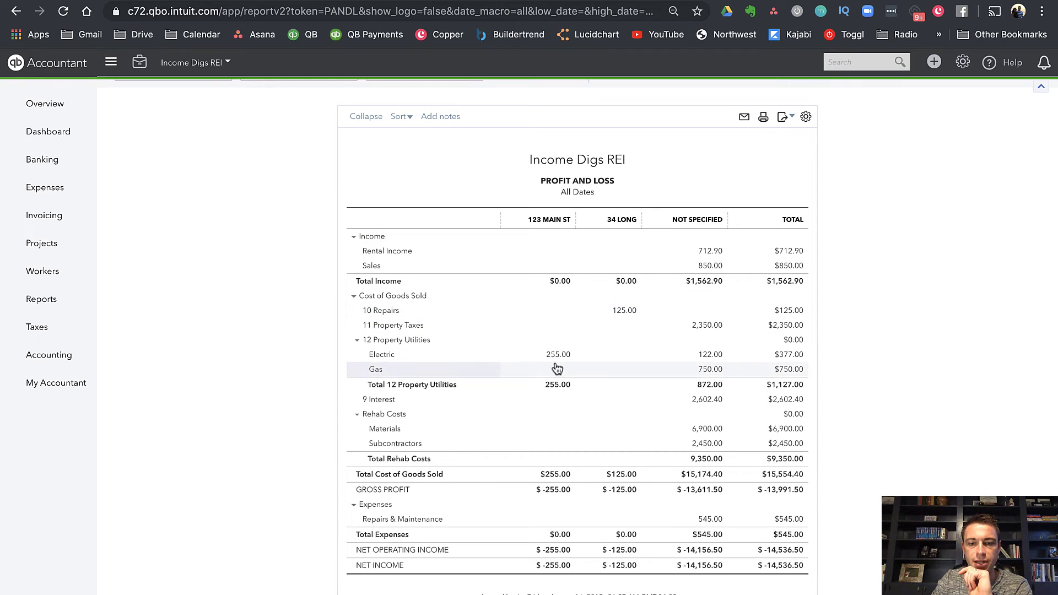
mouse_move(619, 296)
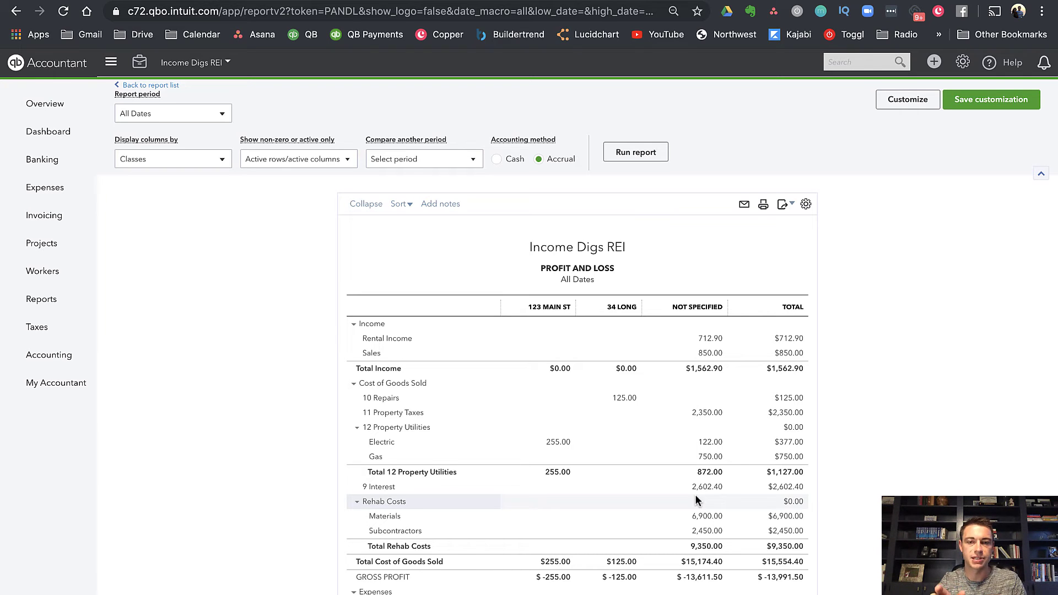
left_click(173, 159)
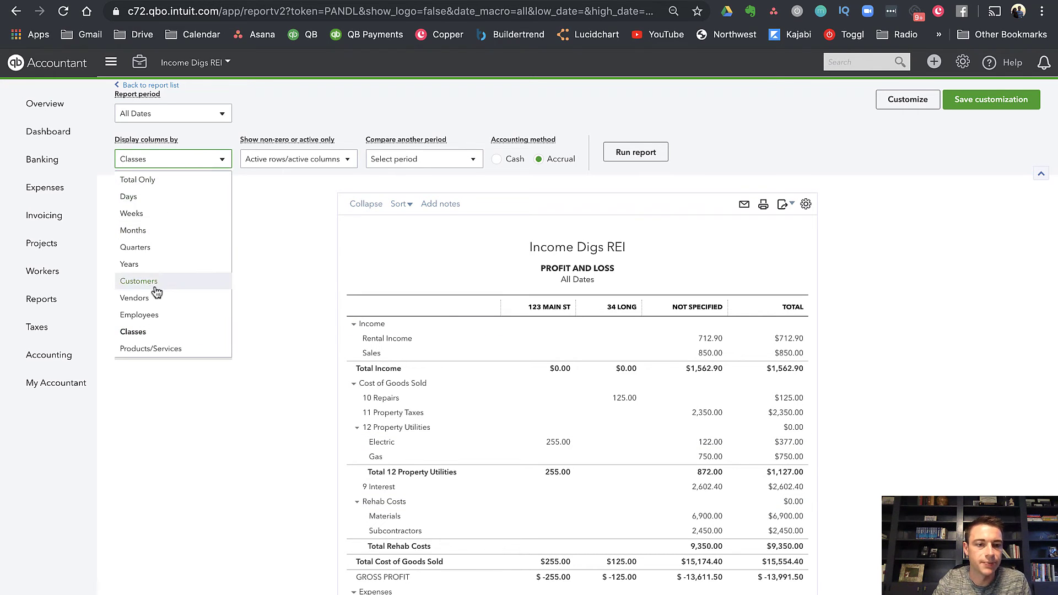
left_click(138, 281)
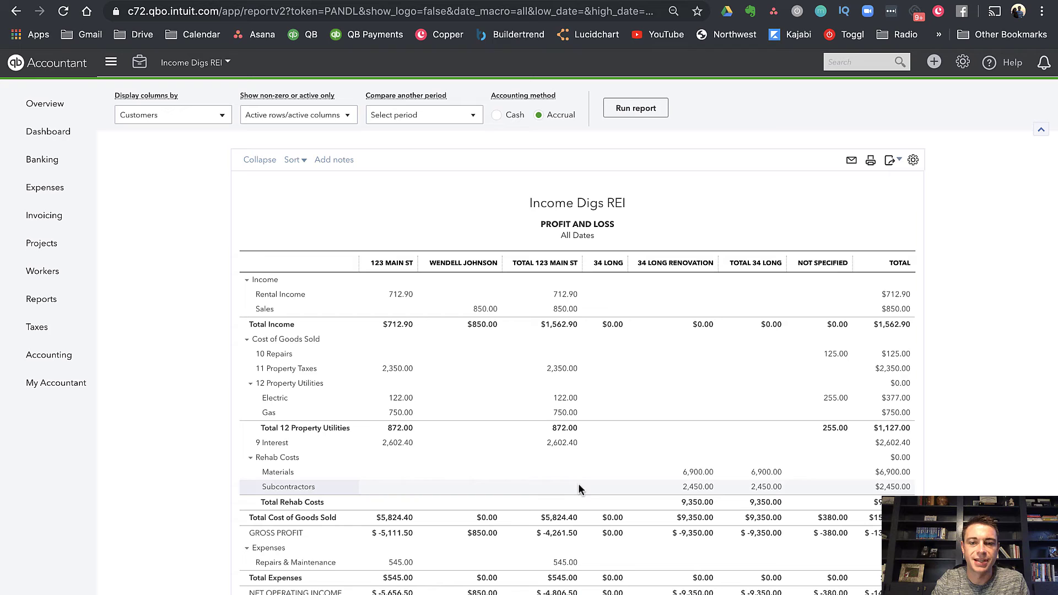
mouse_move(570, 495)
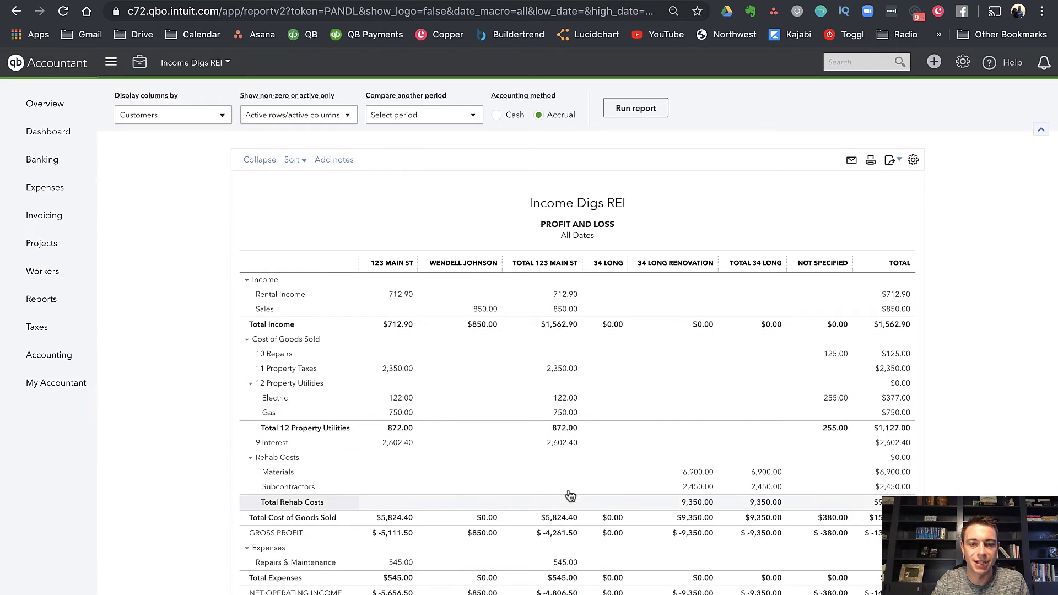
mouse_move(560, 492)
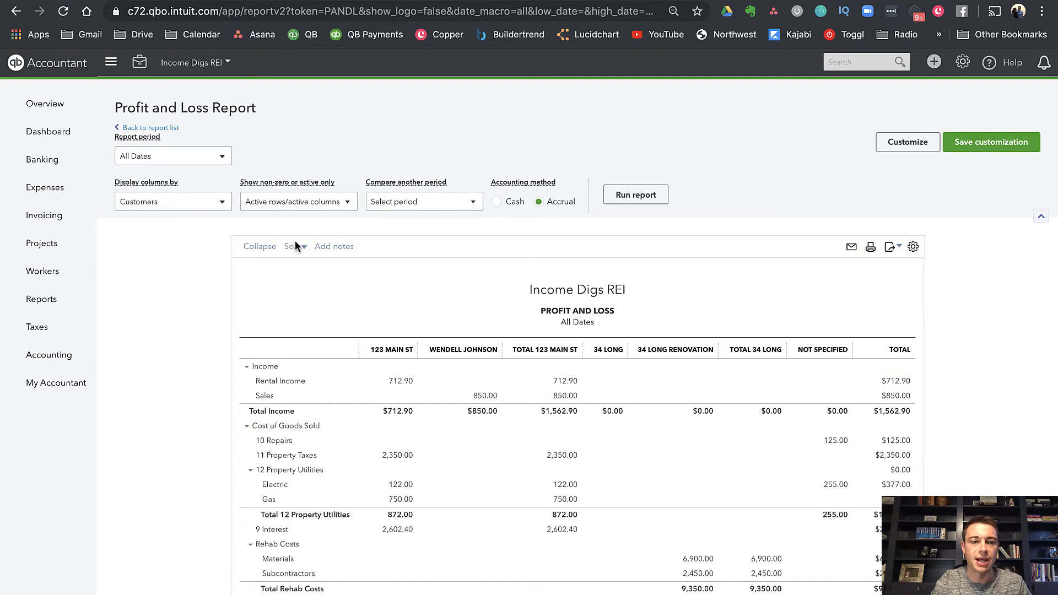
left_click(173, 201)
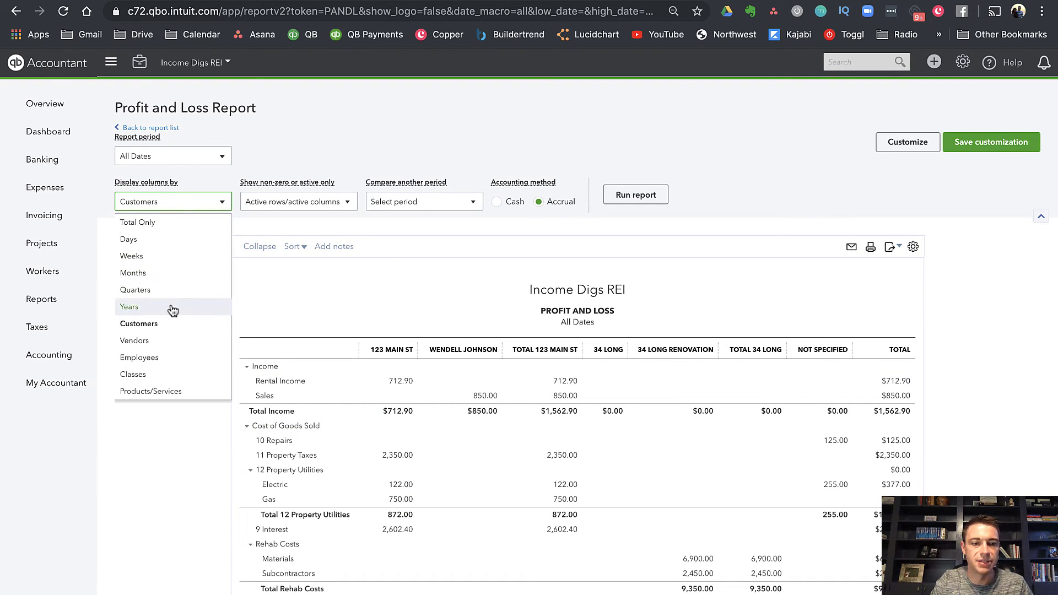
left_click(132, 375)
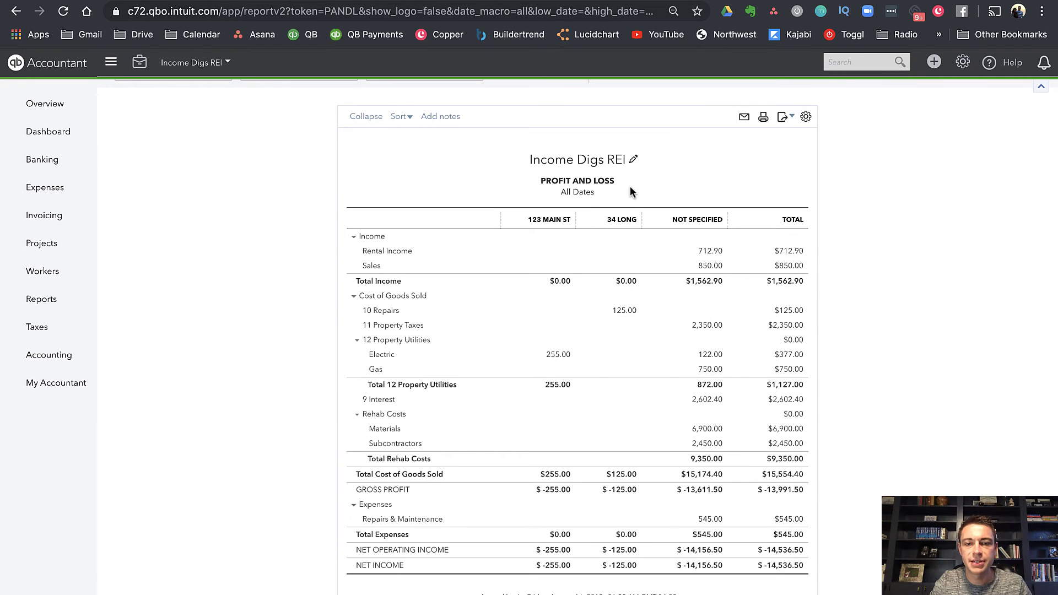
left_click(961, 63)
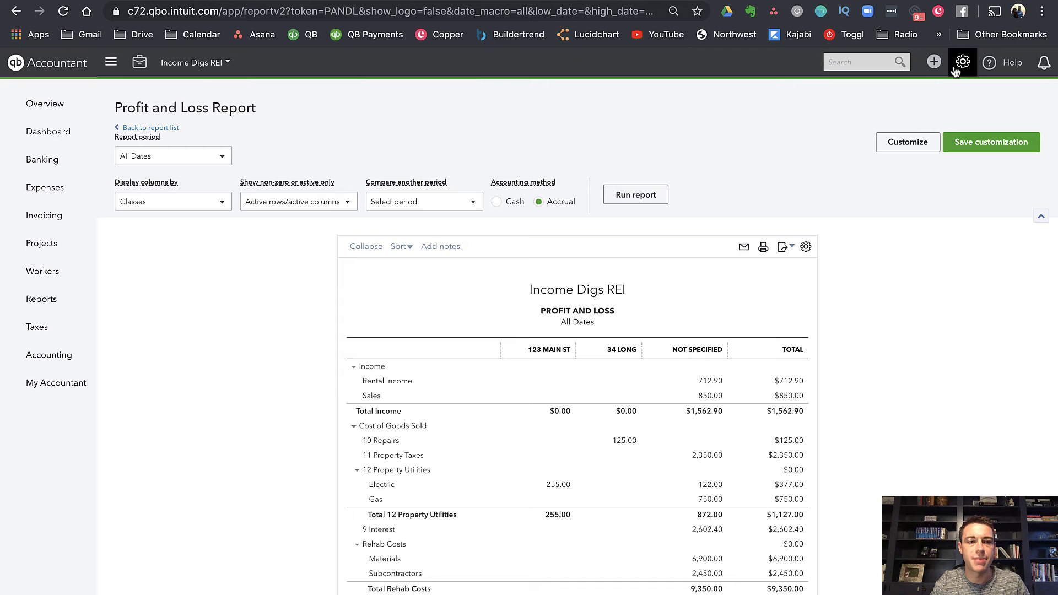
- Go to Account and Settings via the gear menu and view the Usage tab
left_click(963, 62)
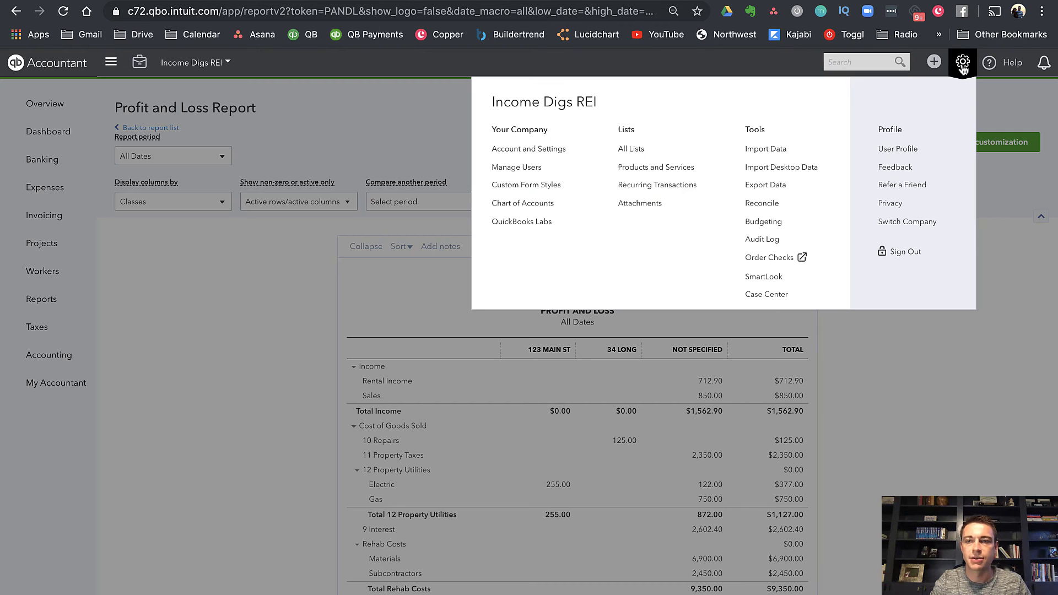
mouse_move(556, 154)
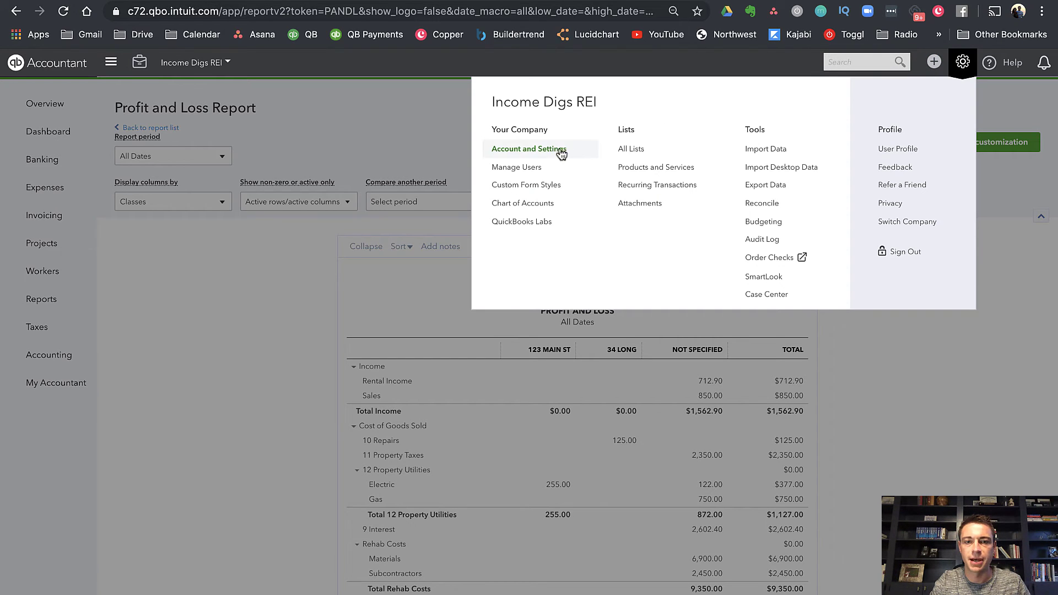
left_click(529, 149)
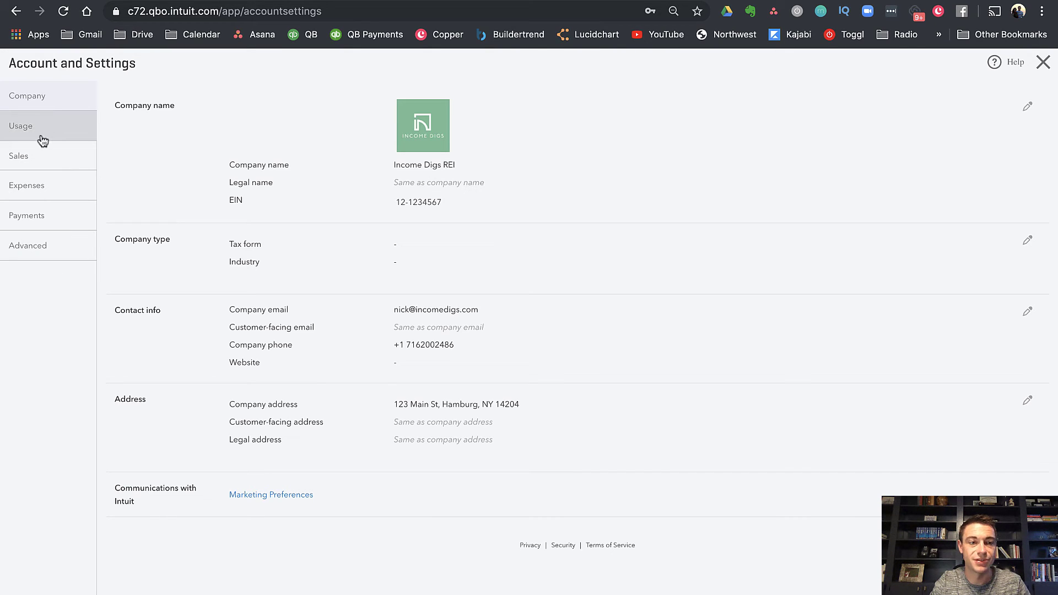
left_click(21, 126)
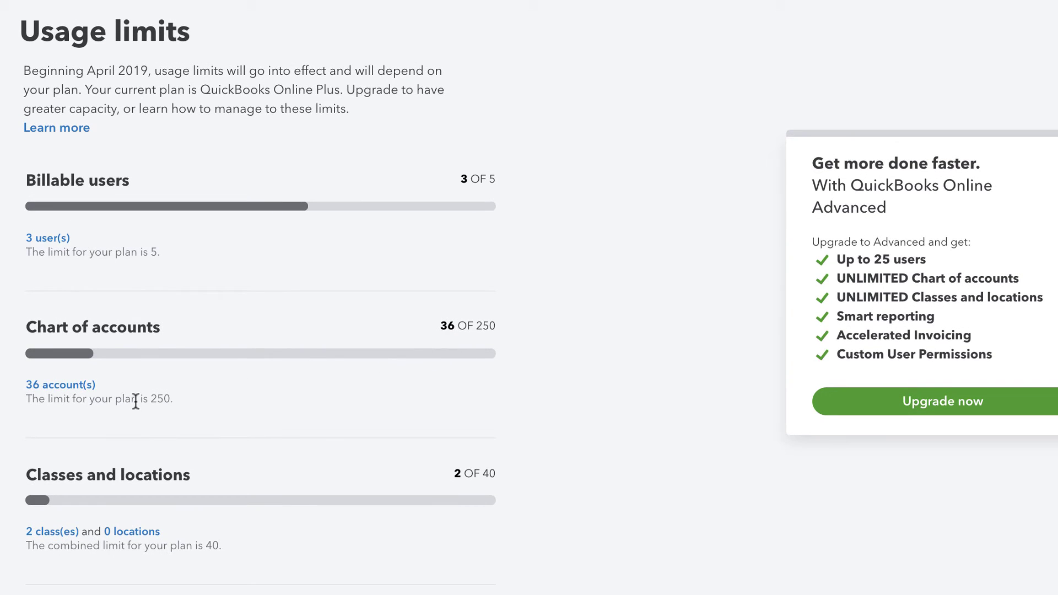
mouse_move(134, 396)
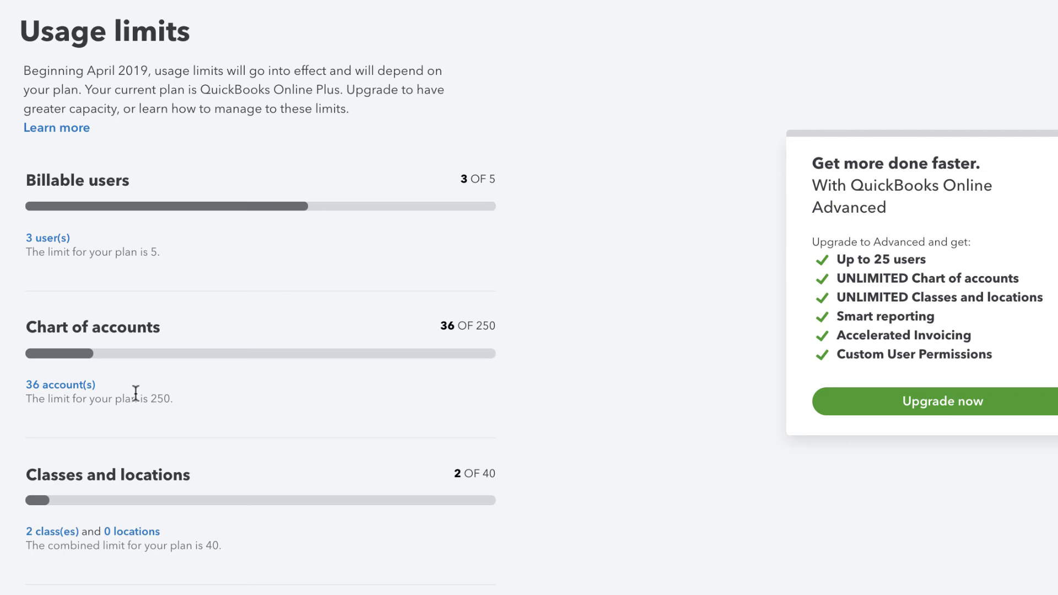
mouse_move(477, 316)
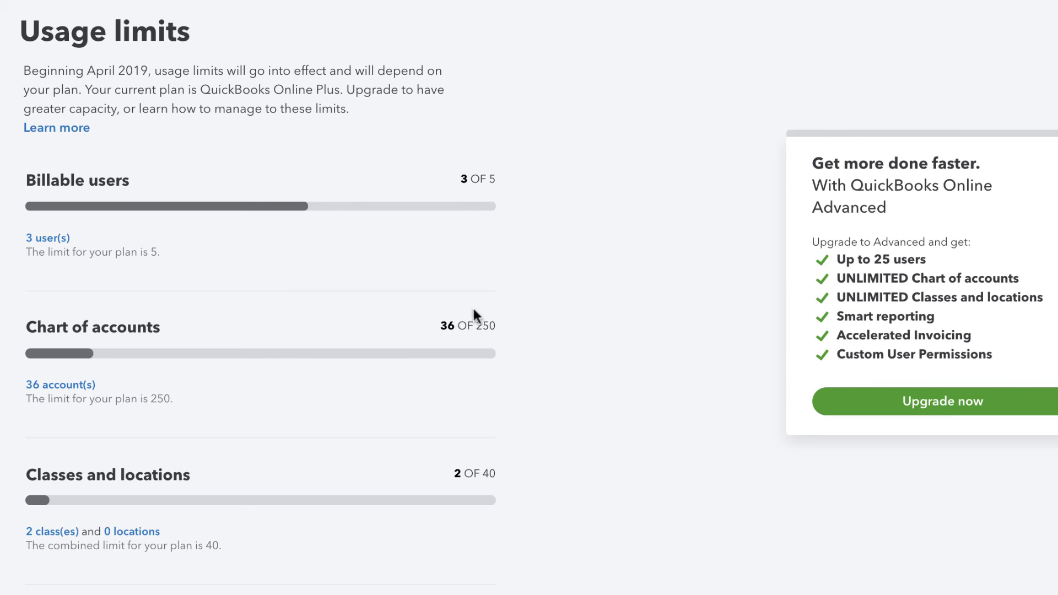
mouse_move(504, 355)
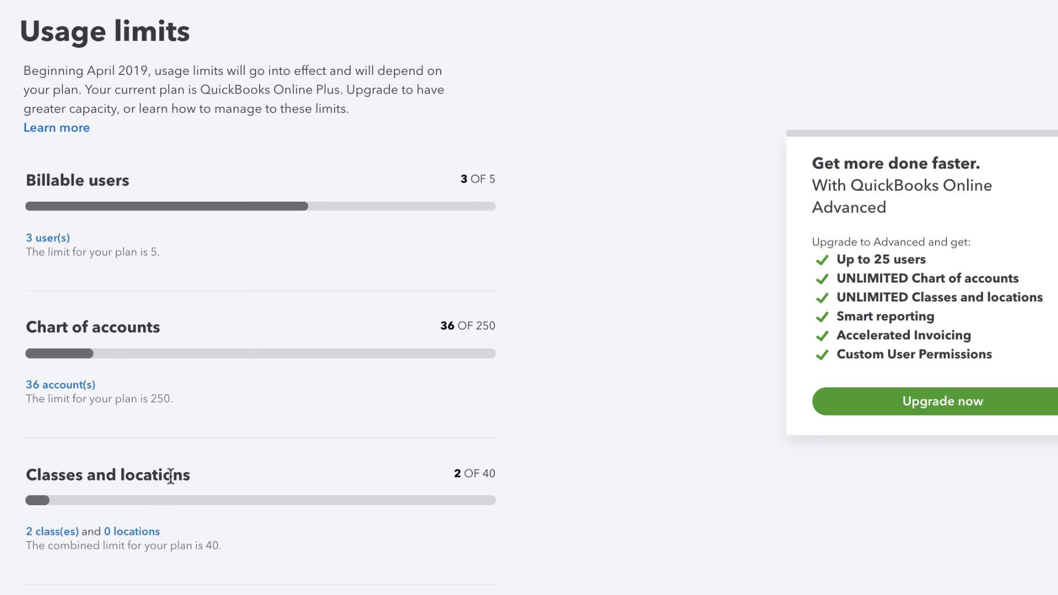
mouse_move(257, 535)
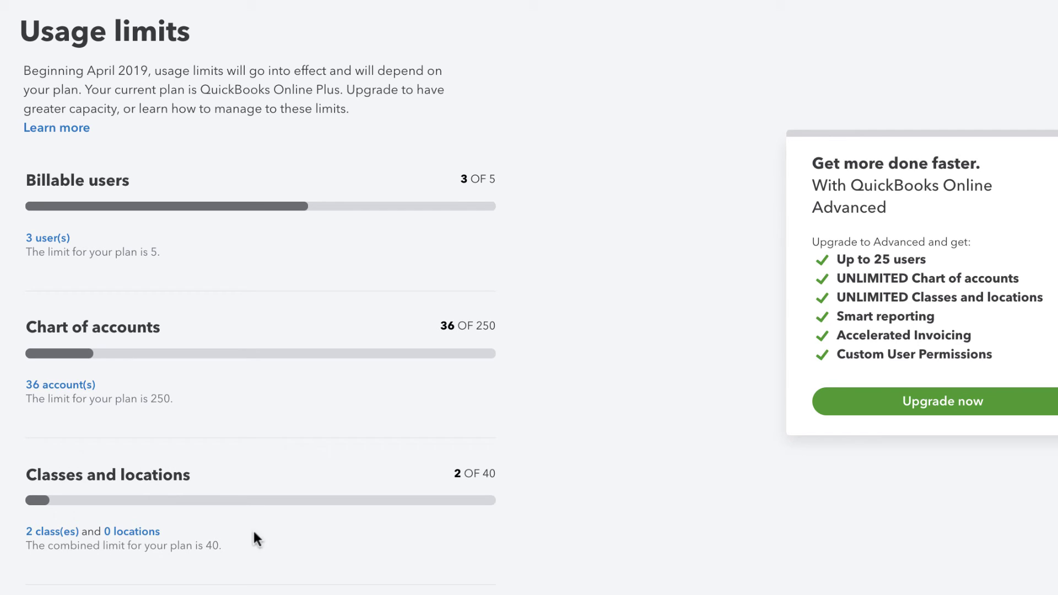
mouse_move(276, 544)
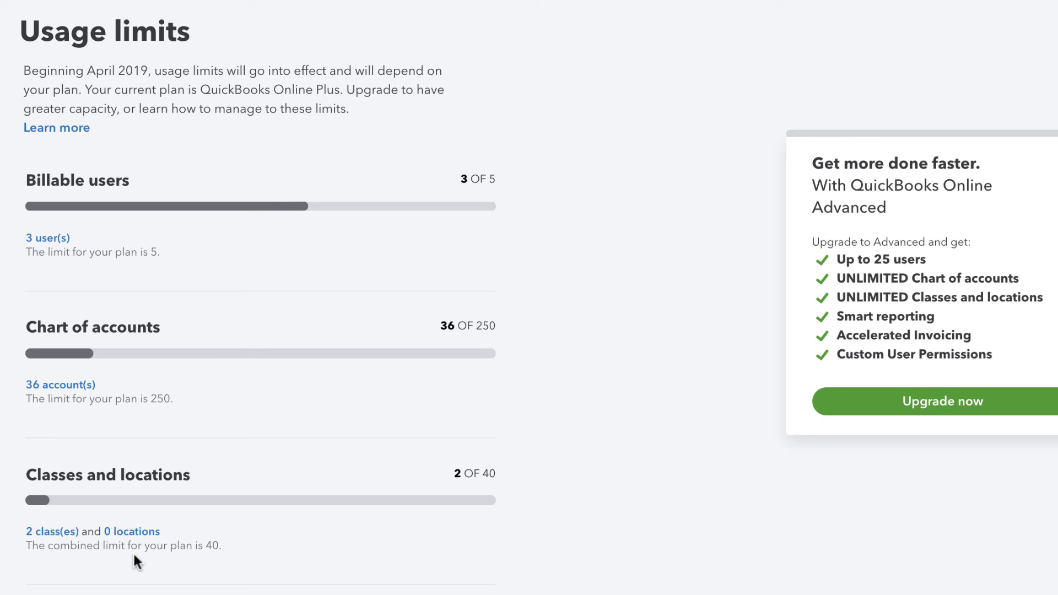
mouse_move(254, 592)
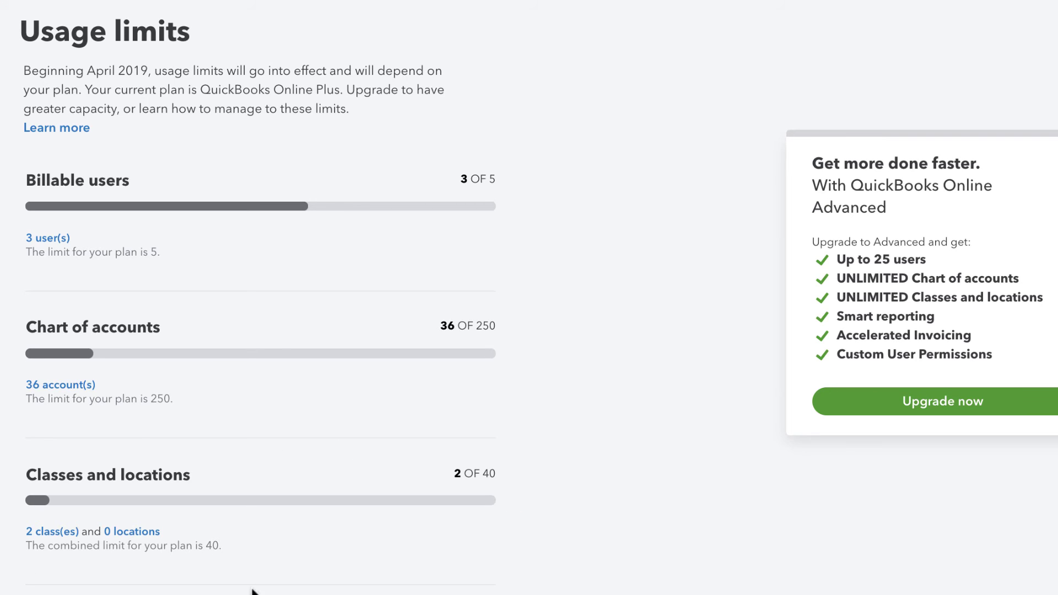
mouse_move(537, 574)
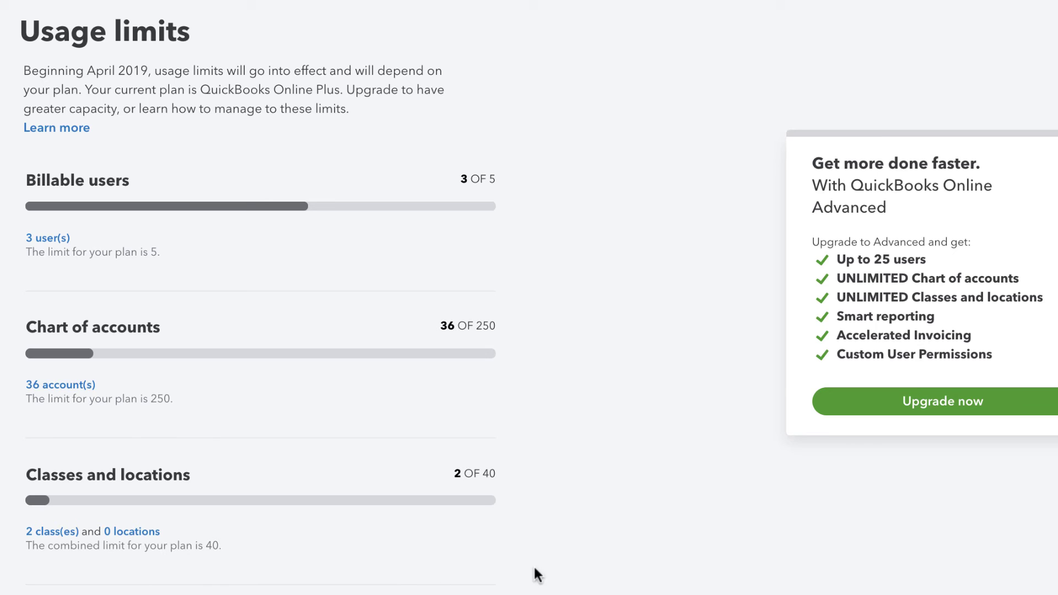
mouse_move(572, 568)
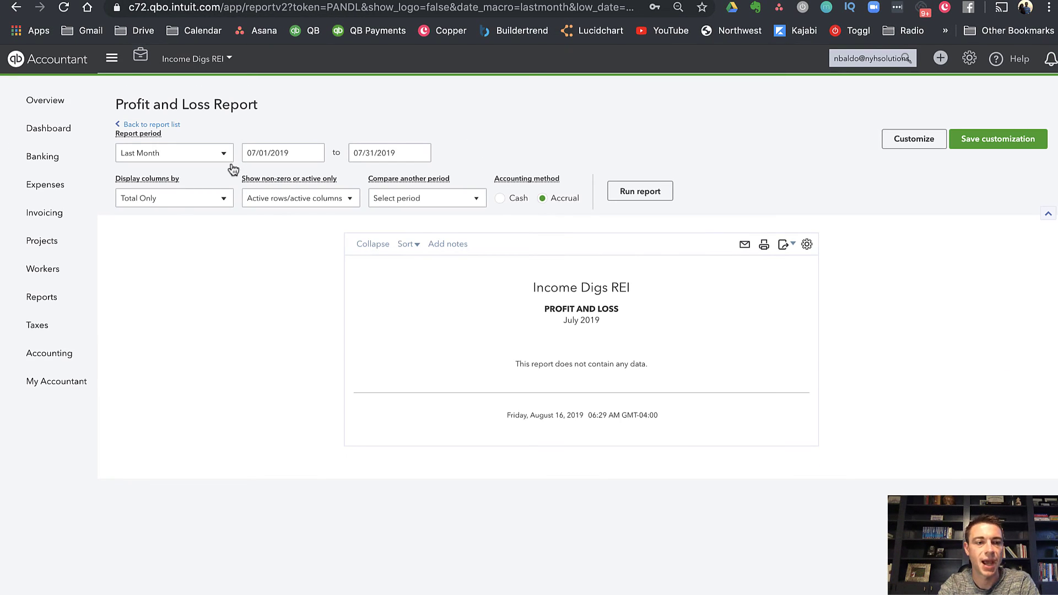
mouse_move(61, 241)
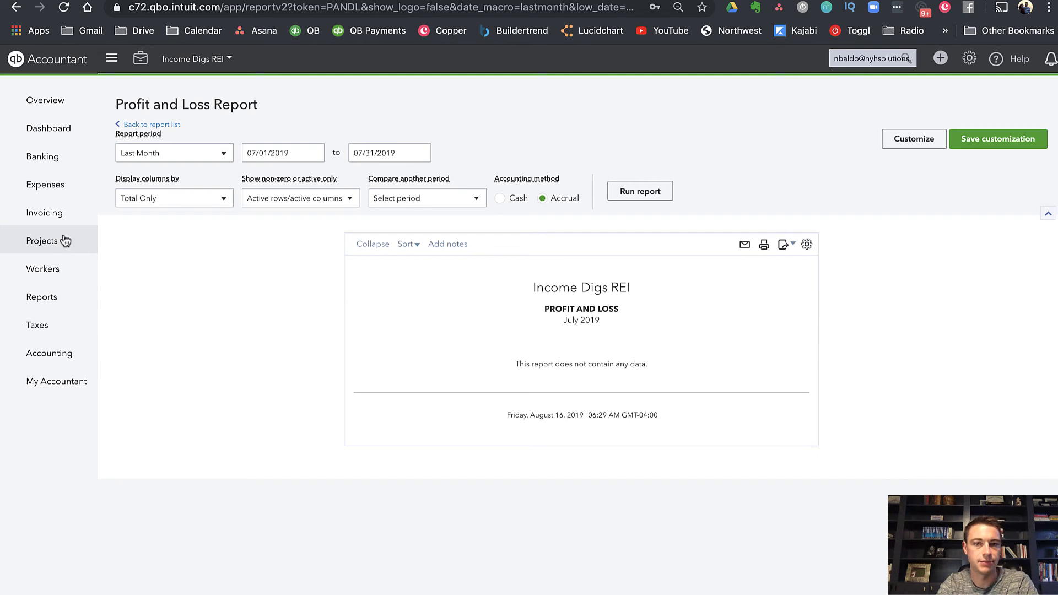
mouse_move(70, 239)
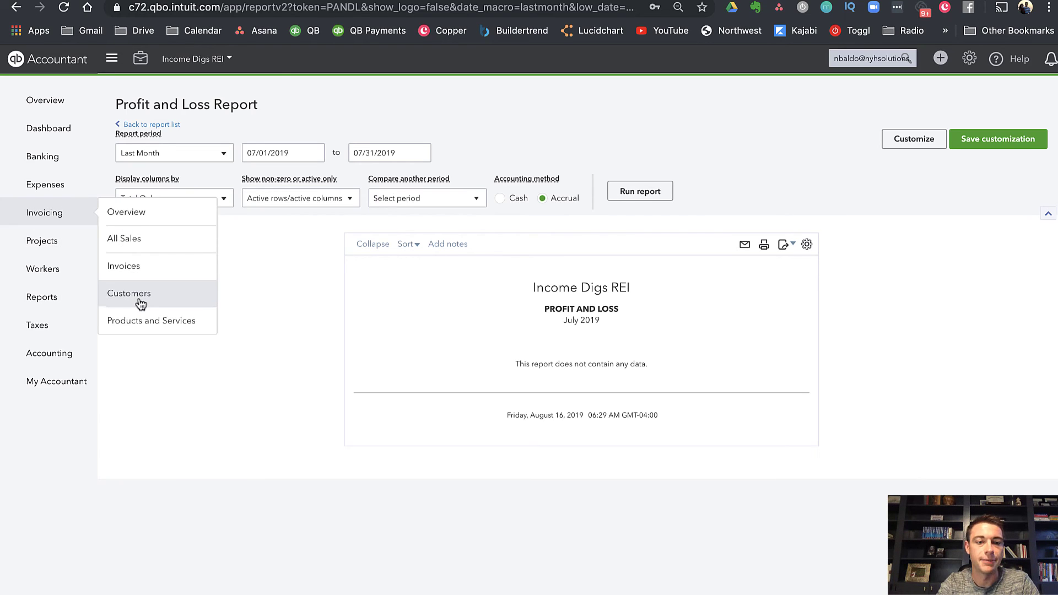
- Open the Customers list from the Invoicing section of the navigation
left_click(129, 293)
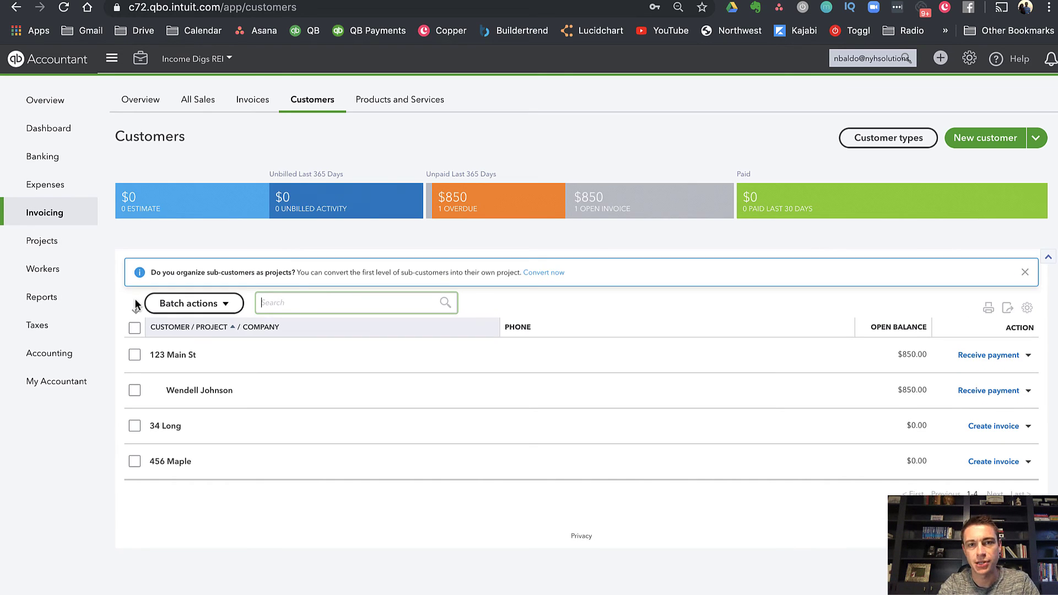